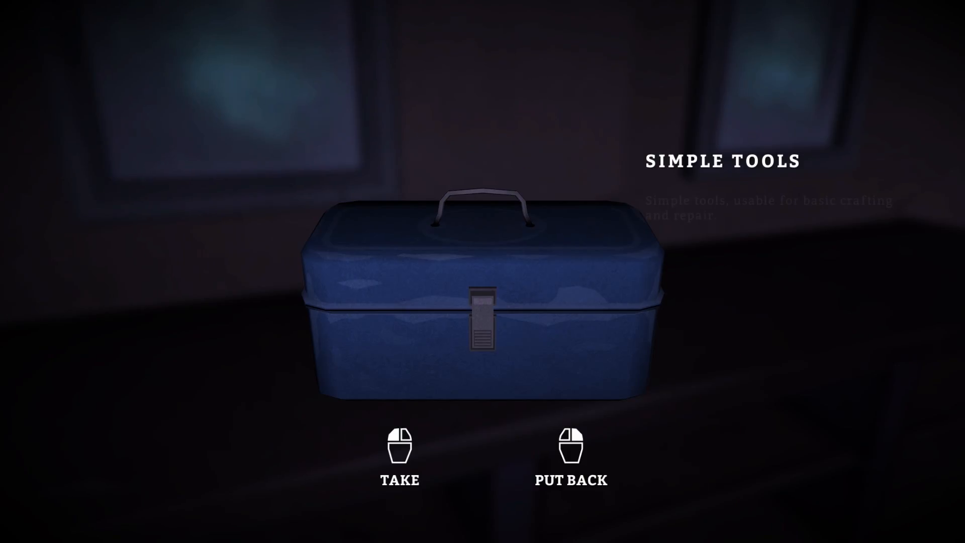
Take the Simple Tools, search the bed, and take the Basic Wool Hat.
click(399, 446)
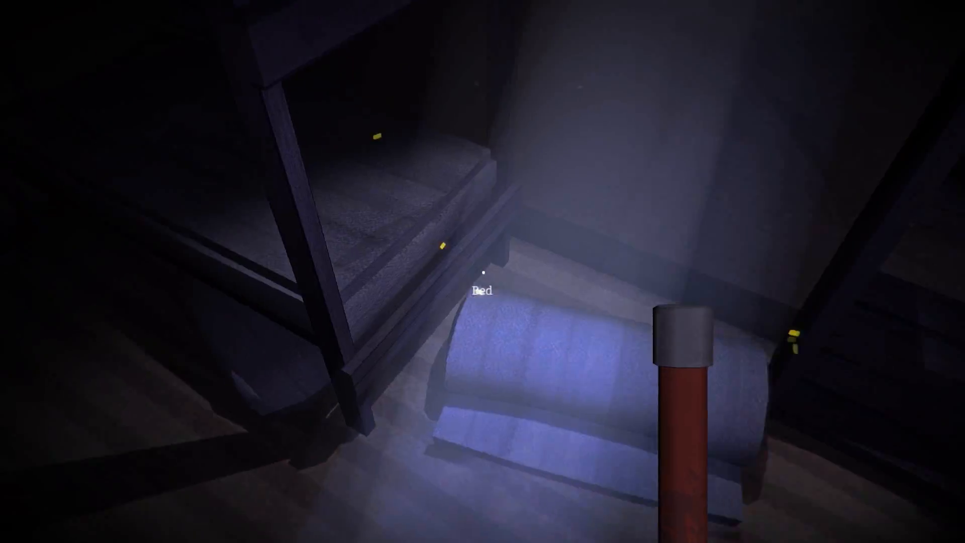
click(482, 290)
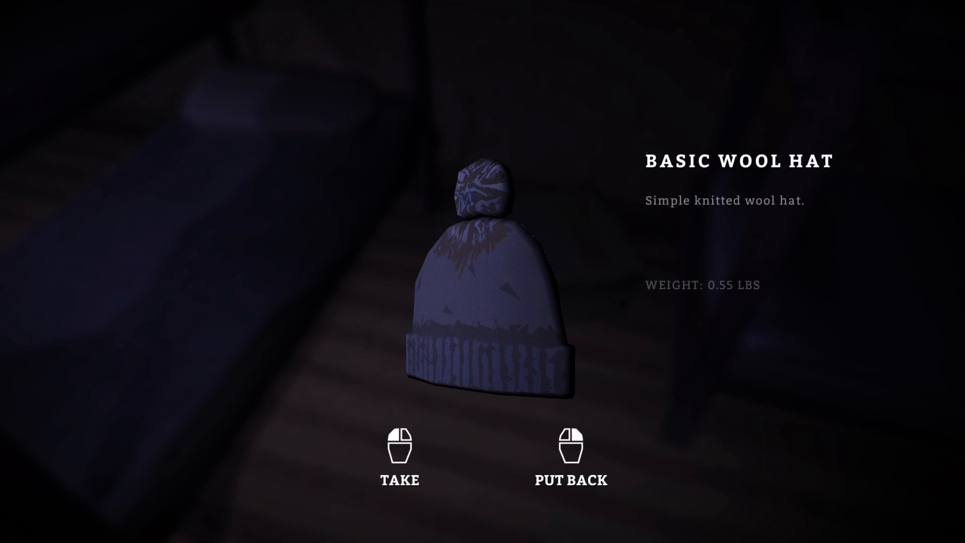
click(399, 456)
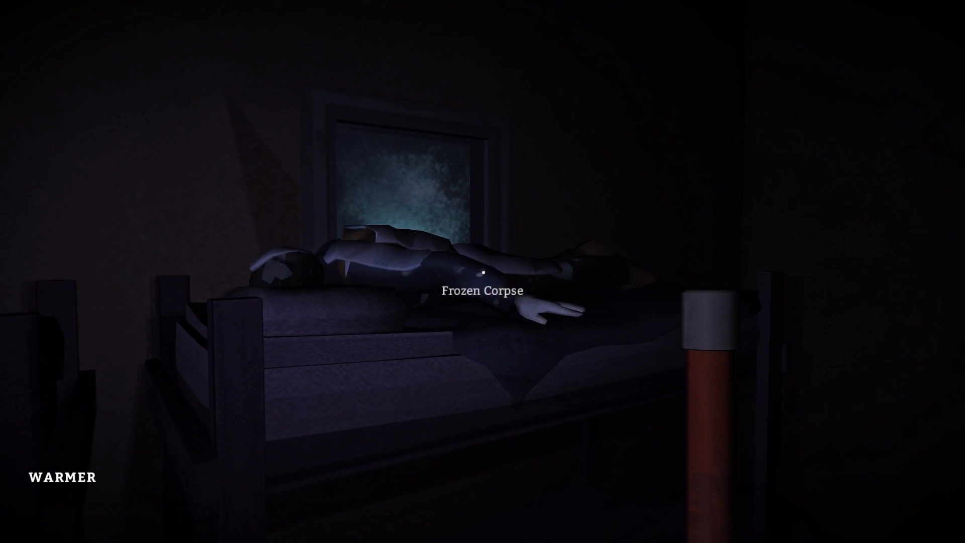
Search the Frozen Corpse on the bunk under the window.
click(482, 273)
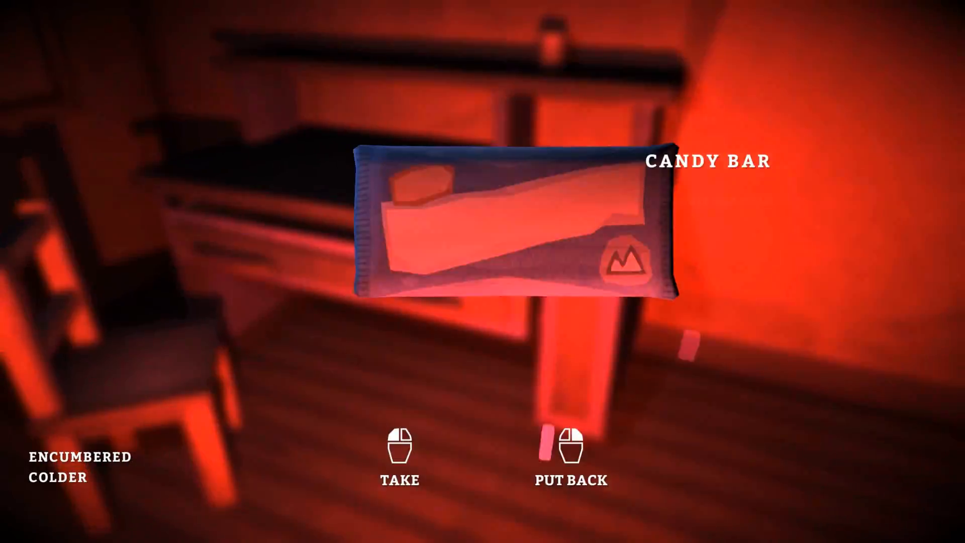
Take the Candy Bar found in the desk.
click(398, 449)
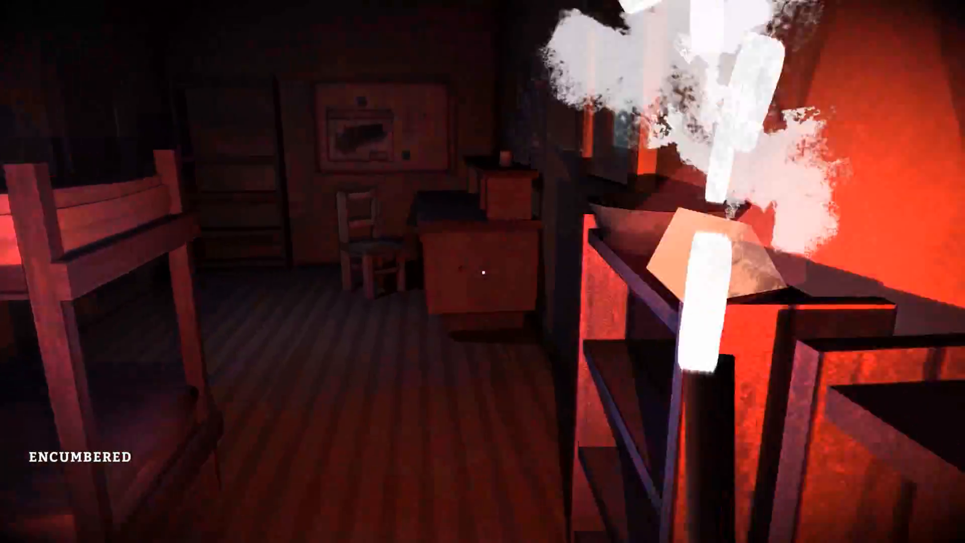
Eat a Candy Bar from Equipment, raising calories to 2232, and show the status overview.
key(tab)
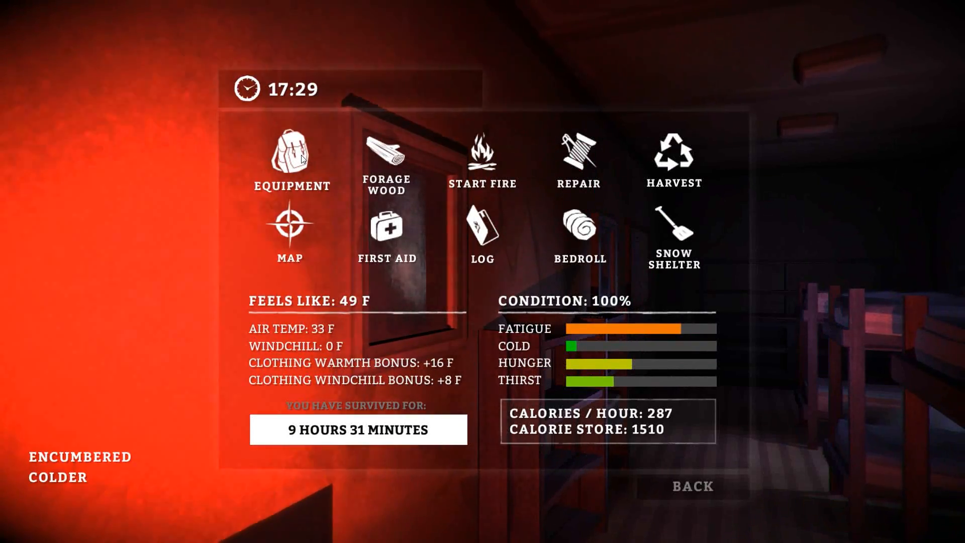
click(290, 151)
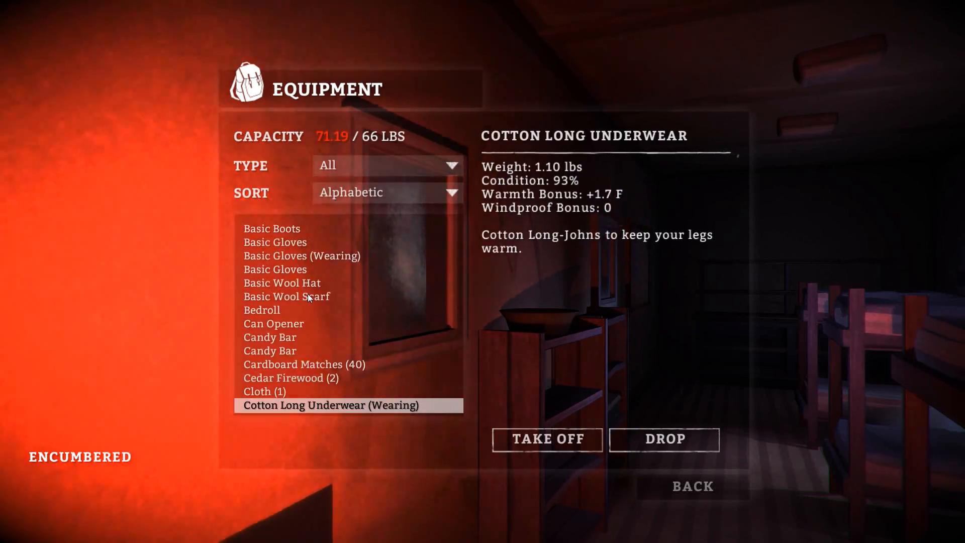
click(270, 337)
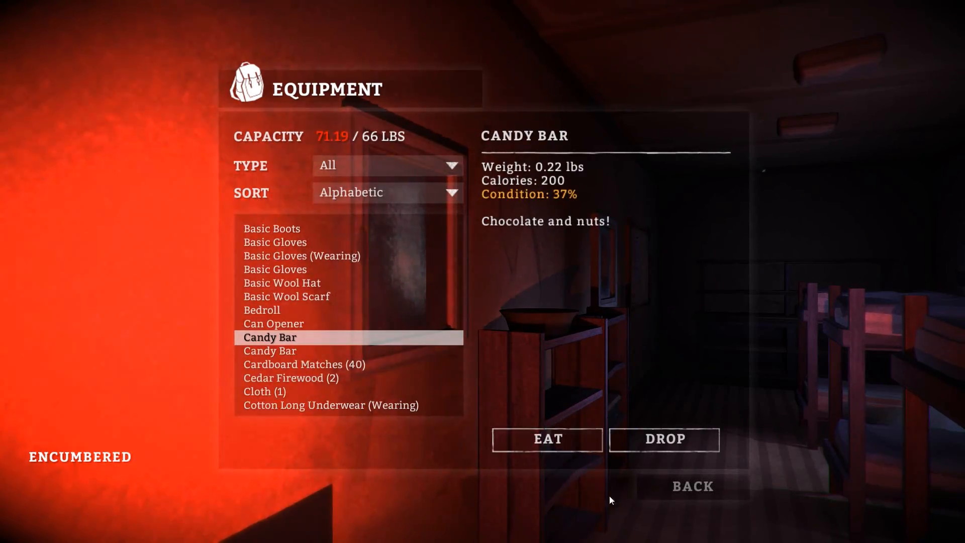
click(547, 439)
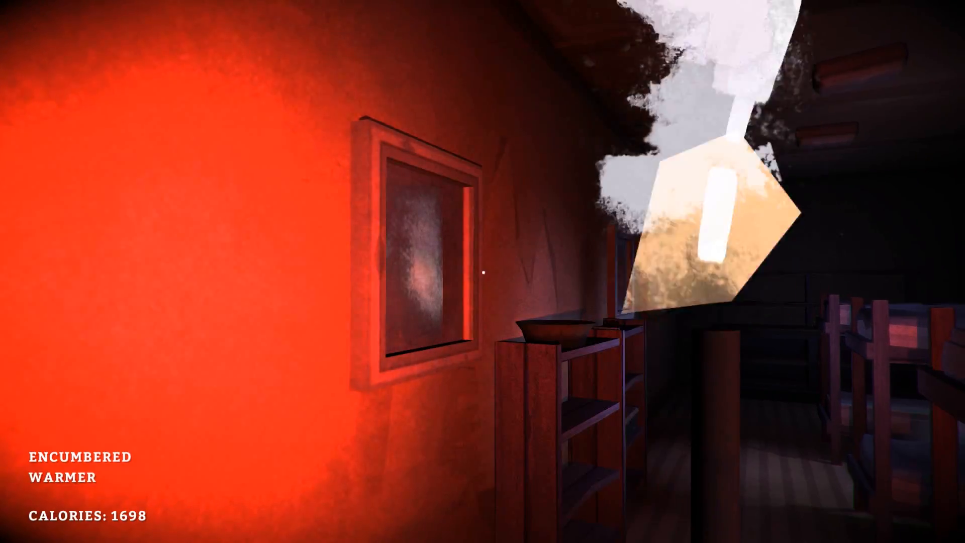
key(Tab)
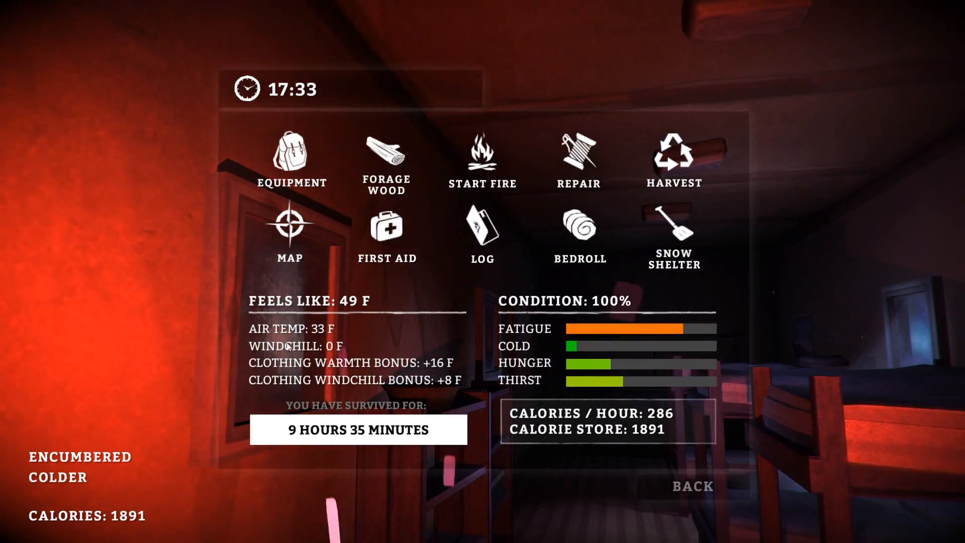
click(290, 157)
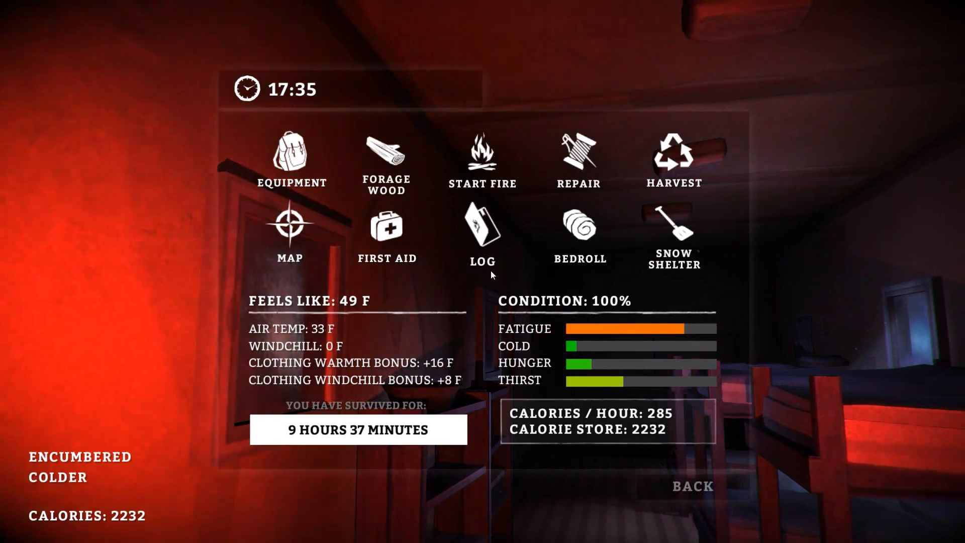
Filter the Equipment gear list to show only Food And Drink.
click(290, 154)
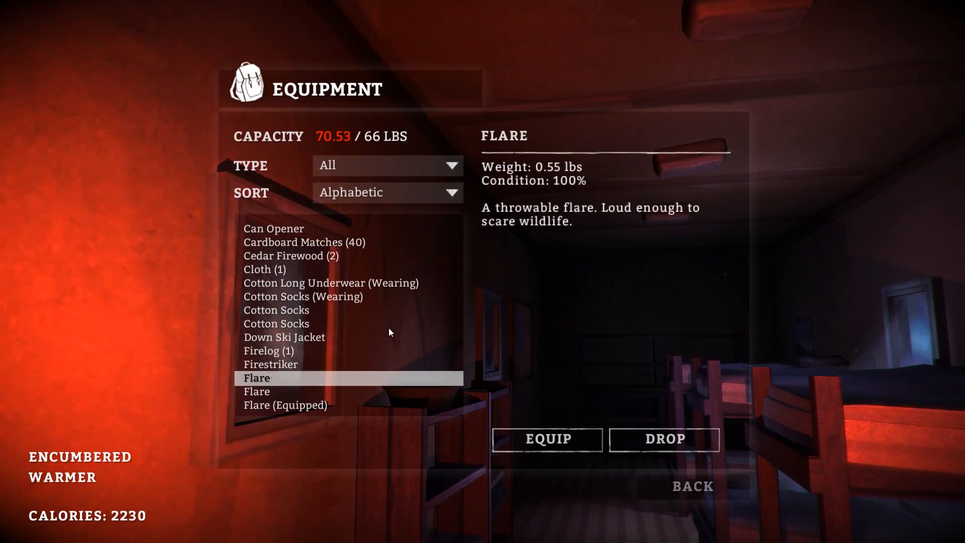
click(386, 165)
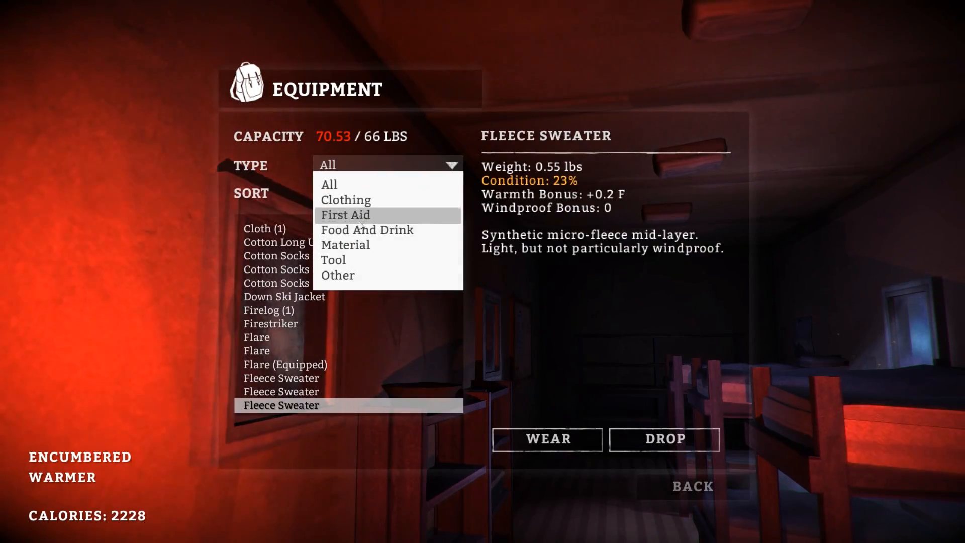
click(367, 229)
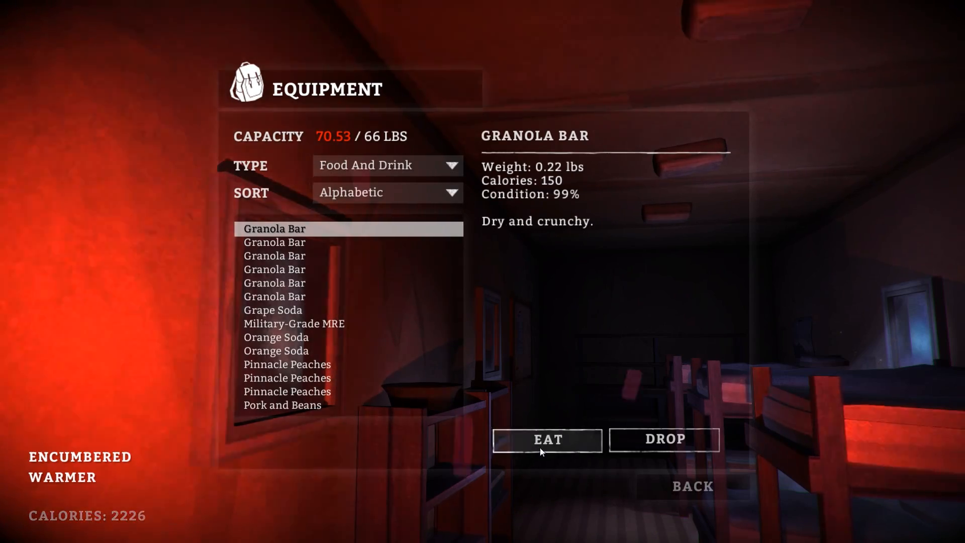
Eat Granola Bars until too full to eat, then select a Summit Soda.
click(546, 440)
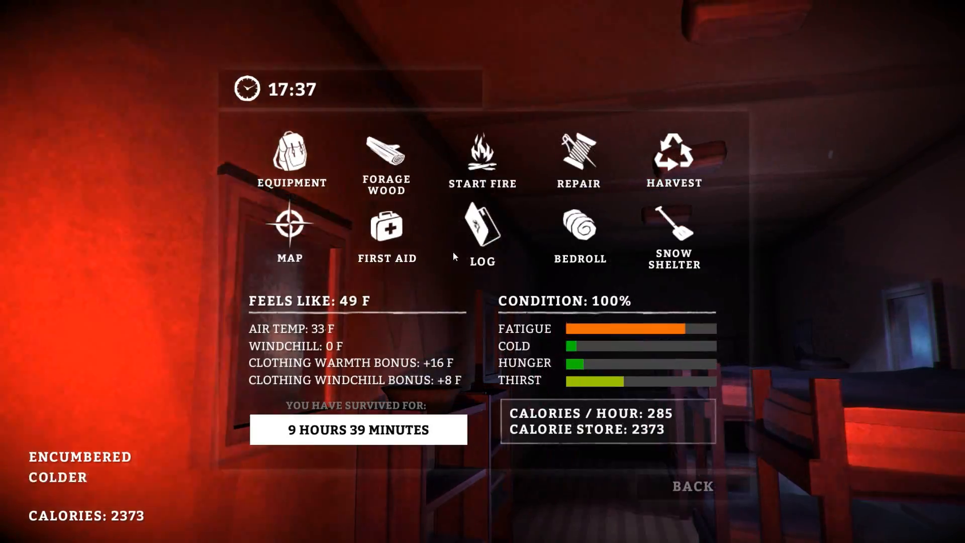
click(290, 158)
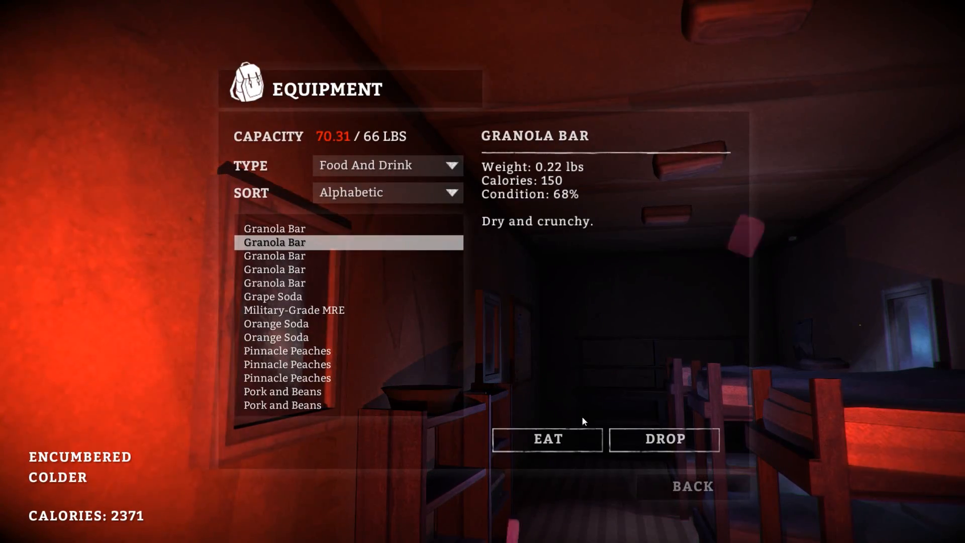
click(546, 439)
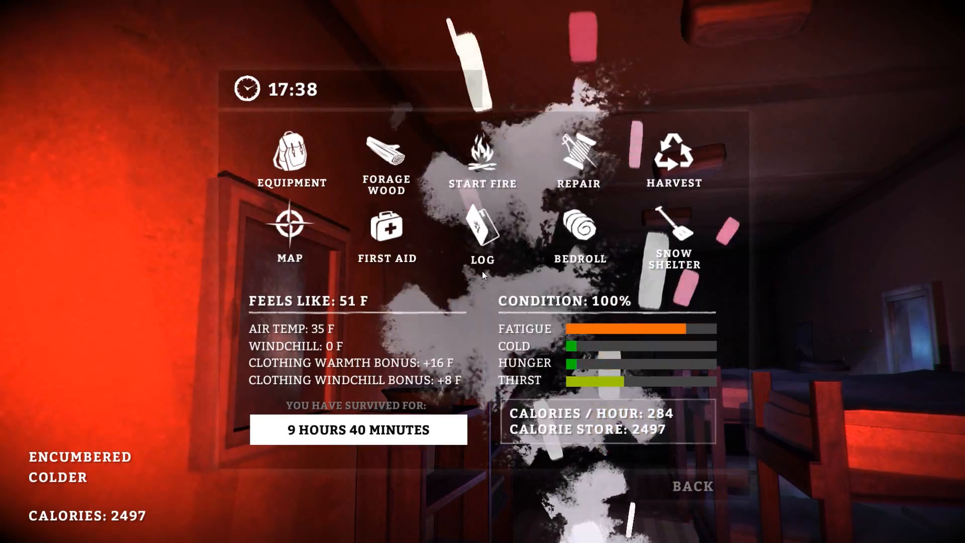
click(289, 160)
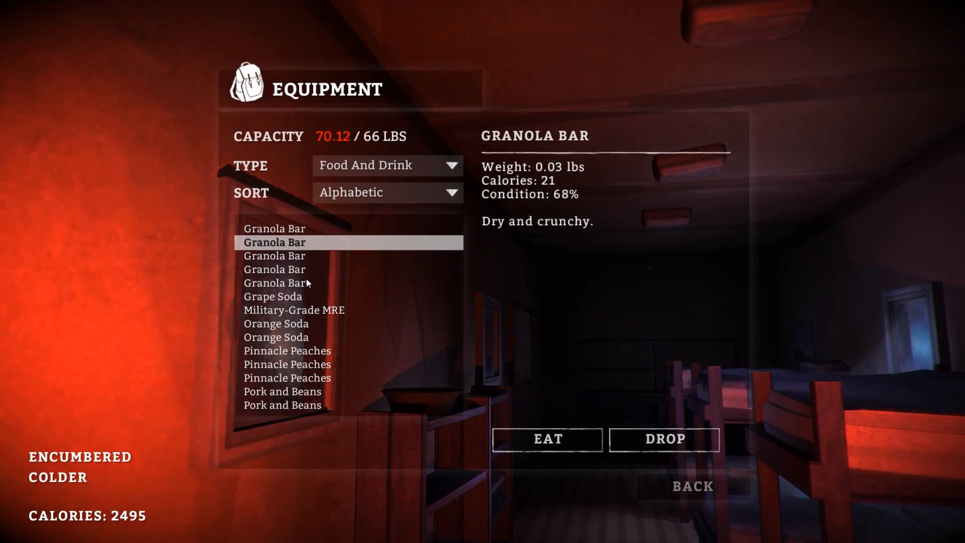
click(546, 439)
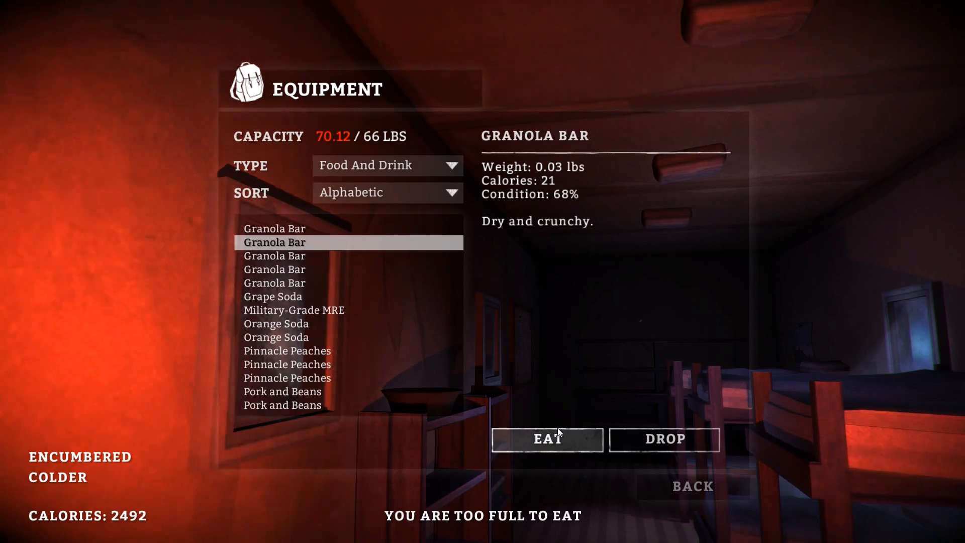
click(276, 324)
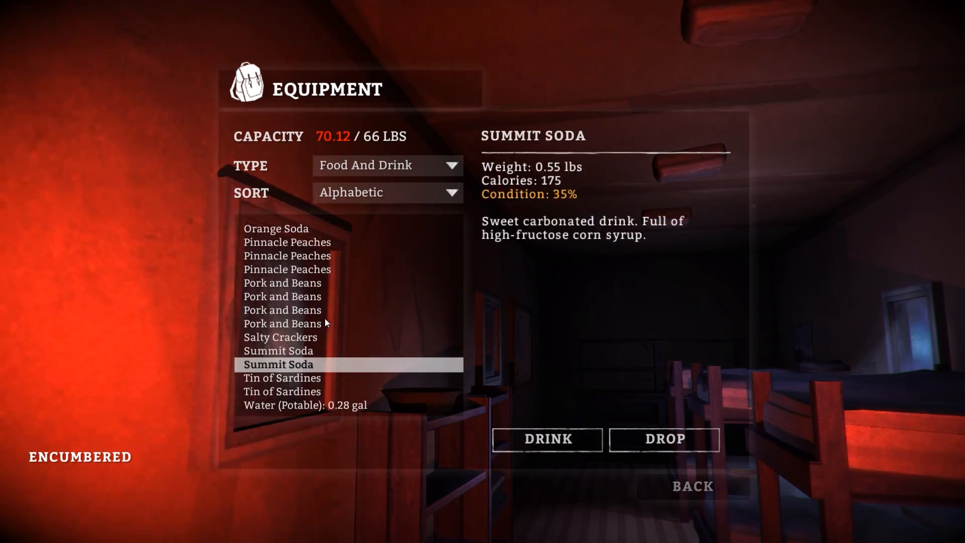
Finish one Summit Soda and partly drink a second, bringing the load to 69.49 lbs.
click(546, 438)
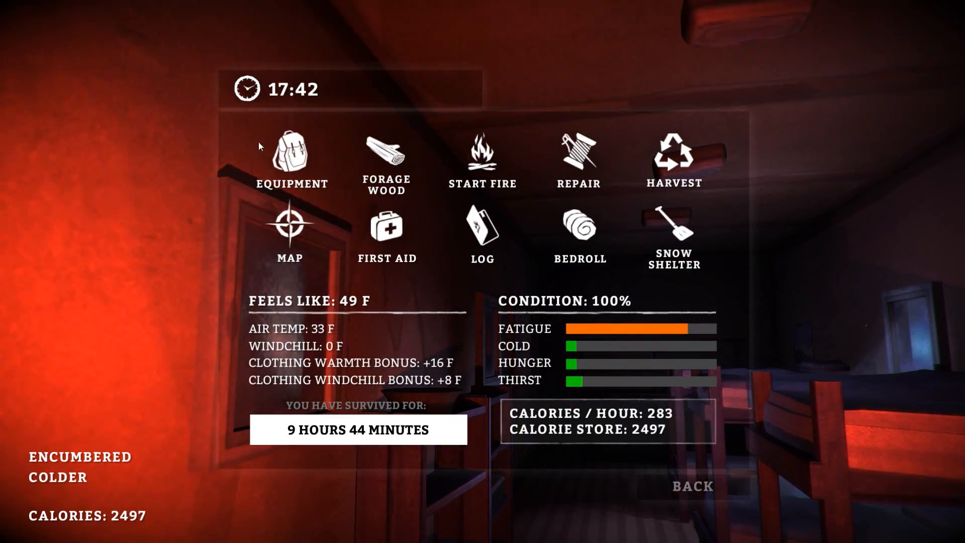
click(290, 153)
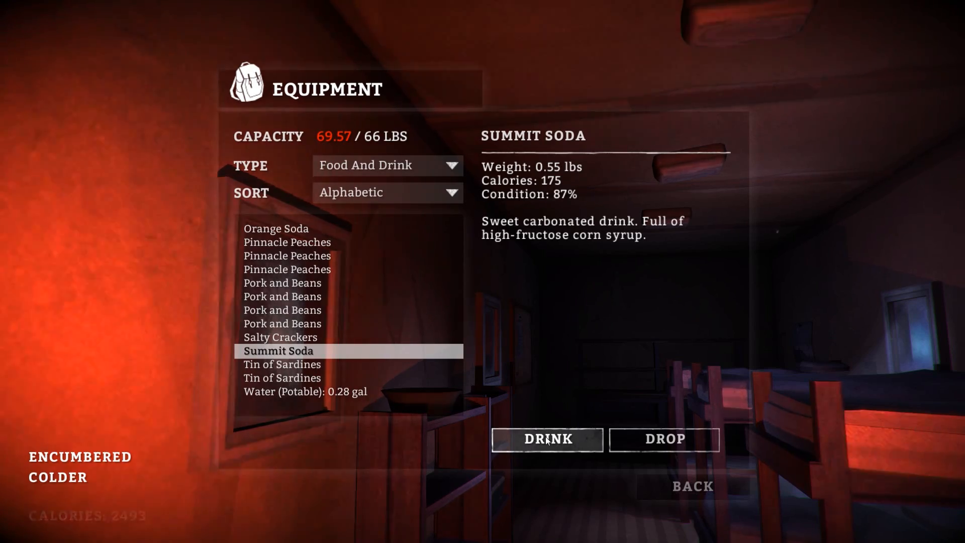
click(546, 439)
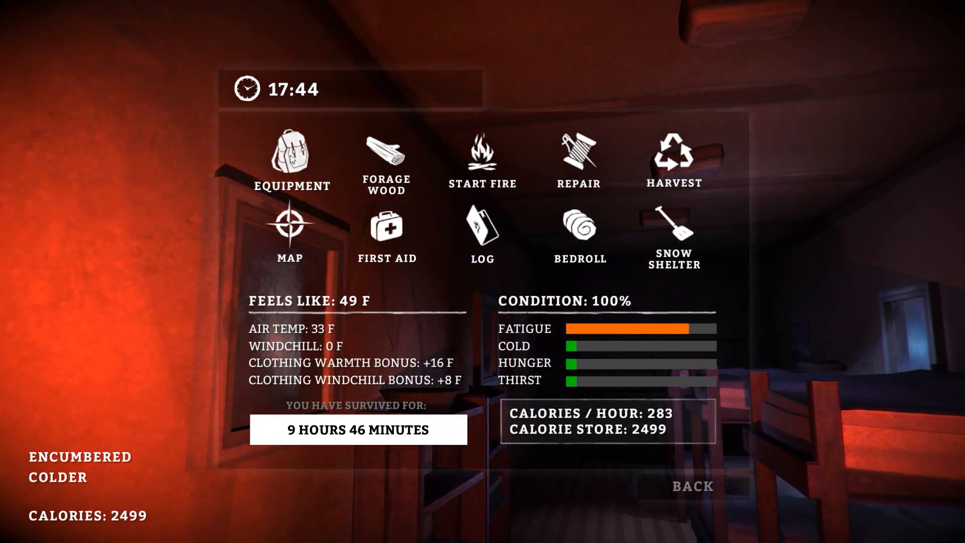
click(289, 154)
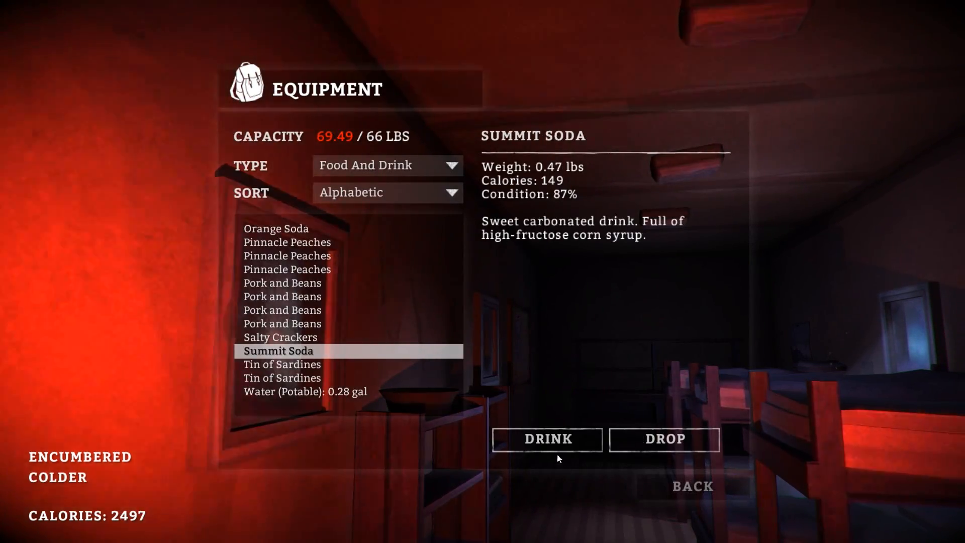
click(546, 439)
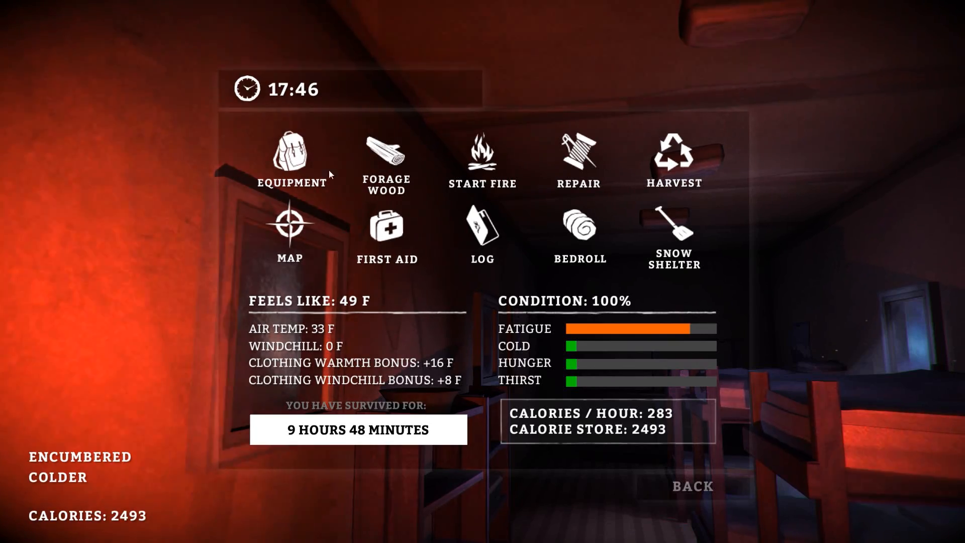
Inspect the toque, sweaters, Down Ski Jacket, socks and gloves, and try the Sort dropdown.
click(290, 153)
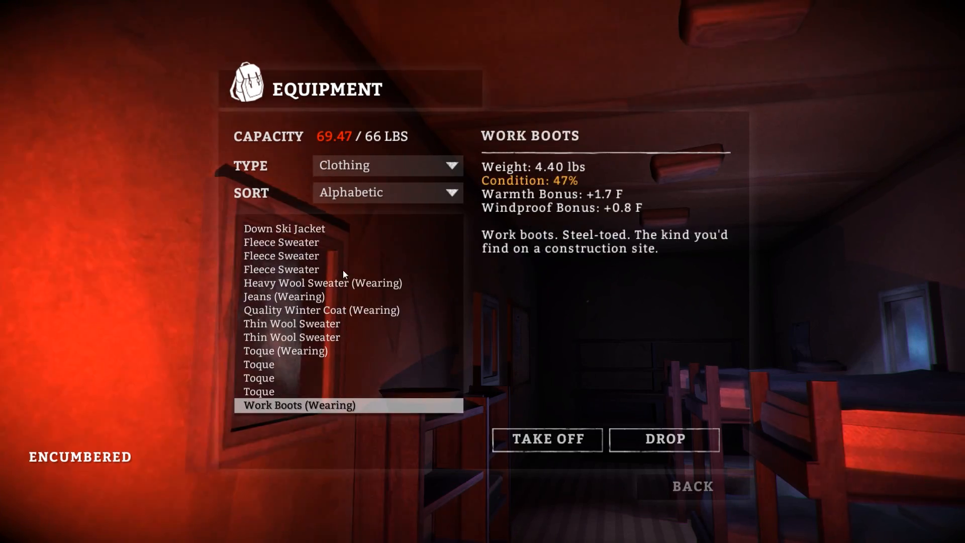
click(285, 351)
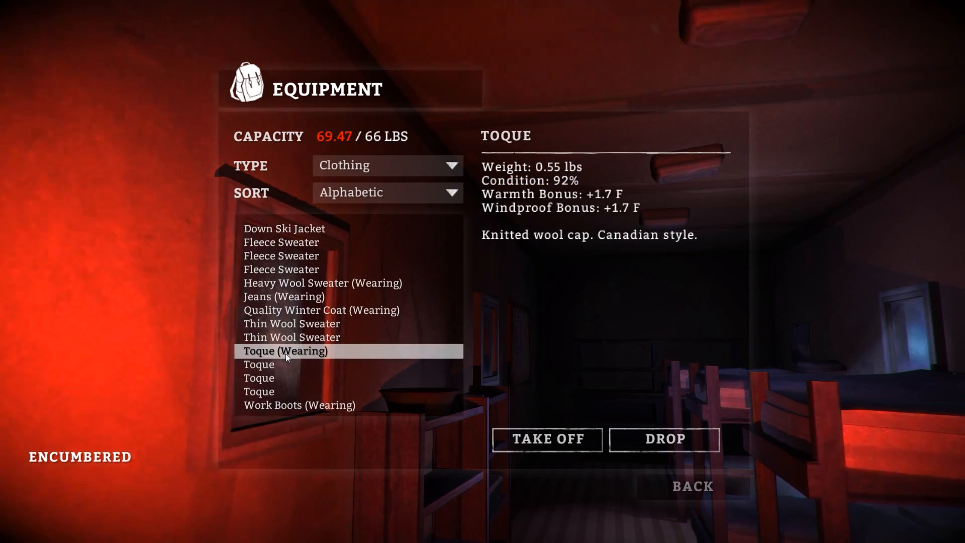
click(323, 283)
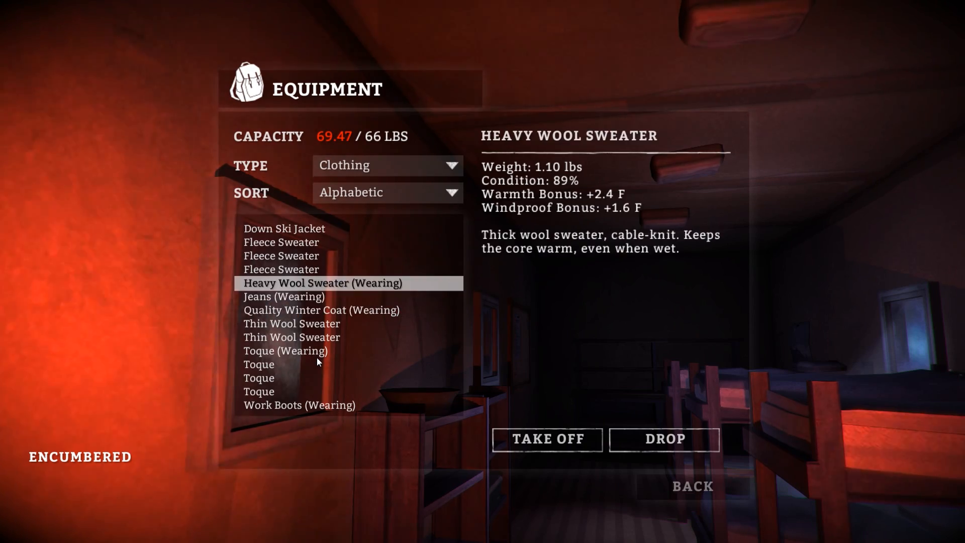
click(283, 228)
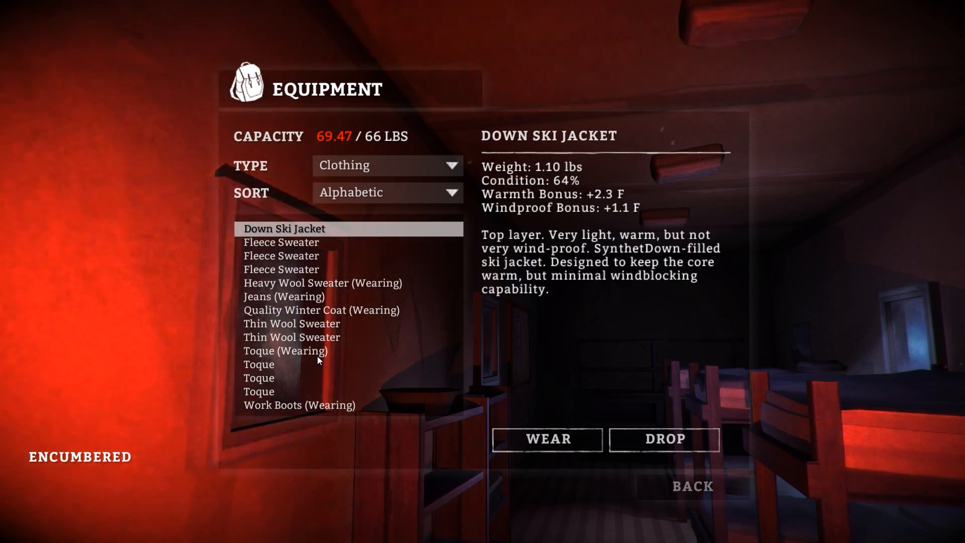
click(320, 310)
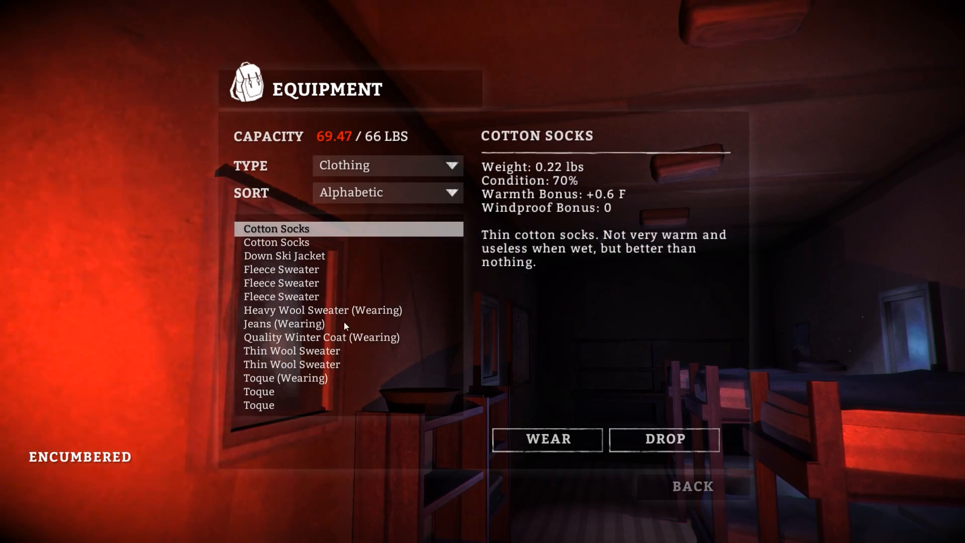
click(386, 192)
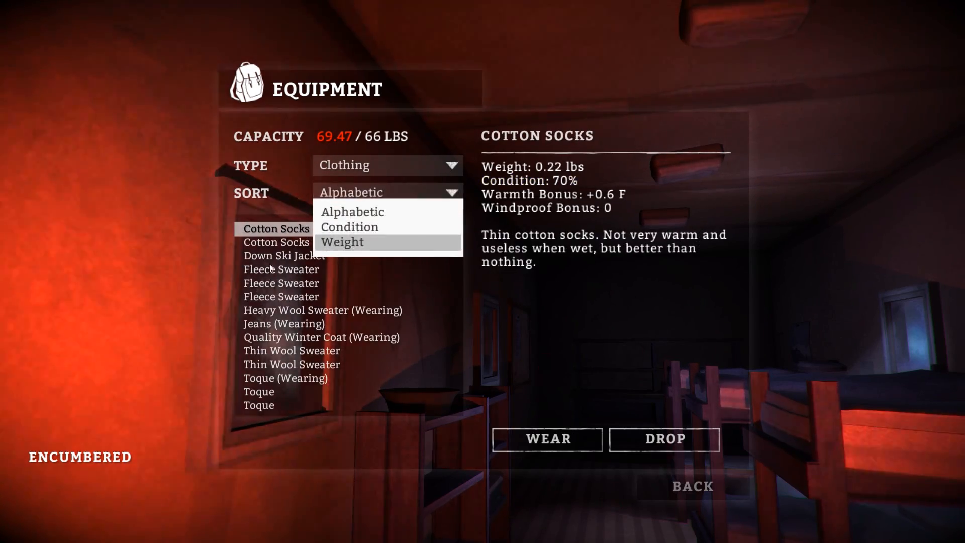
click(281, 269)
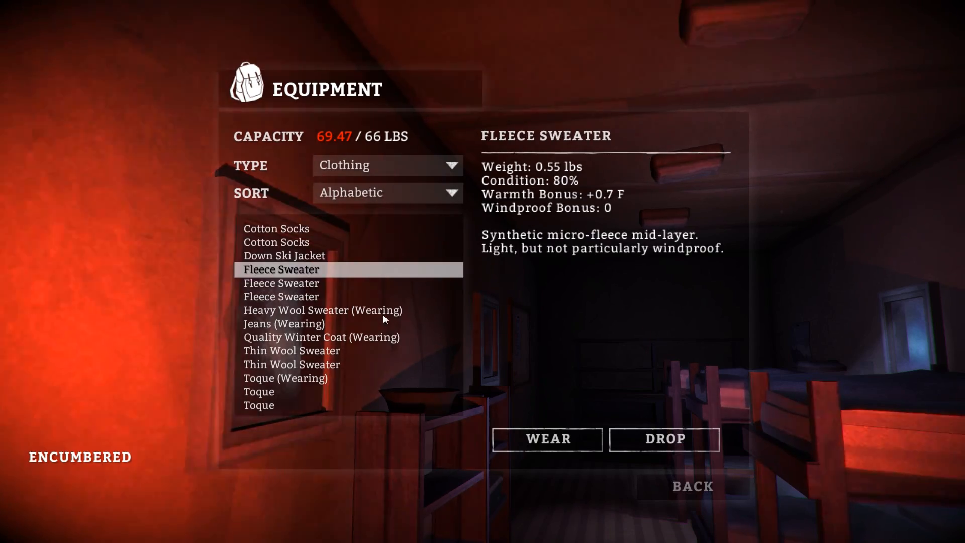
click(322, 310)
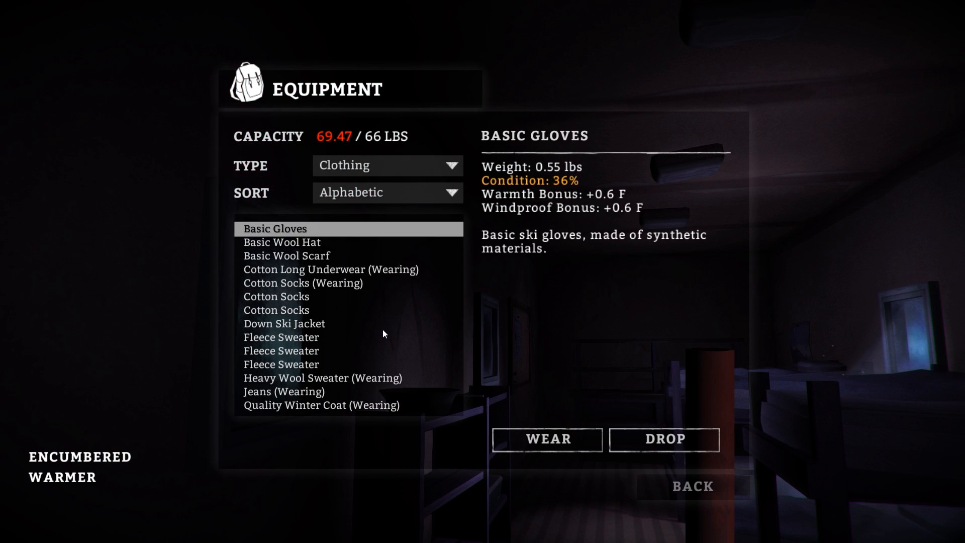
Put on the Basic Wool Hat, check boots, toque and gloves, and return to status.
click(546, 439)
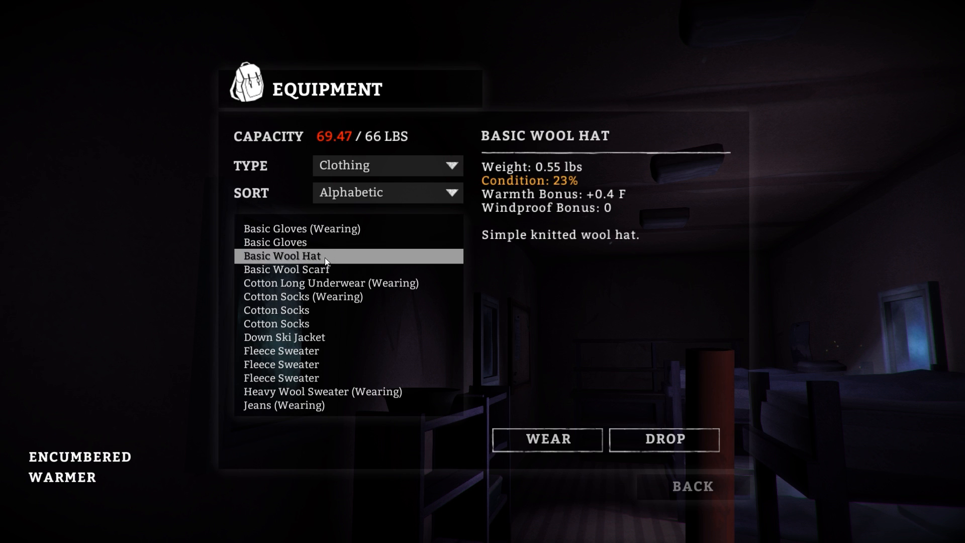
click(547, 439)
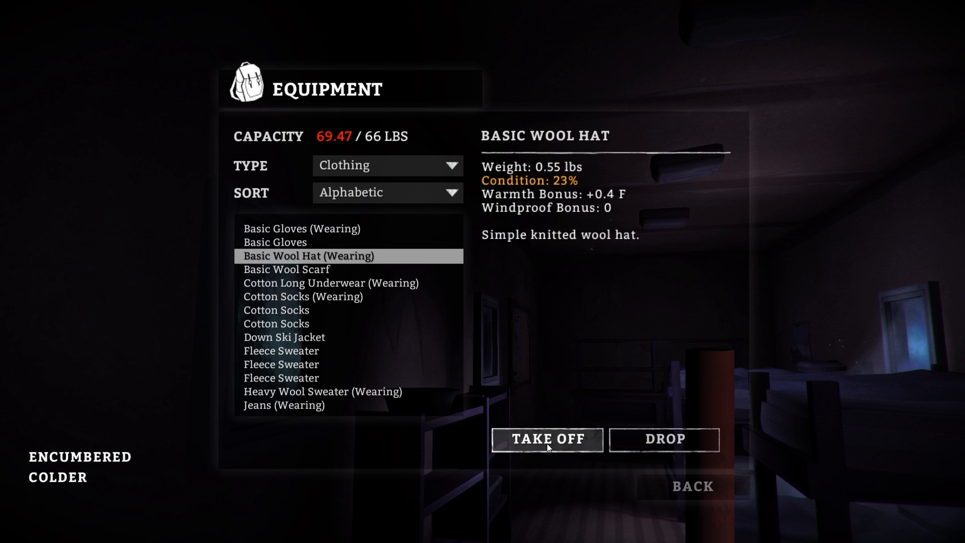
click(274, 269)
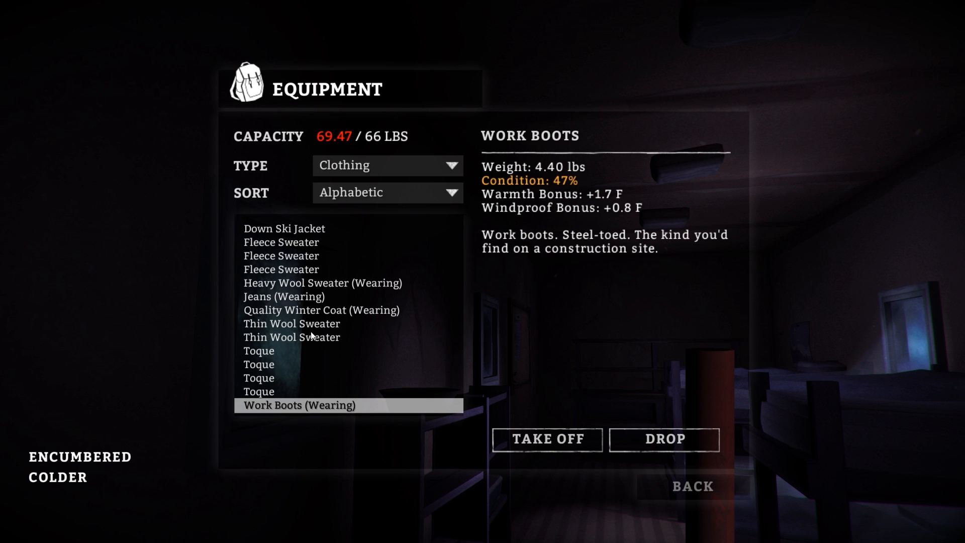
click(259, 350)
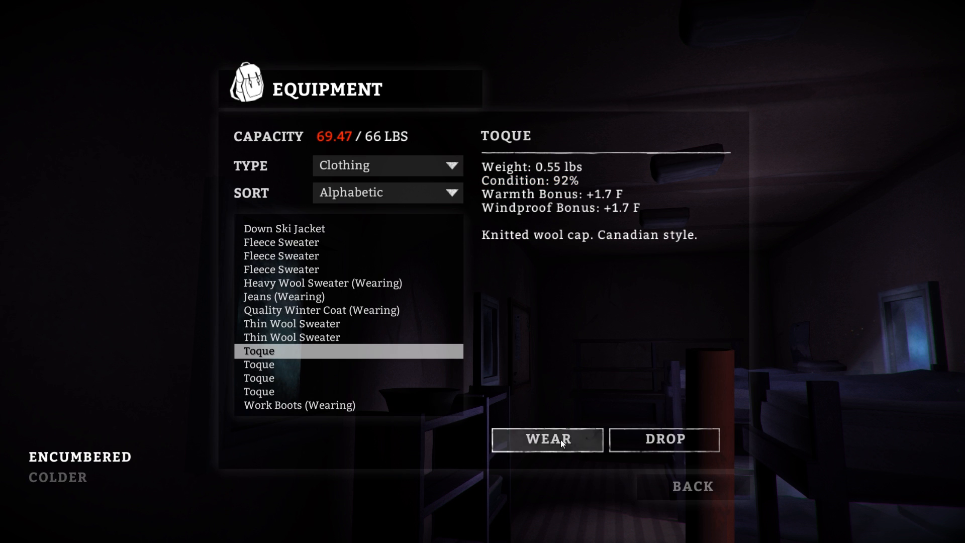
click(546, 439)
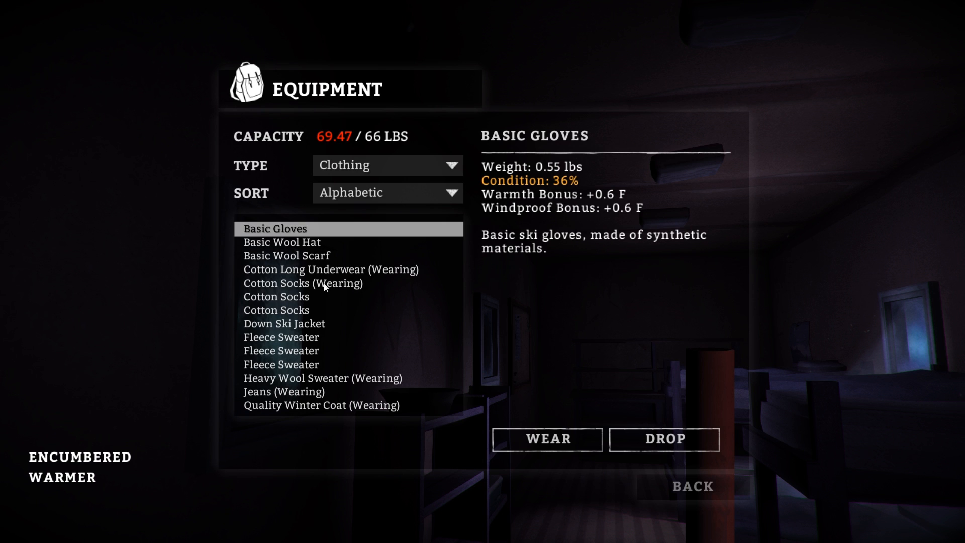
click(275, 296)
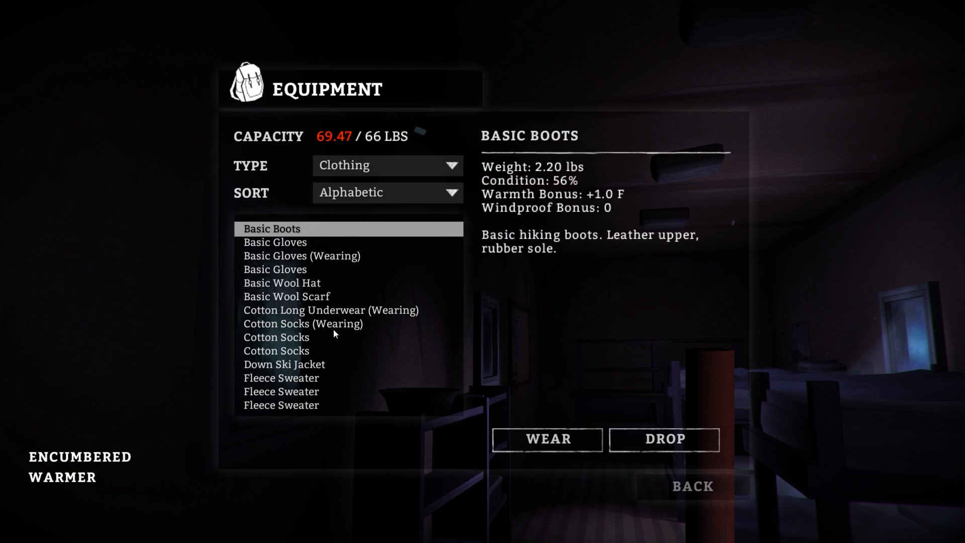
click(691, 486)
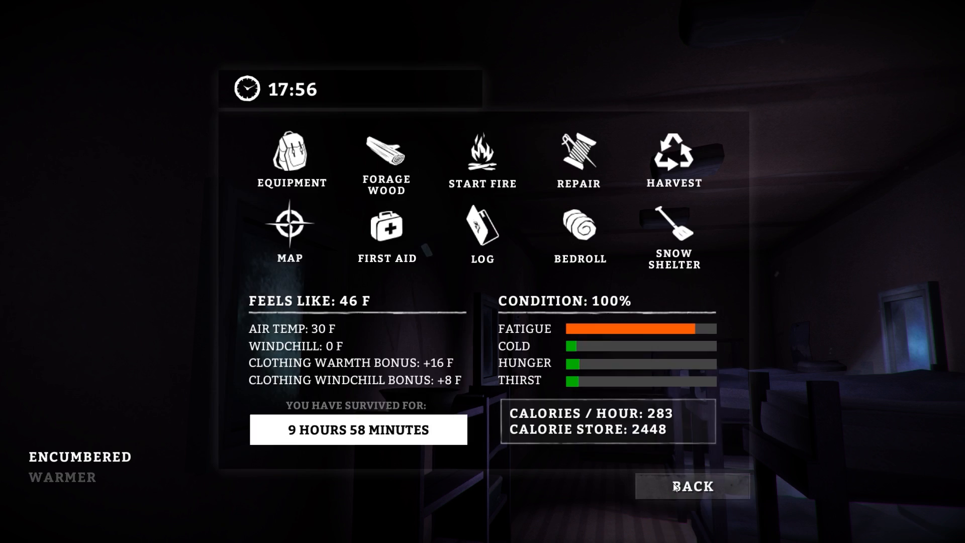
Rest on the bunk for 5 hours, advancing the clock to 22:59.
click(691, 485)
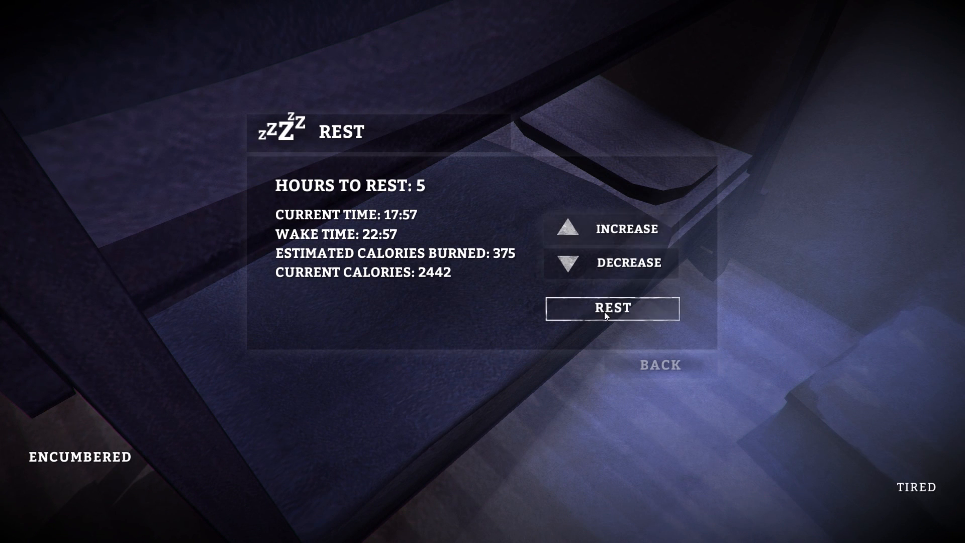
click(611, 308)
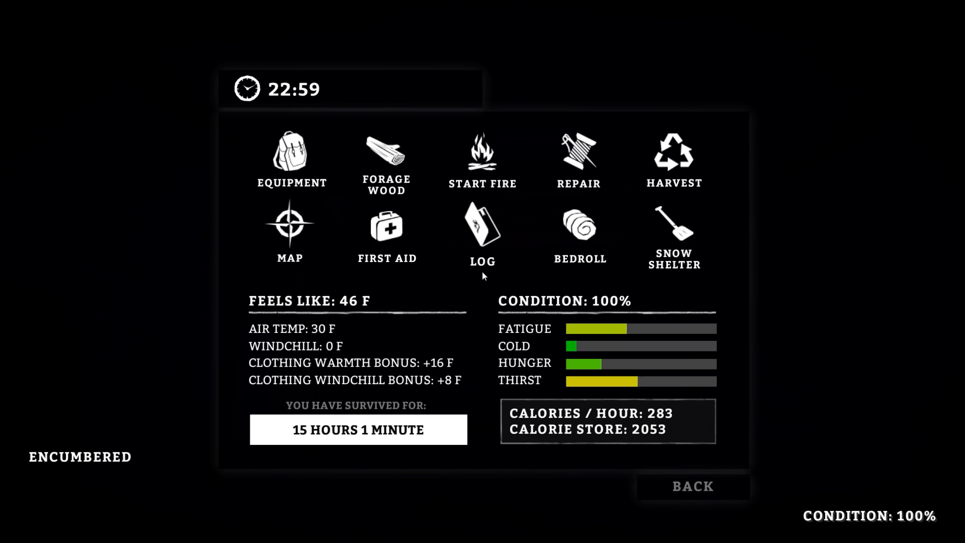
Eat Pinnacle Peaches from the Food And Drink list, bringing calories to 2490.
click(290, 153)
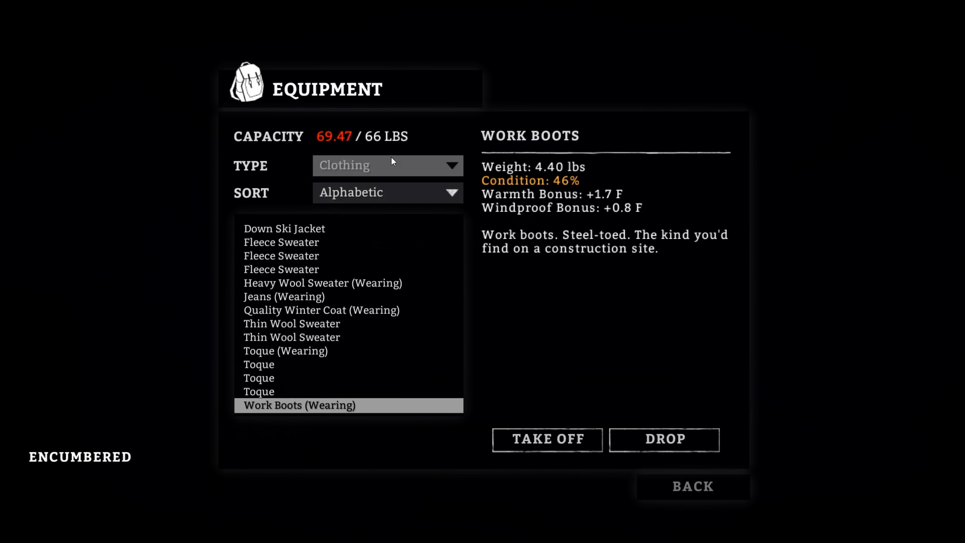
click(387, 165)
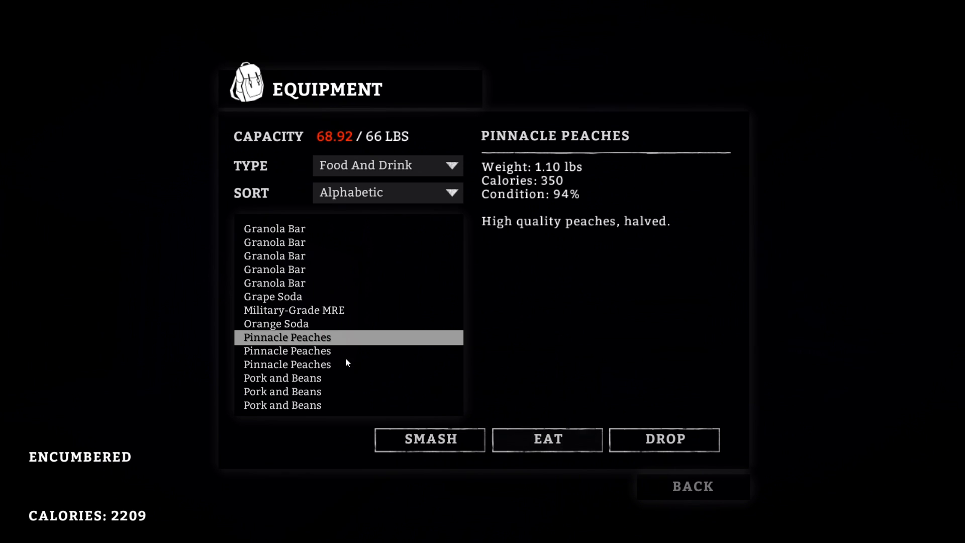
click(547, 438)
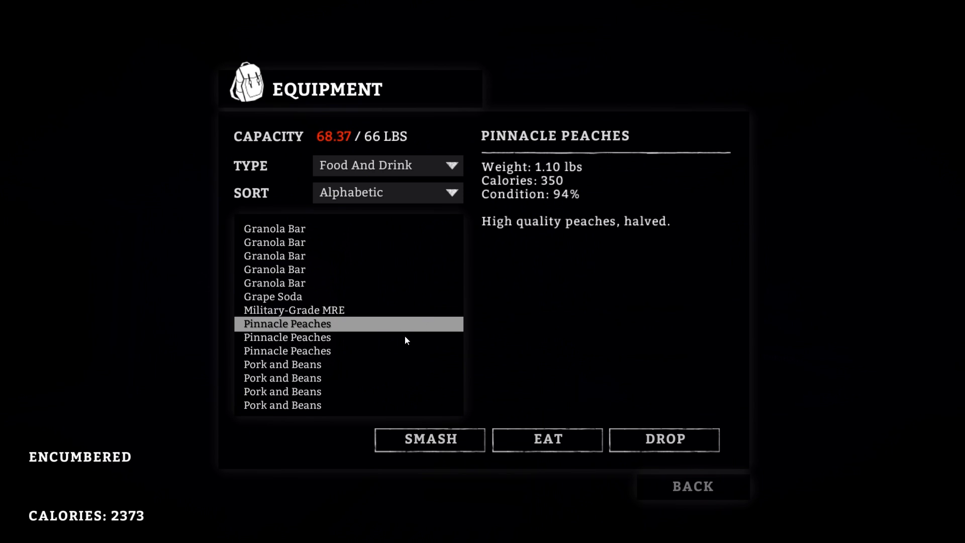
click(272, 296)
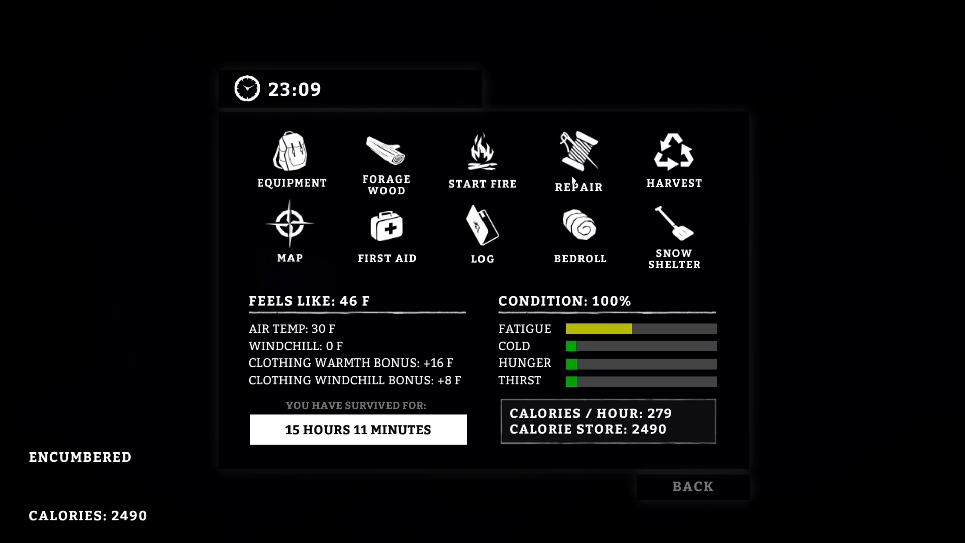
Harvest the Thin Wool Sweater into cloth.
click(673, 159)
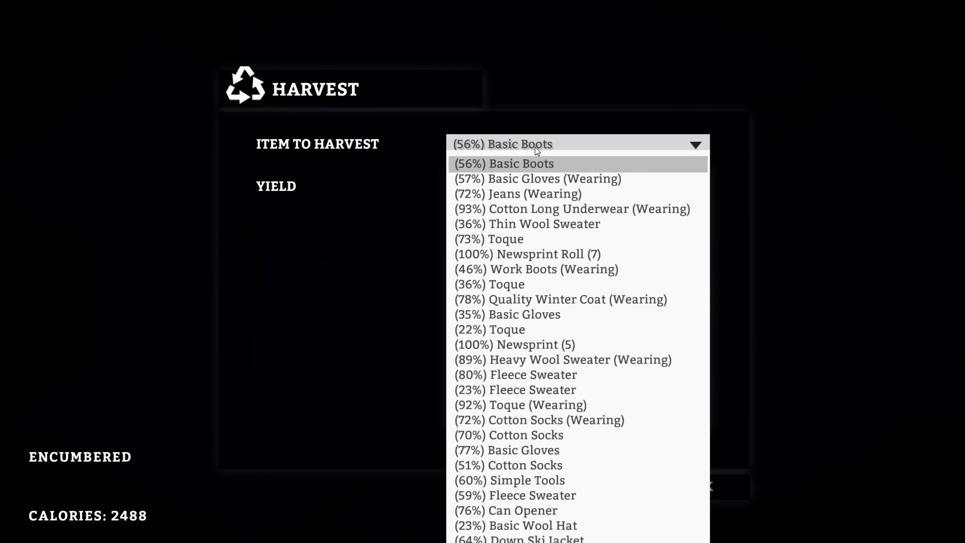
click(503, 163)
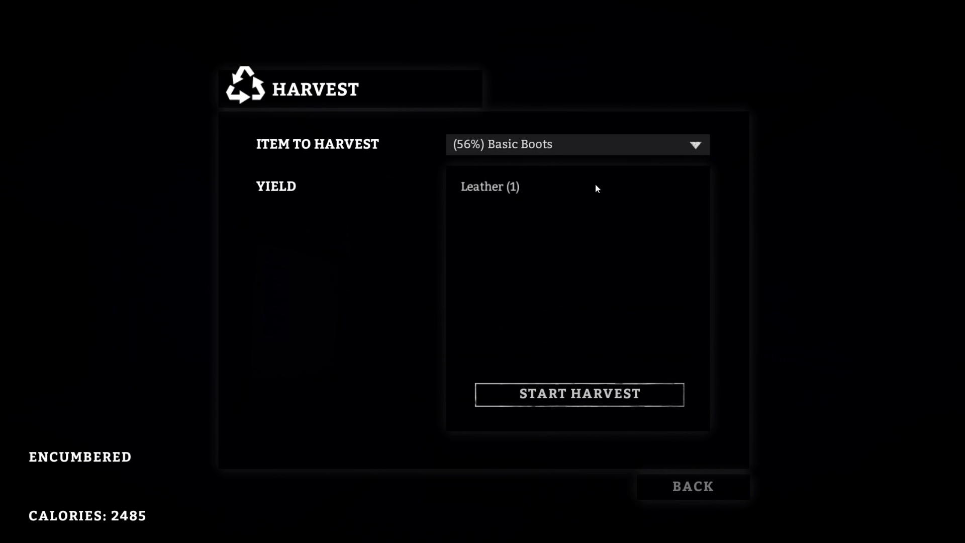
click(576, 144)
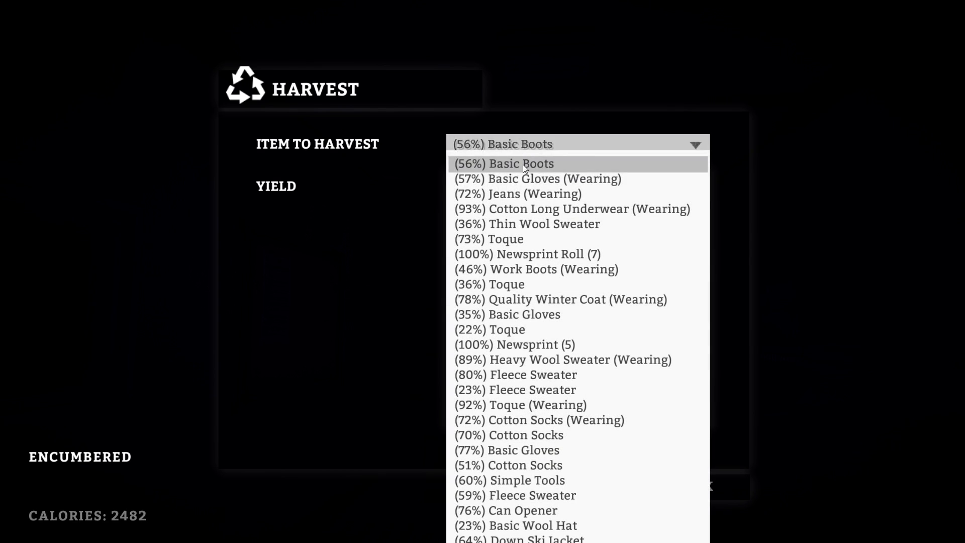
click(526, 224)
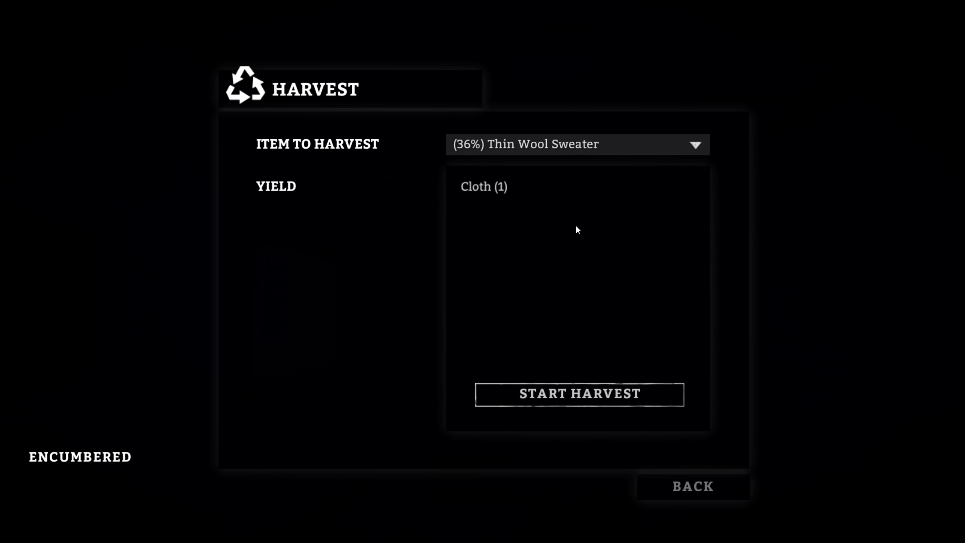
click(578, 394)
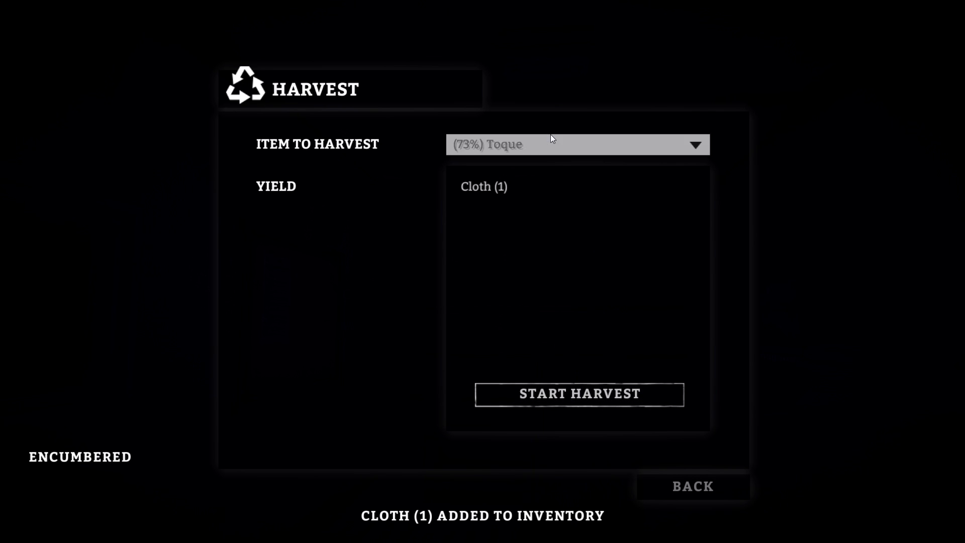
Harvest a Toque into cloth, then select the Newsprint Roll yielding three Tinder Plugs.
click(577, 145)
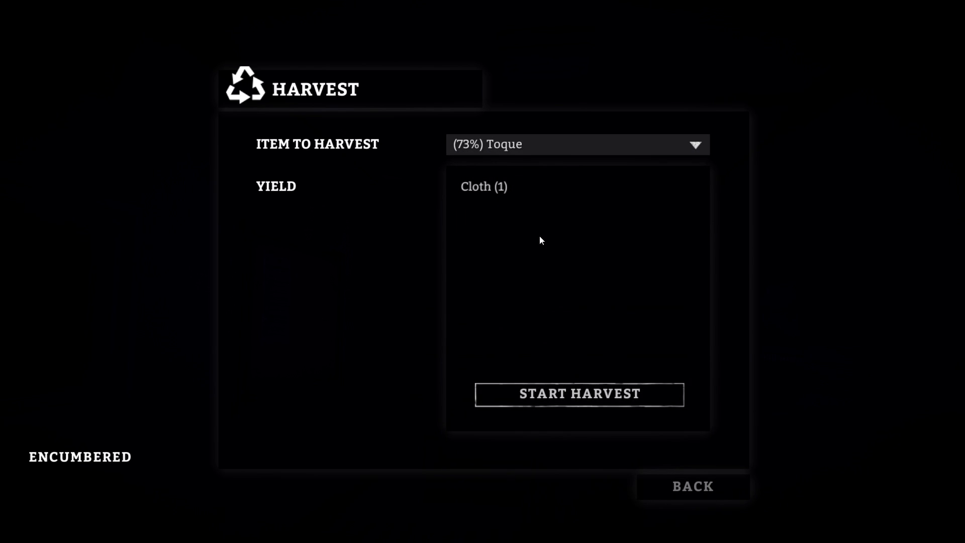
click(578, 393)
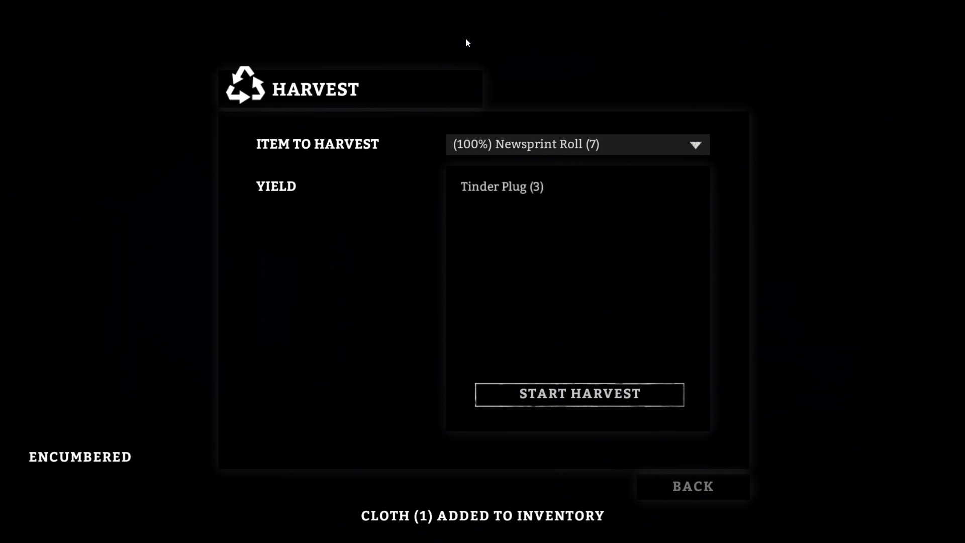
click(579, 394)
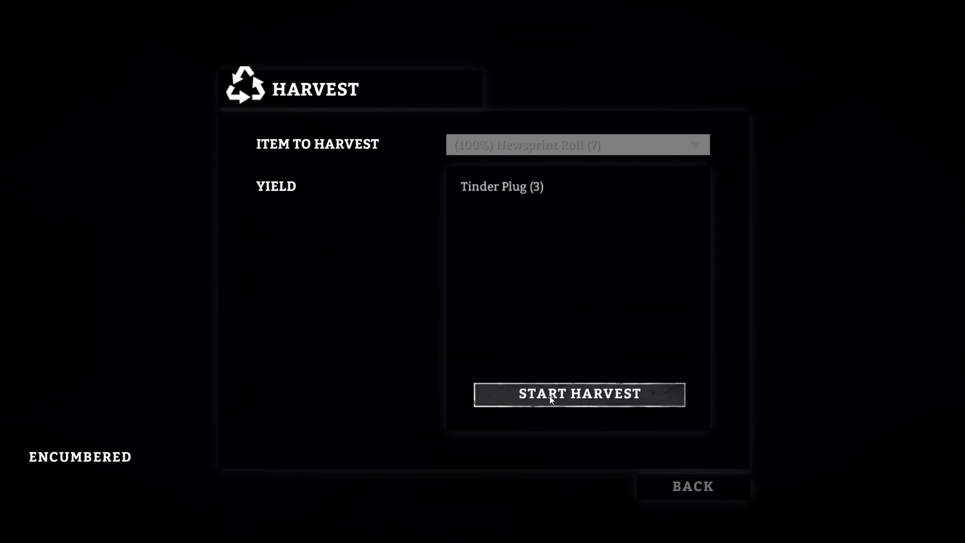
Harvest the Newsprint Roll into three Tinder Plugs and review the harvestable items list.
click(578, 394)
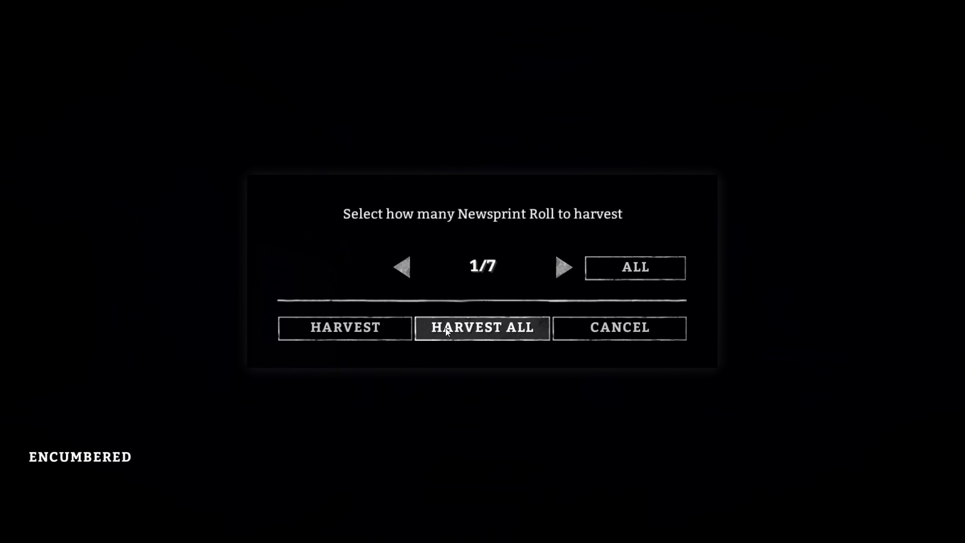
click(563, 266)
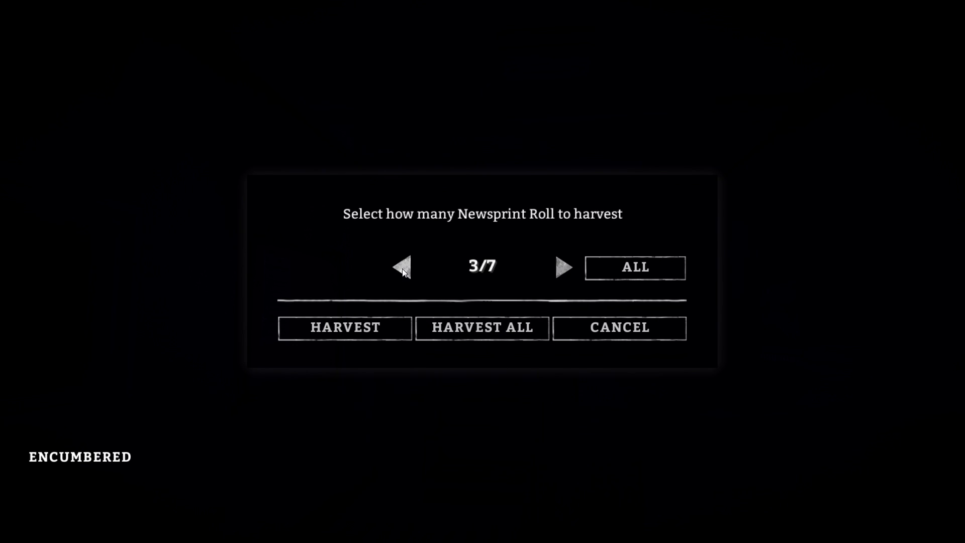
click(344, 327)
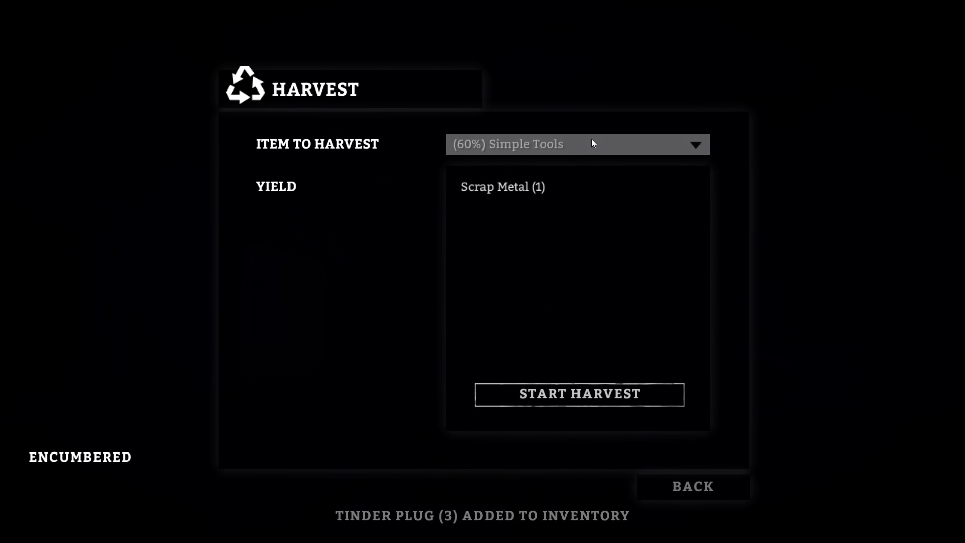
click(577, 144)
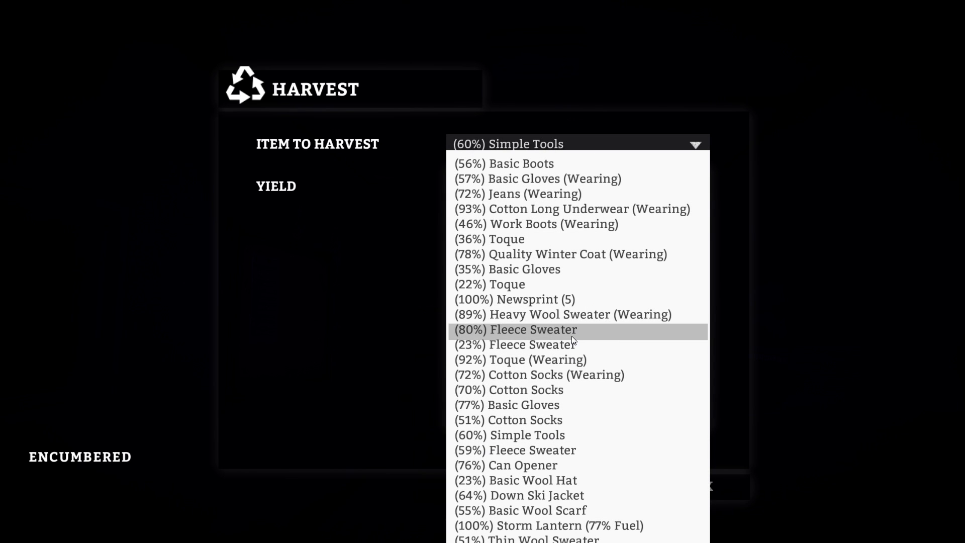
mouse_move(537, 239)
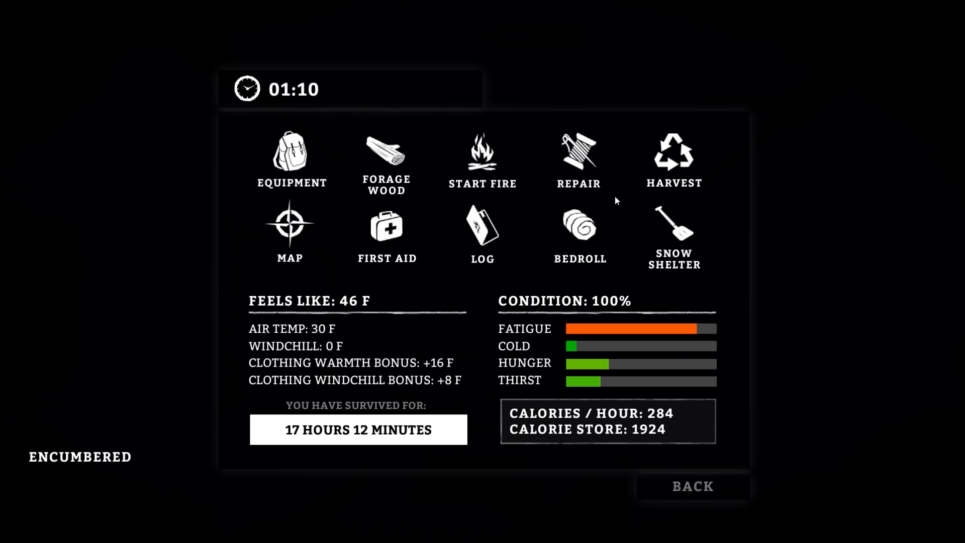
click(577, 154)
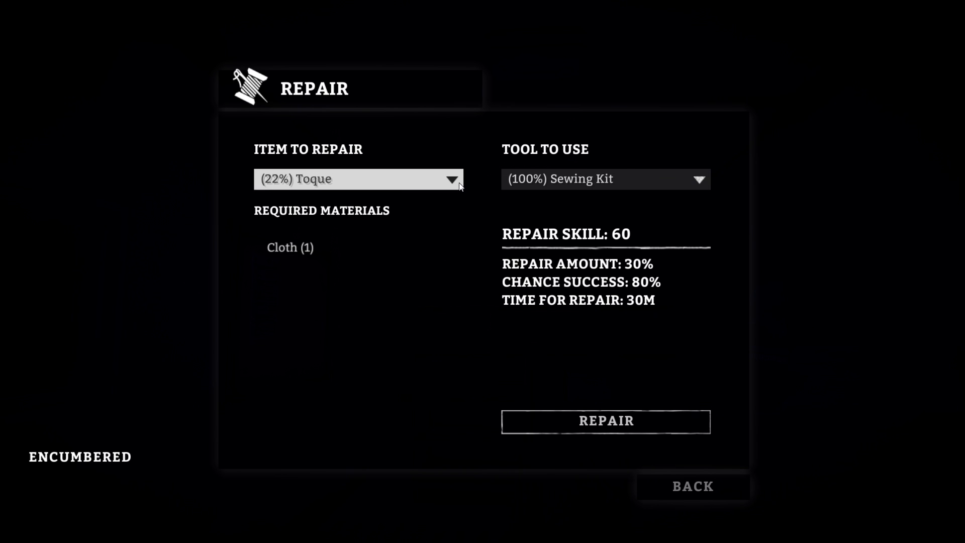
click(358, 179)
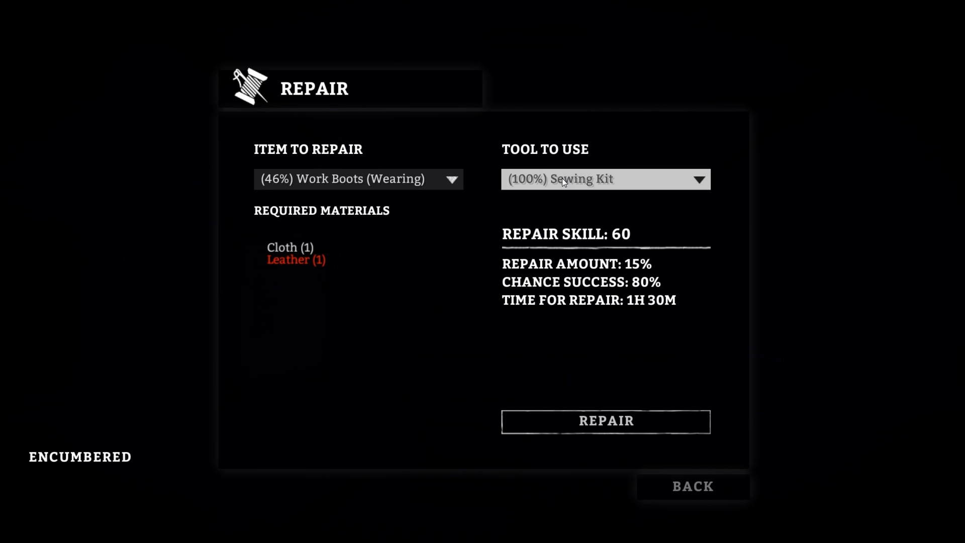
click(605, 179)
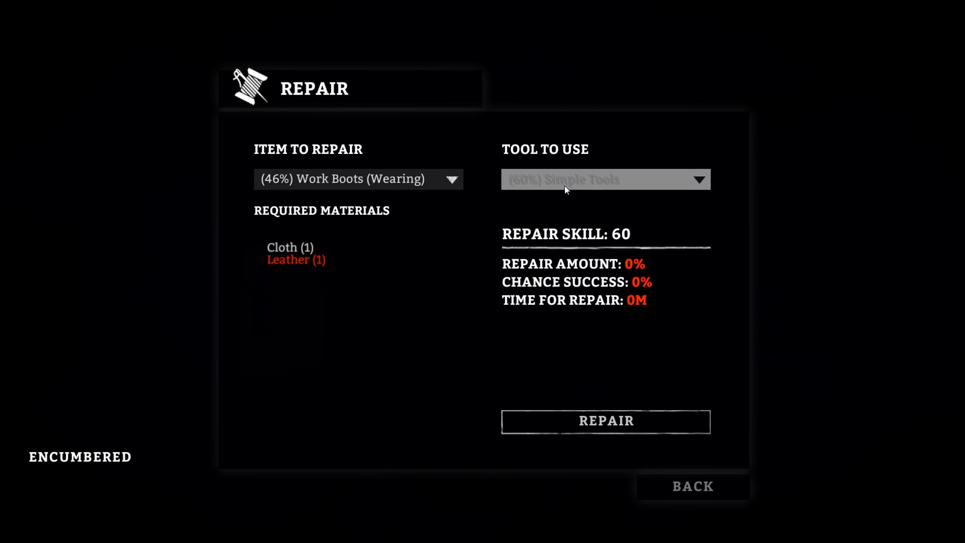
click(604, 179)
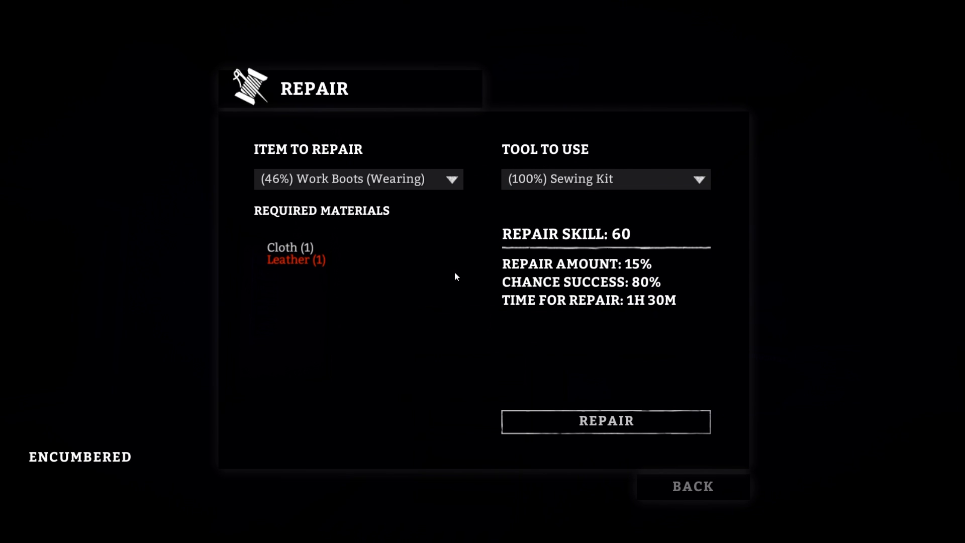
mouse_move(358, 179)
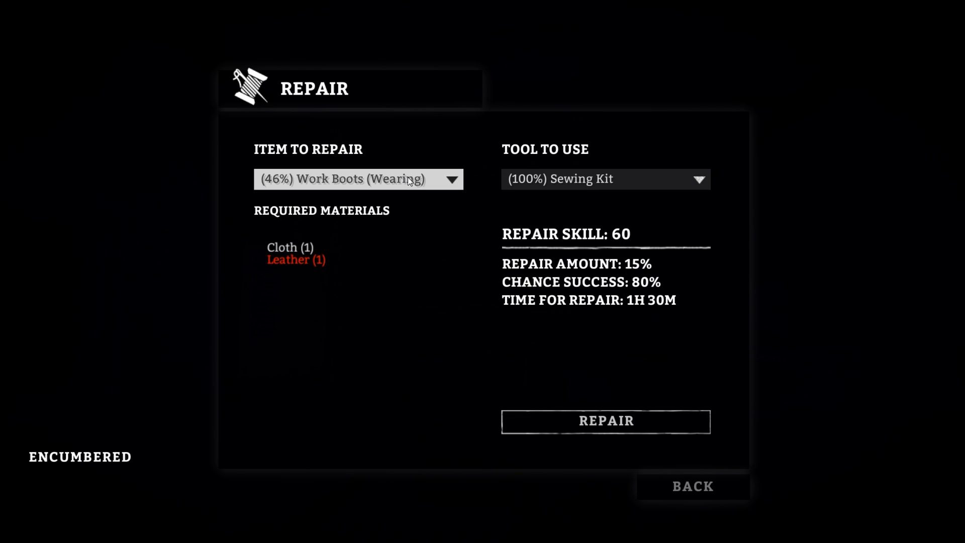
click(358, 179)
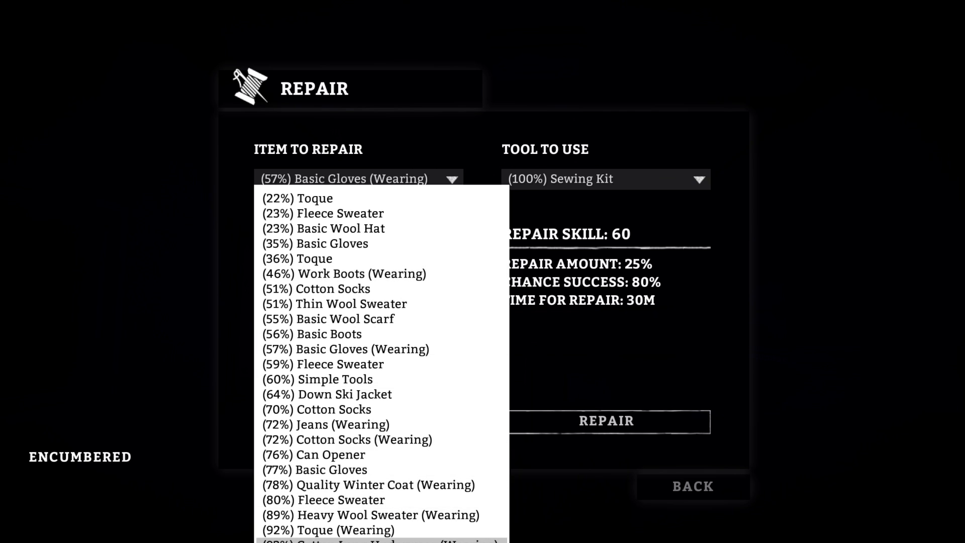
click(358, 348)
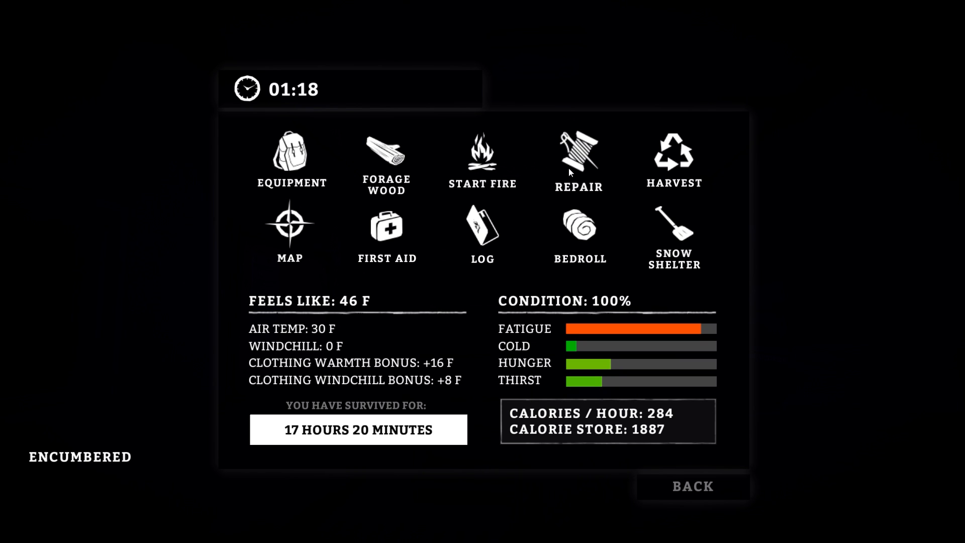
Rest for six hours, bringing the clock to 07:42.
click(673, 160)
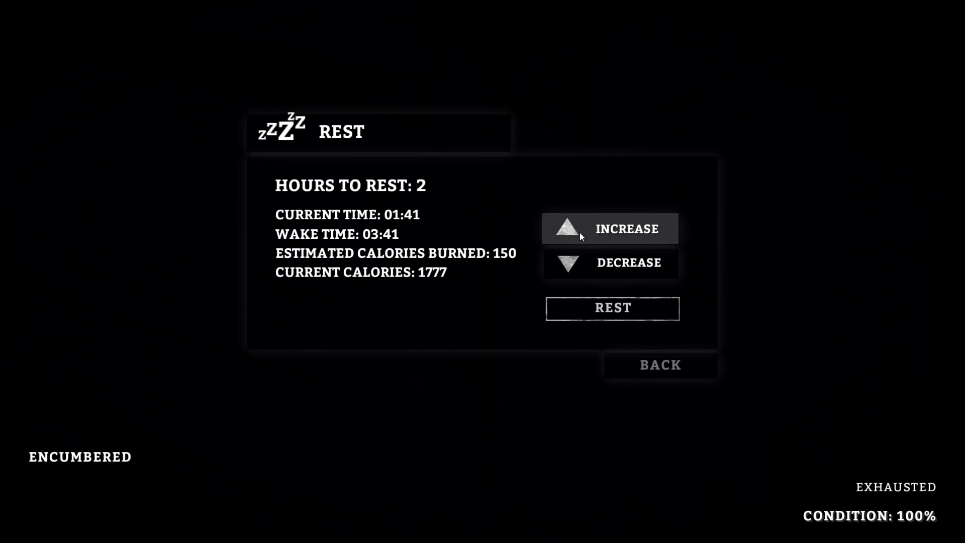
click(612, 308)
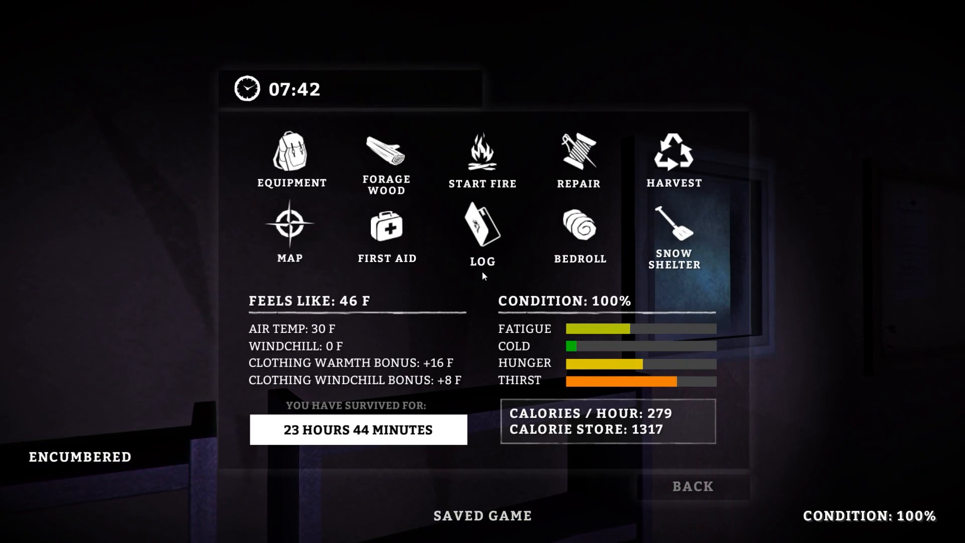
Drink the Grape Soda and eat a tin of Pork and Beans.
click(290, 154)
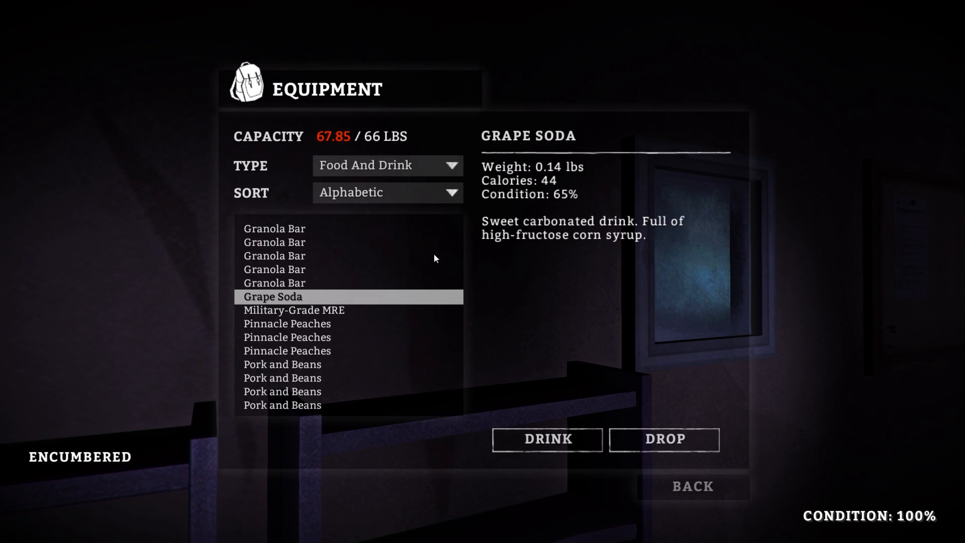
click(546, 438)
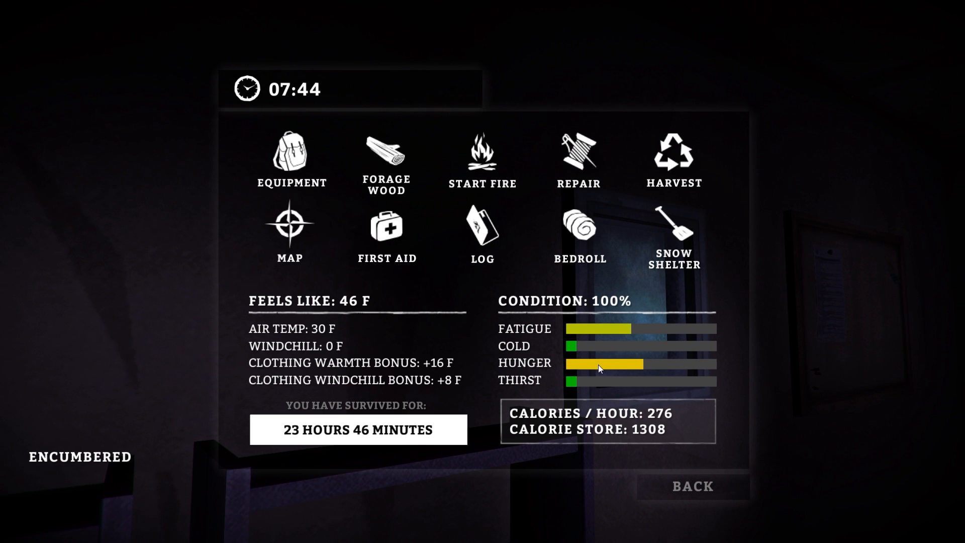
click(290, 154)
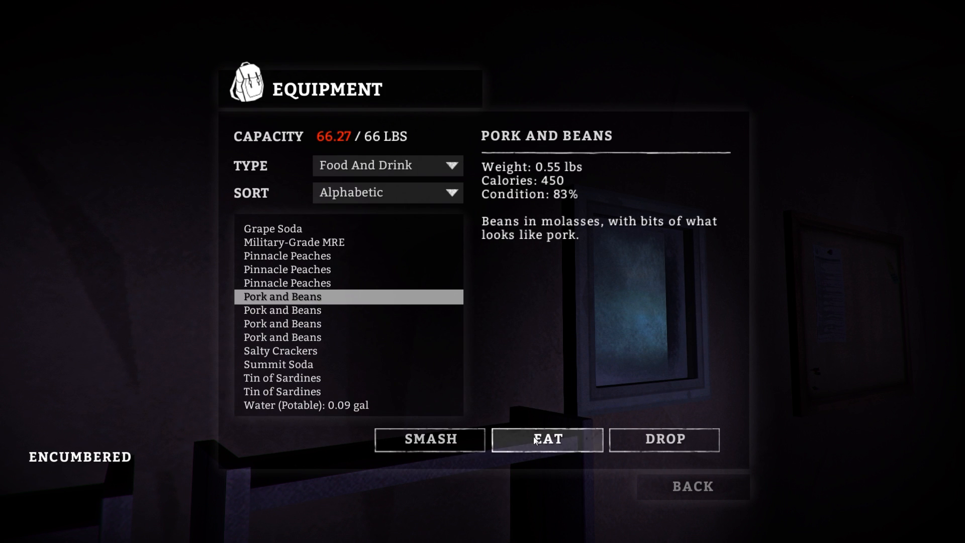
click(546, 438)
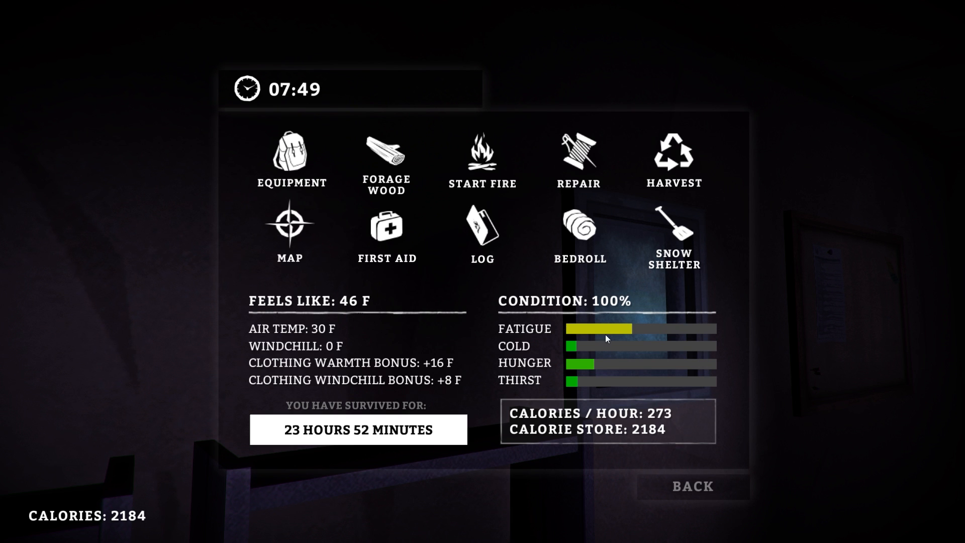
Reopen the inventory and choose a sort order for the food list.
click(691, 486)
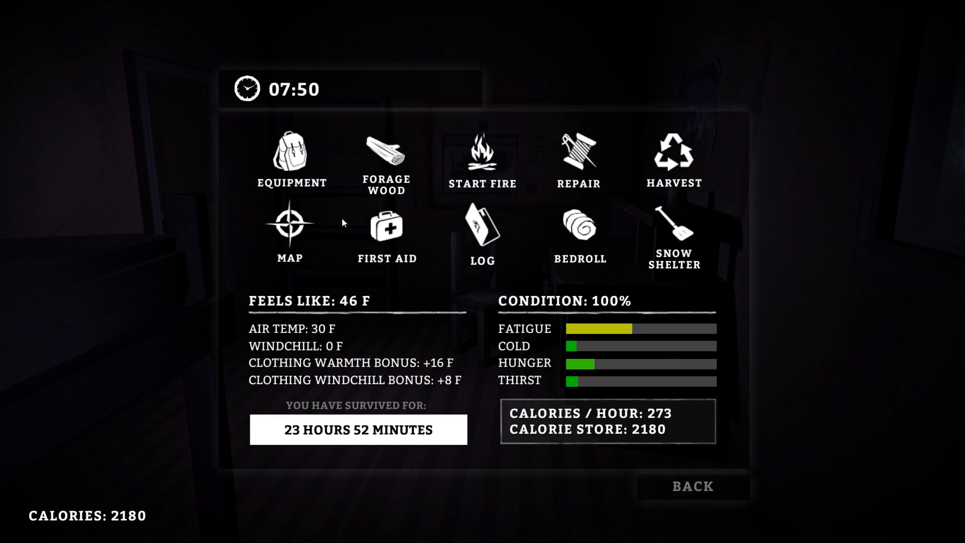
click(291, 154)
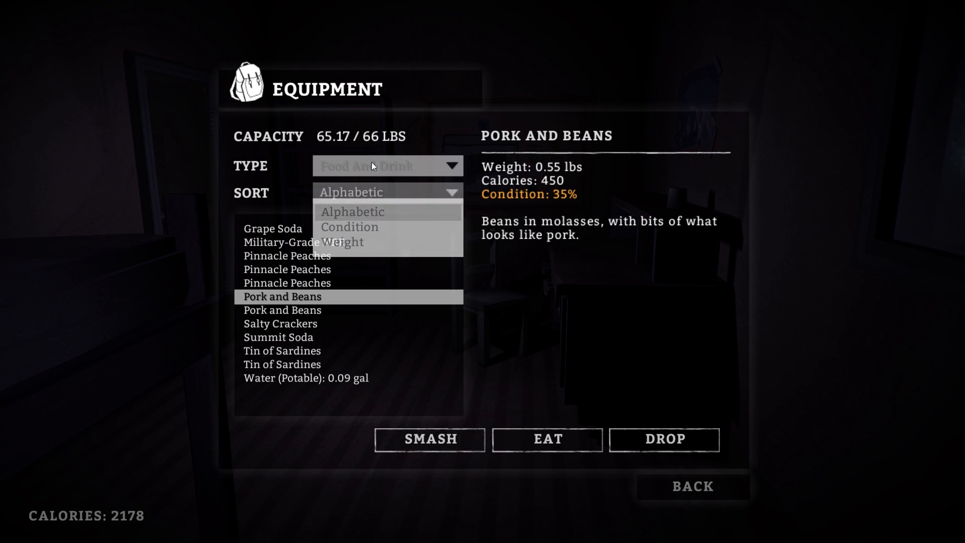
click(387, 165)
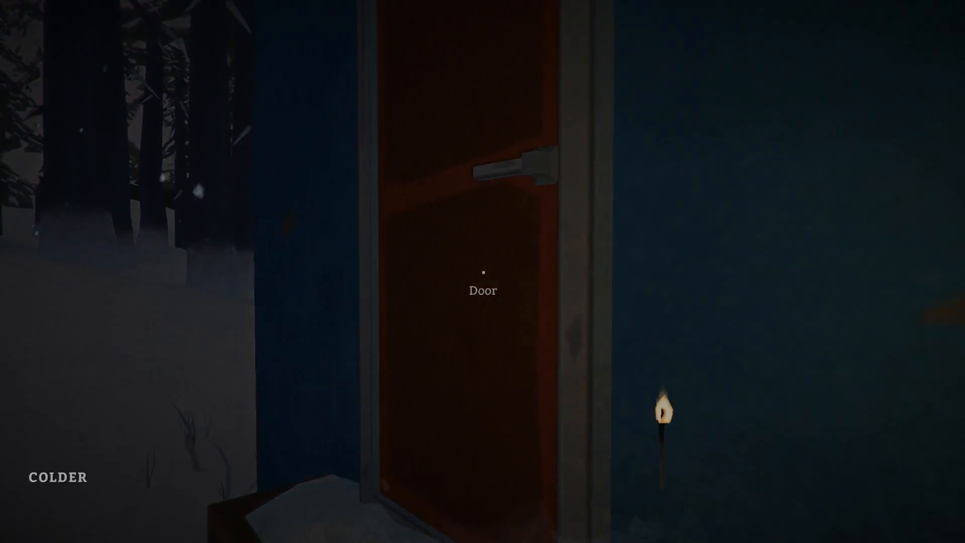
Go inside and sleep two hours in the bunk bed until 09:59.
click(482, 272)
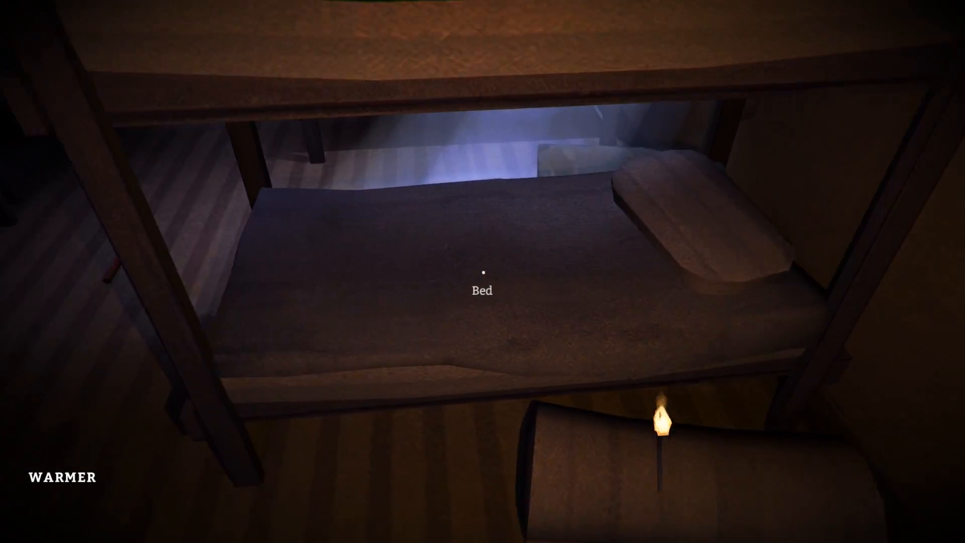
click(482, 280)
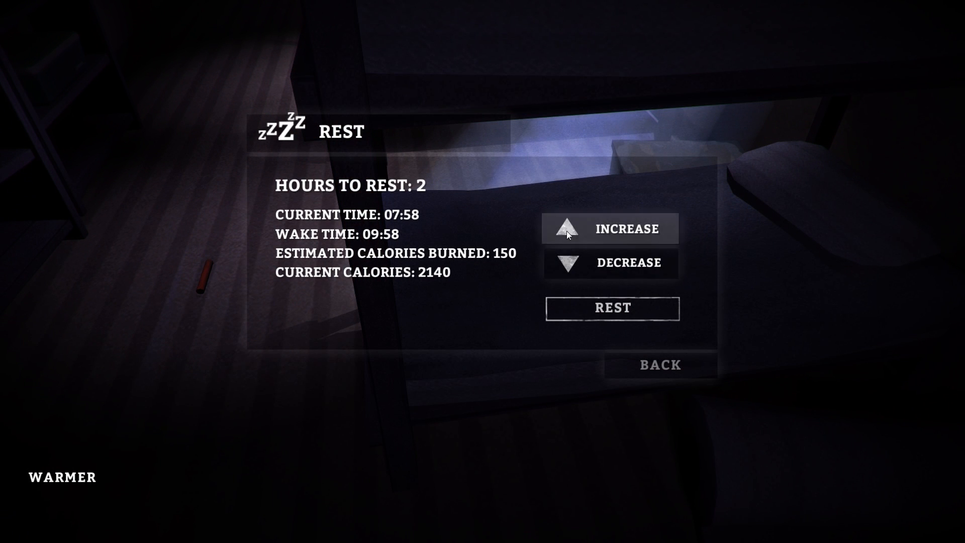
click(612, 308)
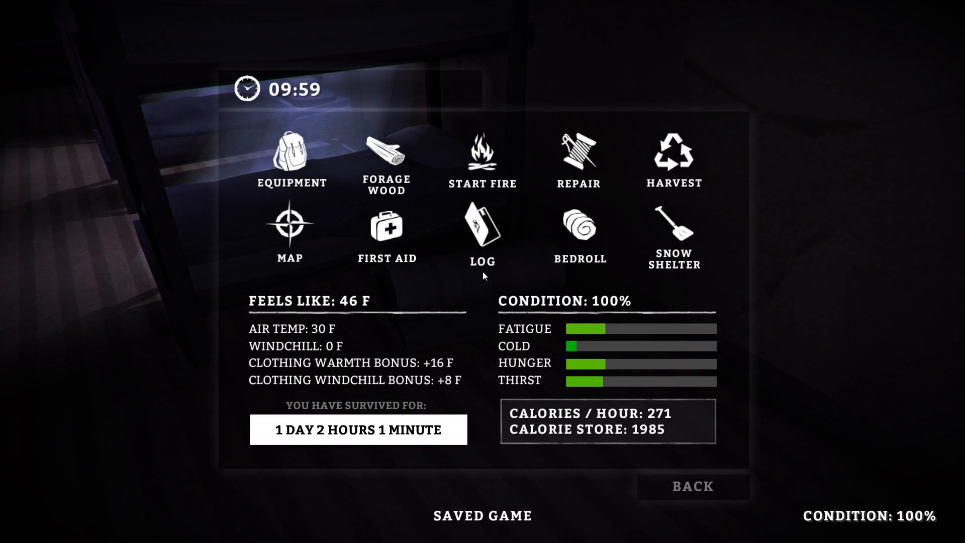
Equip the Flare from the inventory.
click(290, 160)
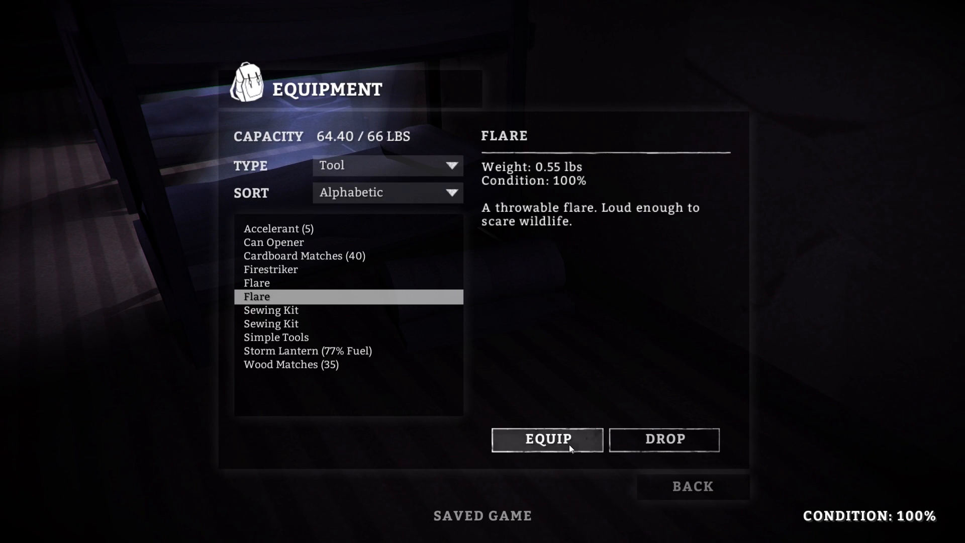
click(546, 439)
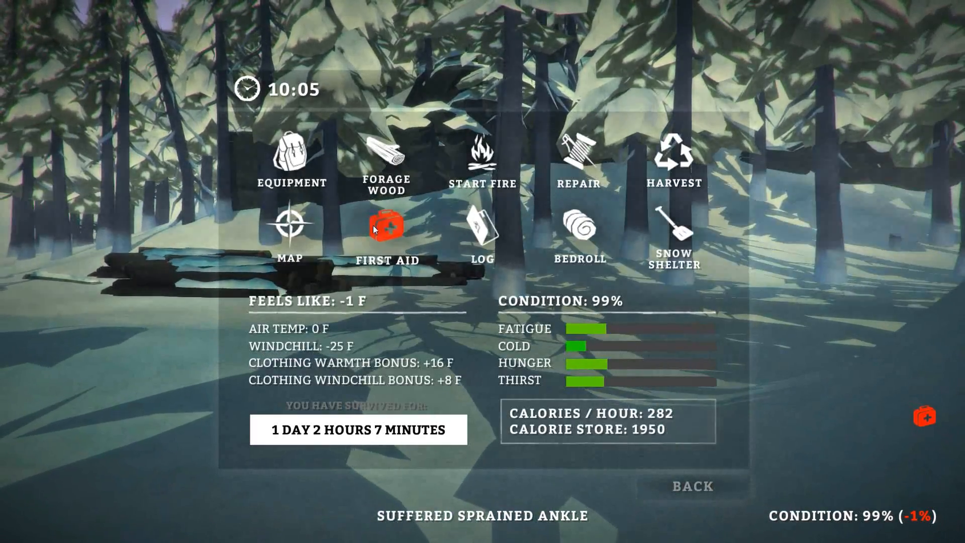
Review the Sprained Ankle treatment options in First Aid, then leave the afflictions overview.
click(386, 224)
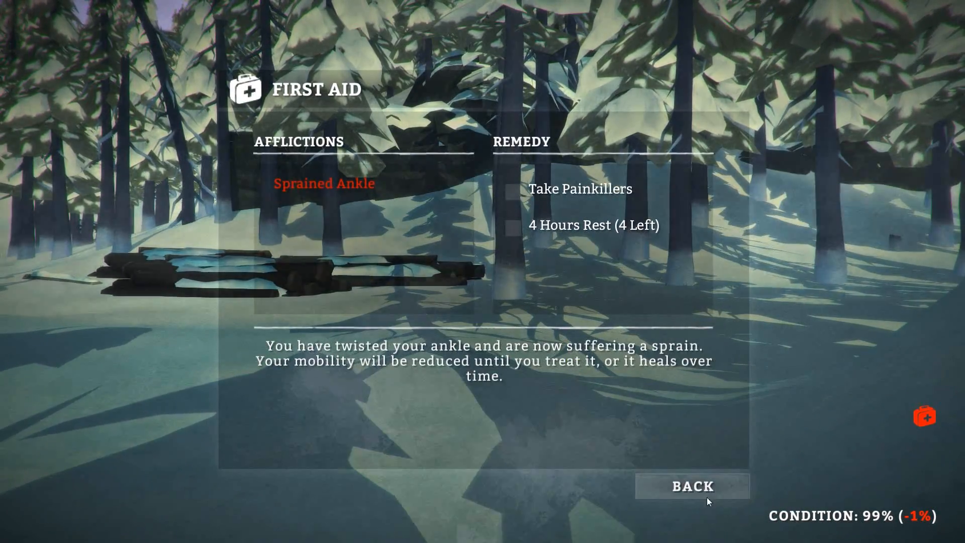
click(690, 486)
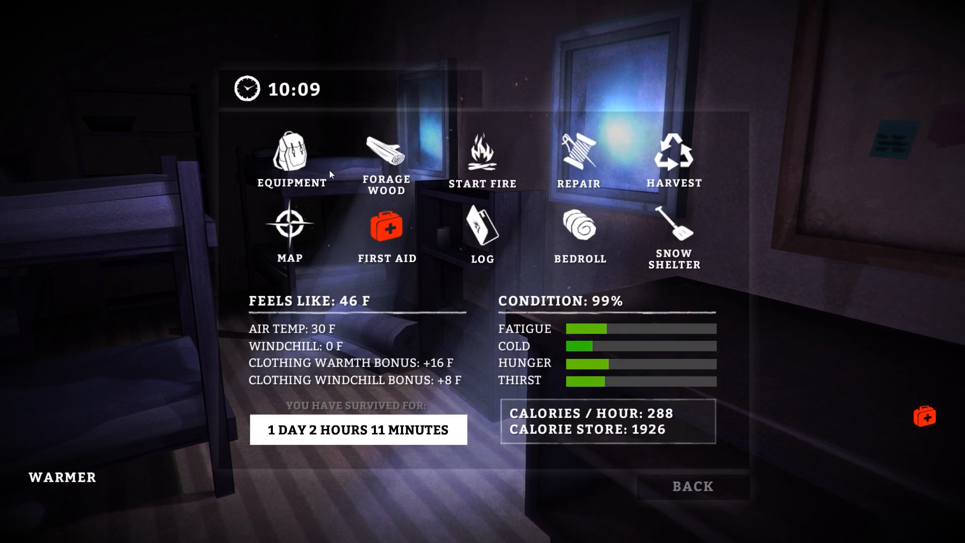
Take Painkillers from First Aid to heal the ankle and rest four hours.
click(290, 157)
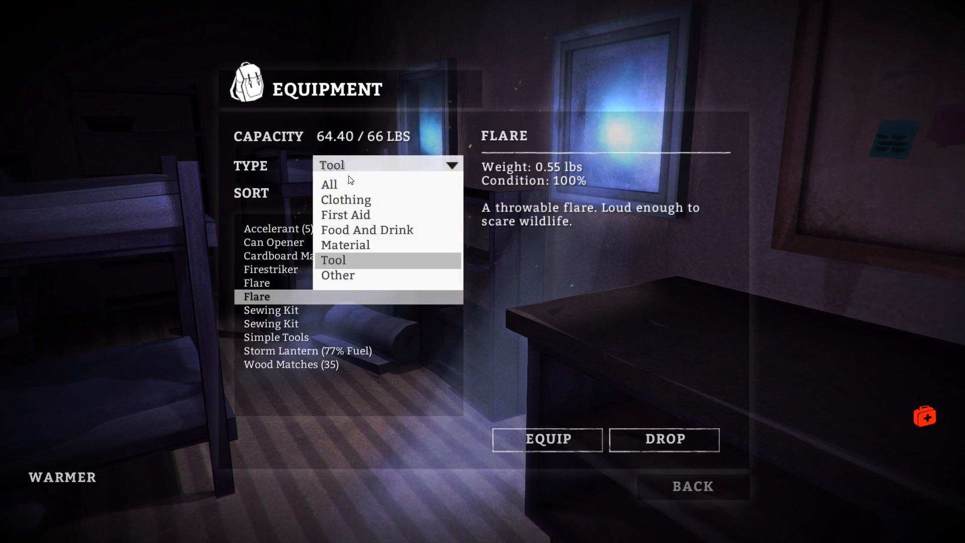
click(345, 215)
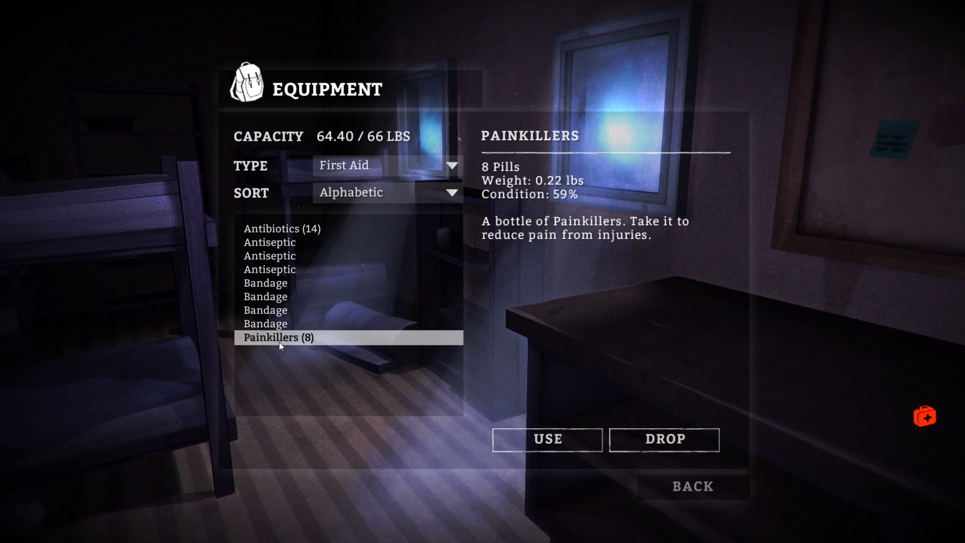
click(546, 439)
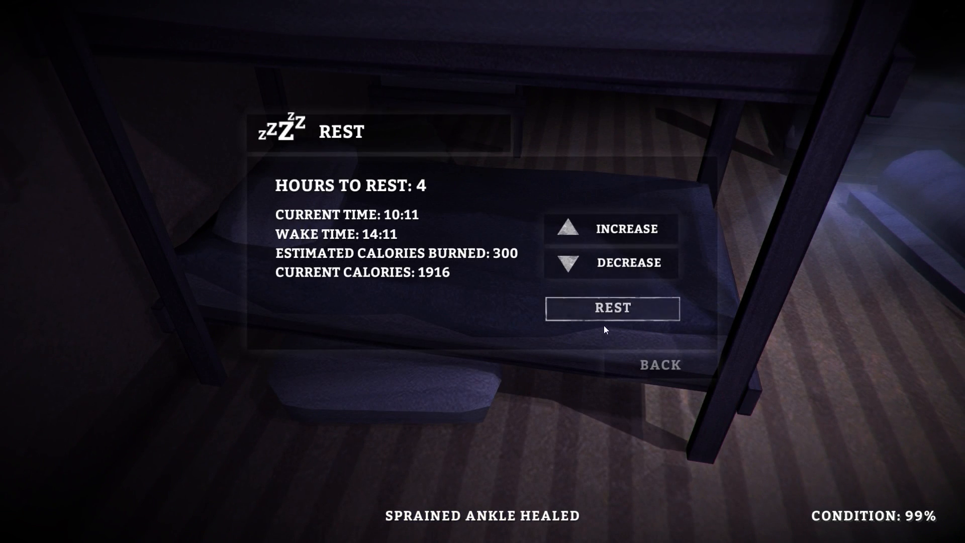
click(611, 307)
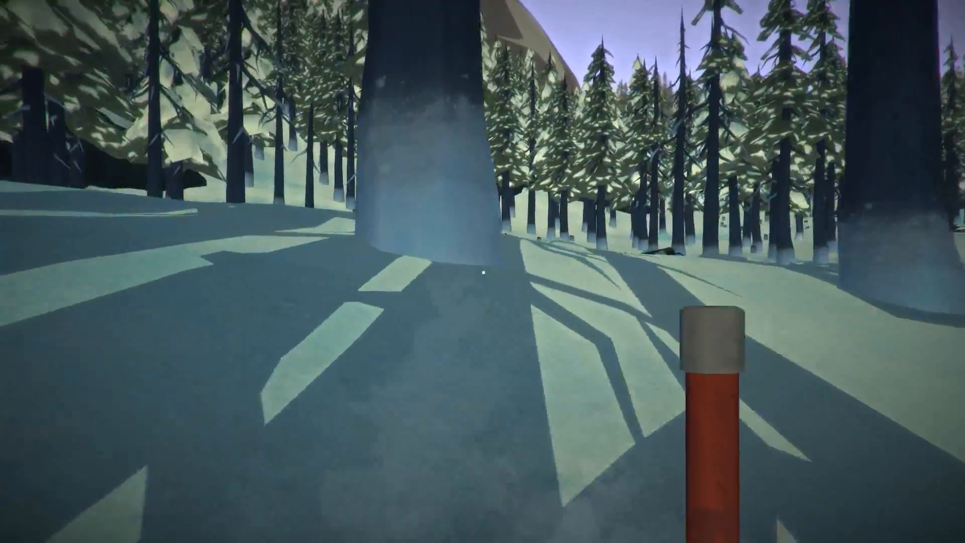
mouse_move(483, 271)
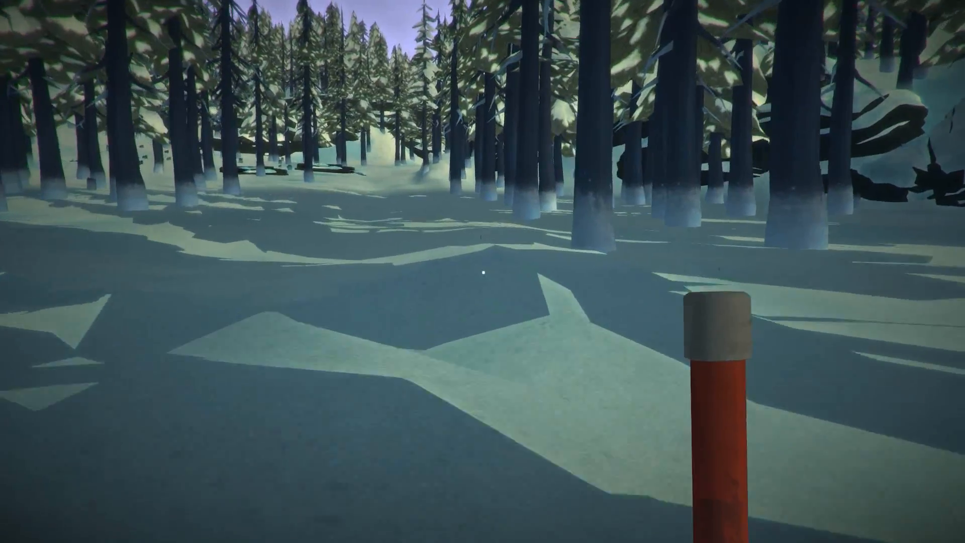
mouse_move(483, 271)
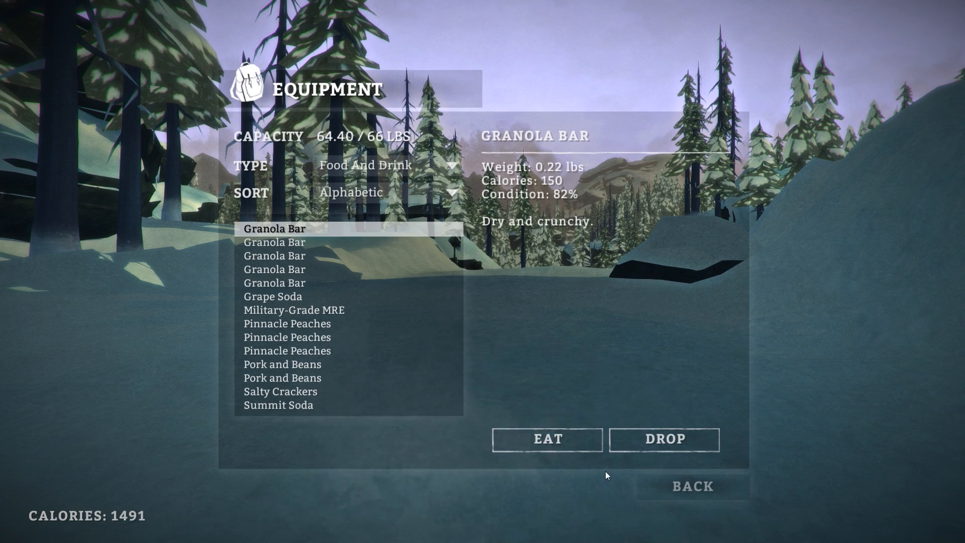
Eat a Granola Bar, bringing calories to 1491.
click(546, 439)
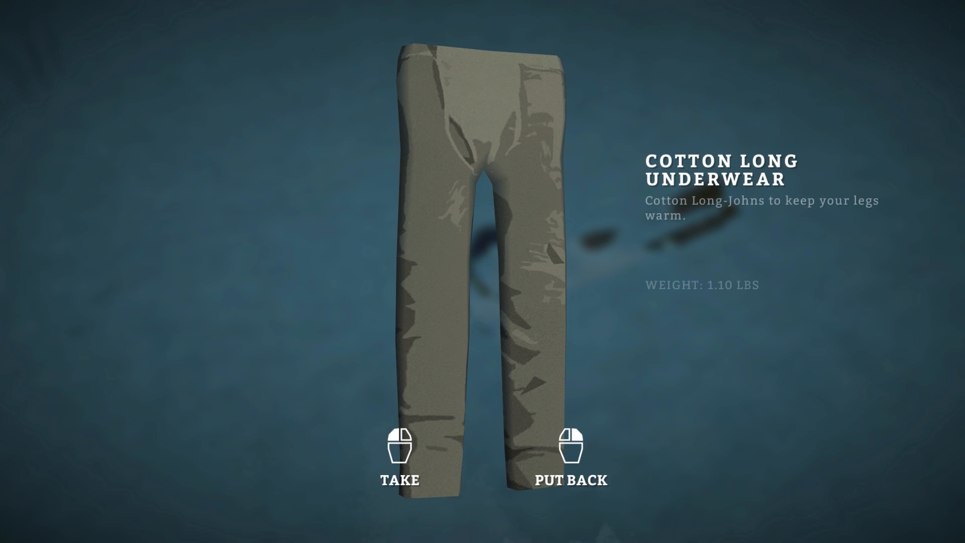
Take the found Cotton Long Underwear.
click(400, 444)
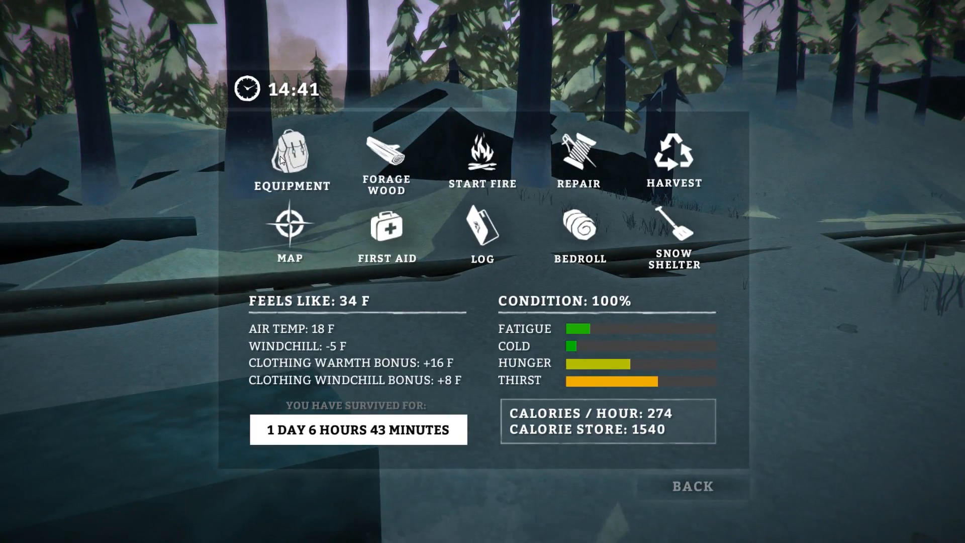
Review the clothing items at 65.50 of 66 lbs, then close the status overview.
click(290, 154)
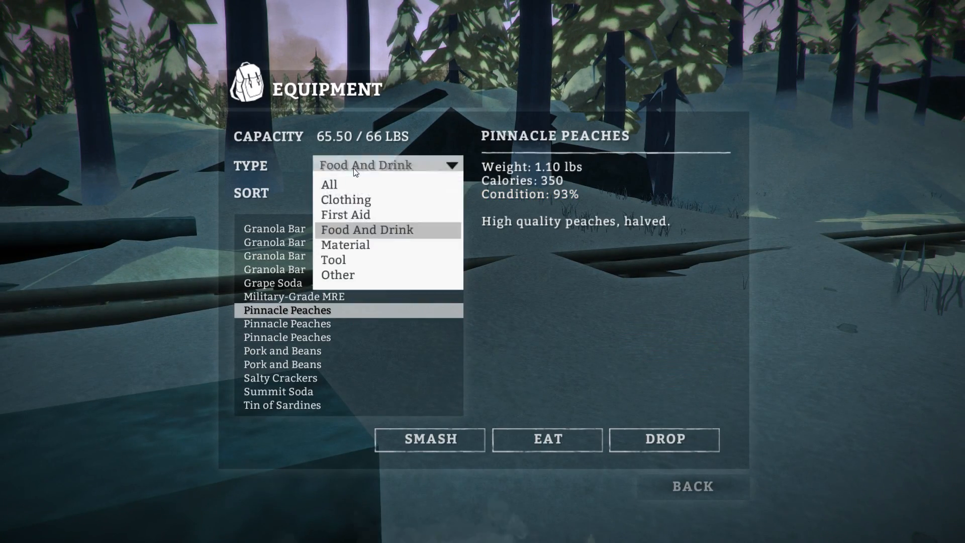
click(345, 199)
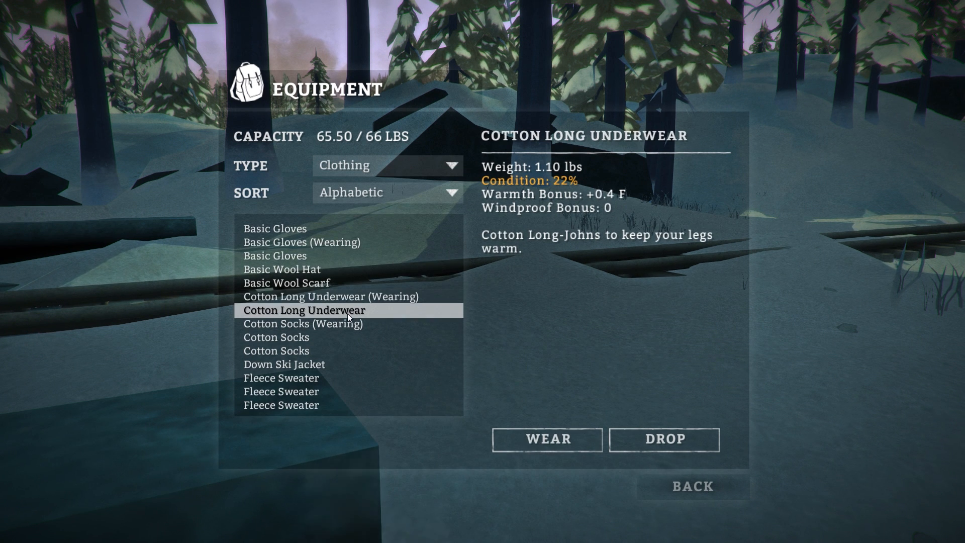
click(691, 485)
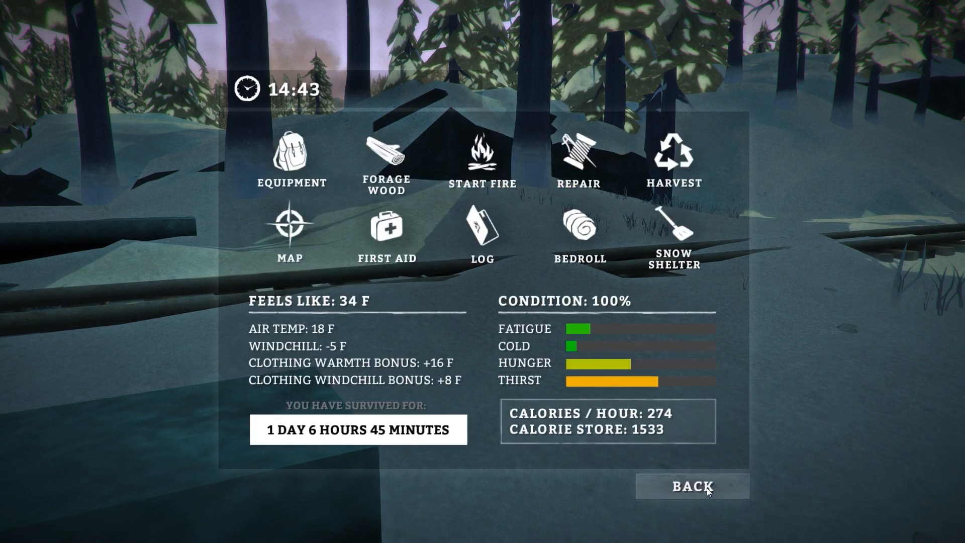
click(690, 485)
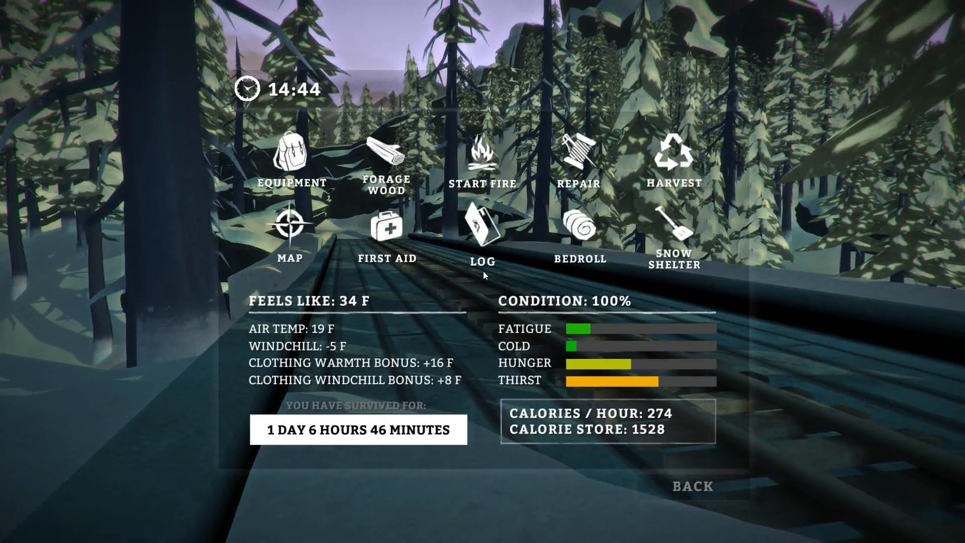
click(691, 486)
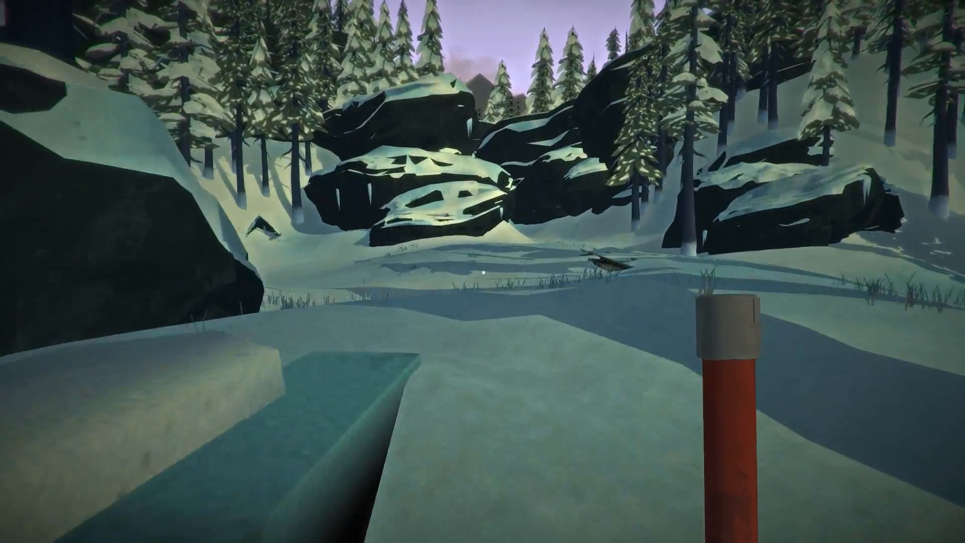
mouse_move(483, 271)
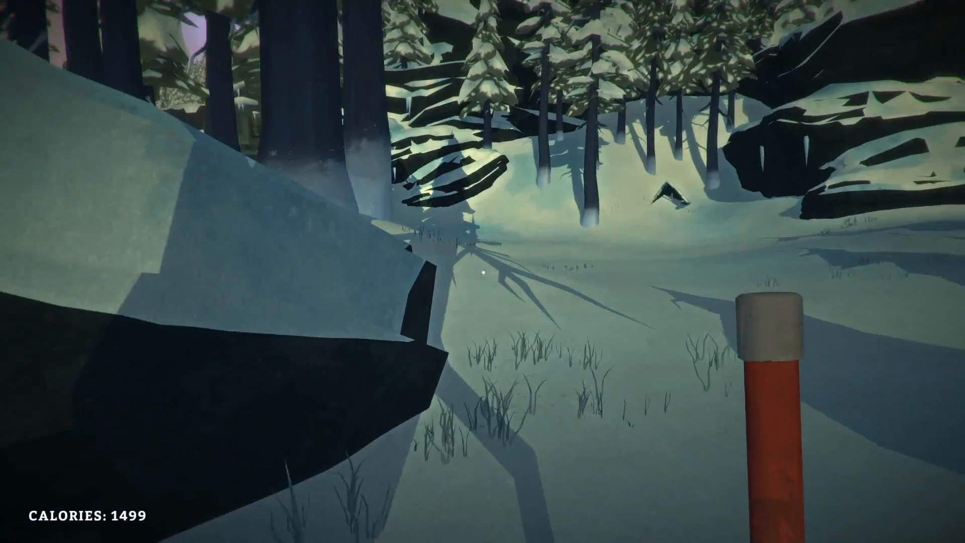
mouse_move(482, 271)
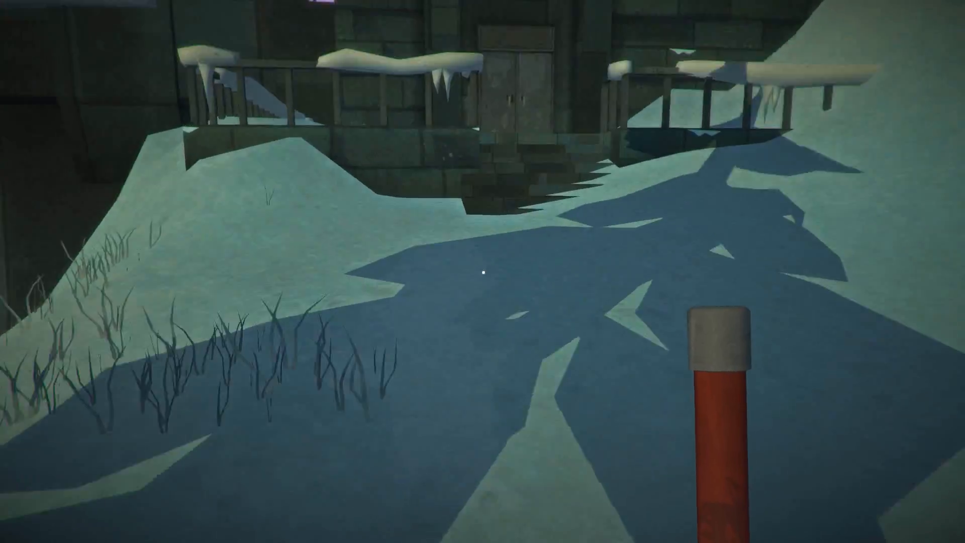
mouse_move(482, 271)
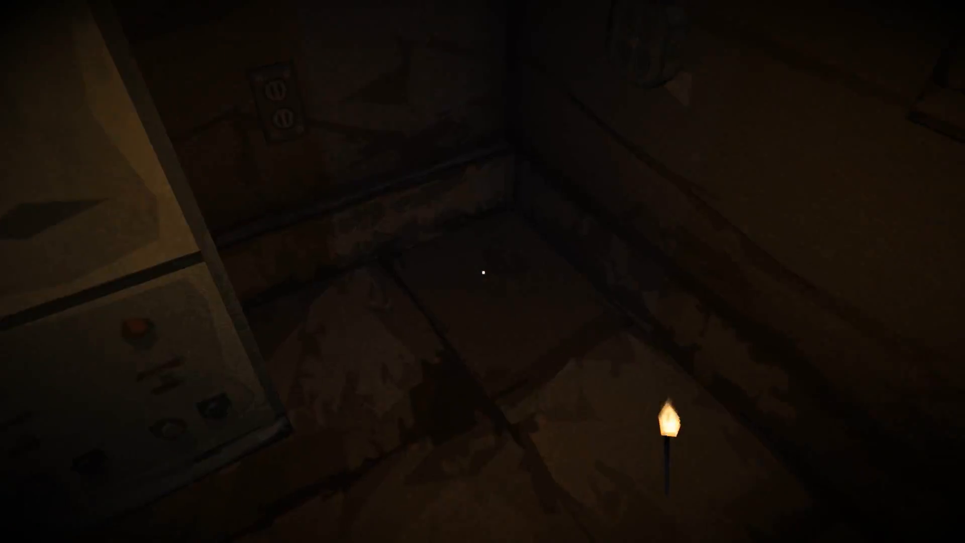
mouse_move(482, 271)
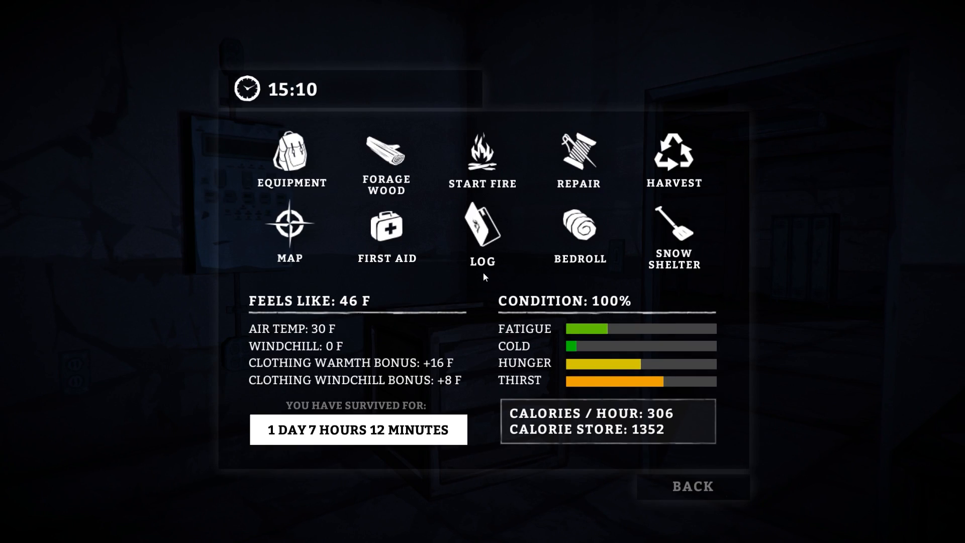
mouse_move(524, 252)
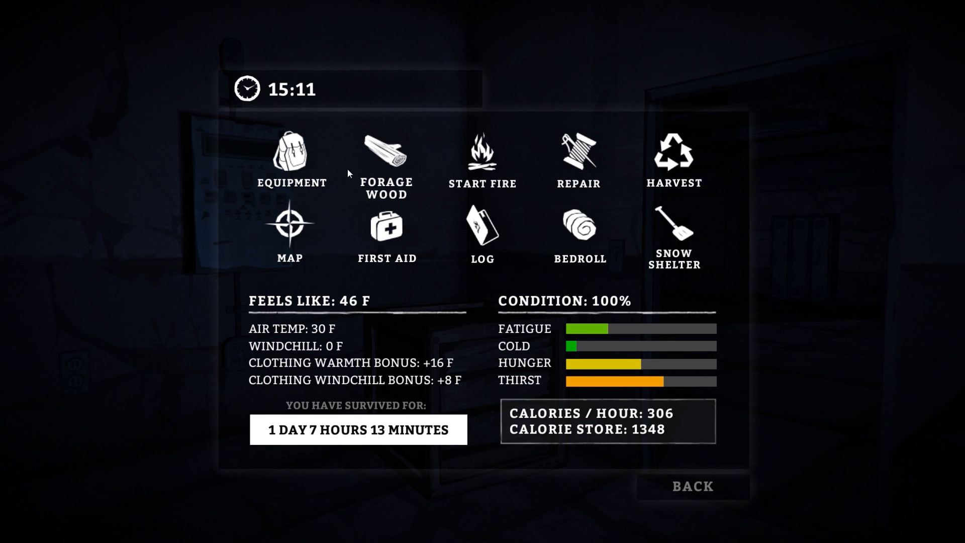
Open the inventory status menu inside the dam.
click(289, 154)
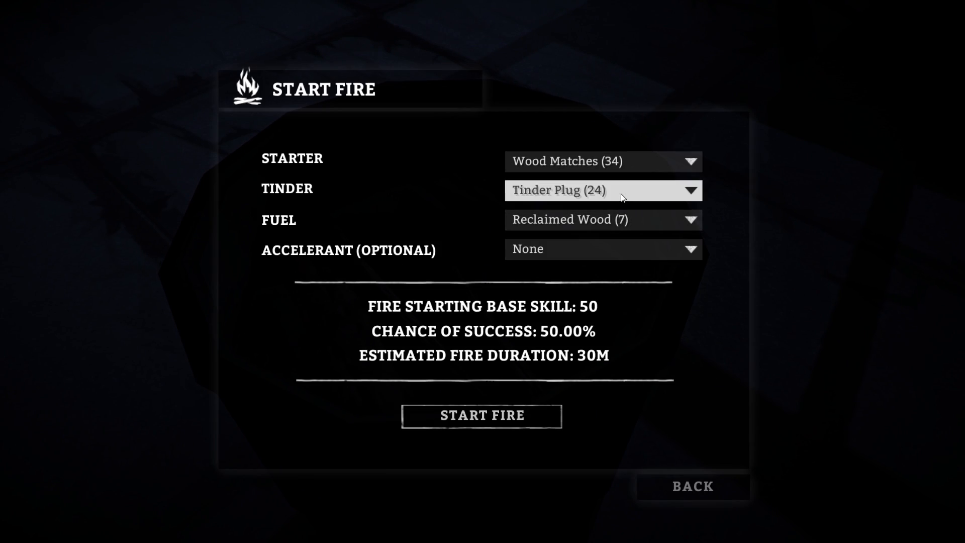
Light the fire without accelerant and melt 1.0 gallon of snow.
click(602, 249)
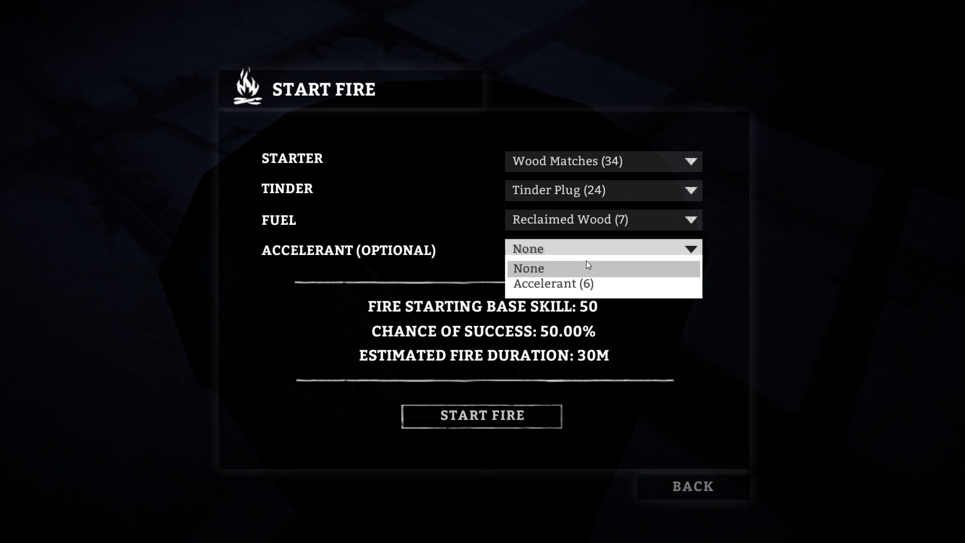
click(482, 415)
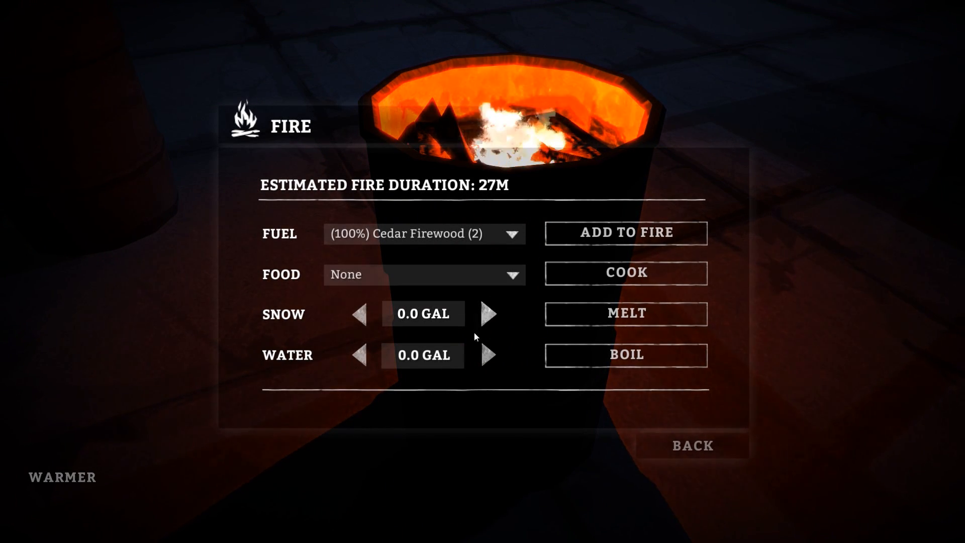
click(489, 313)
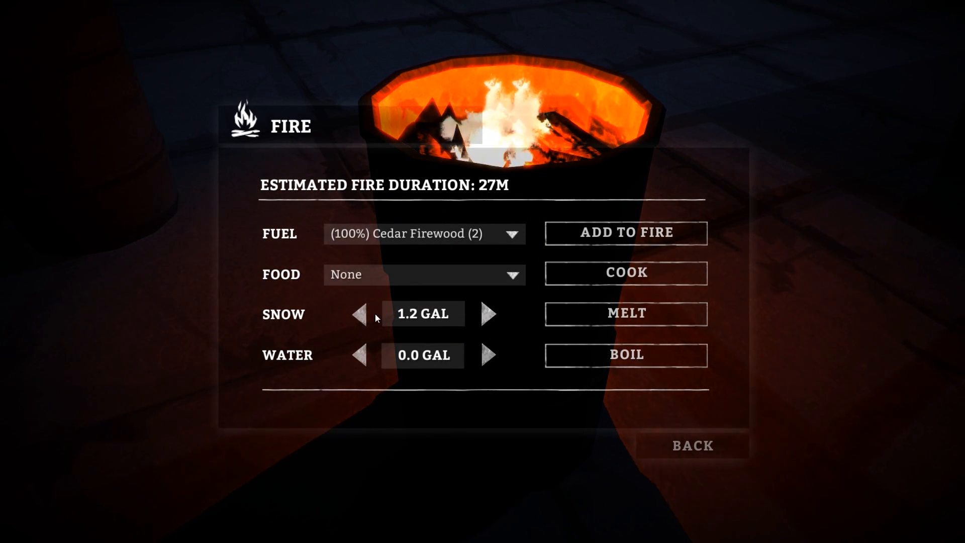
click(624, 313)
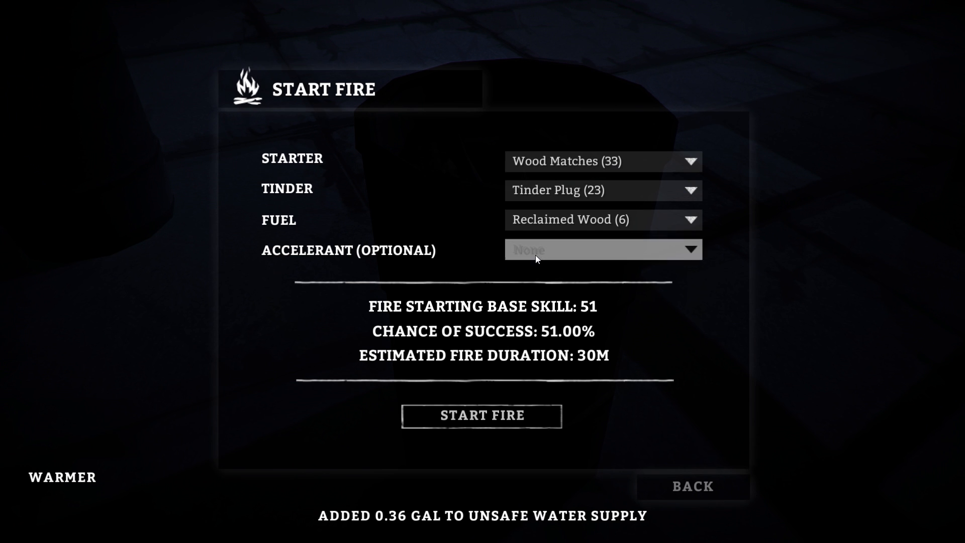
click(481, 416)
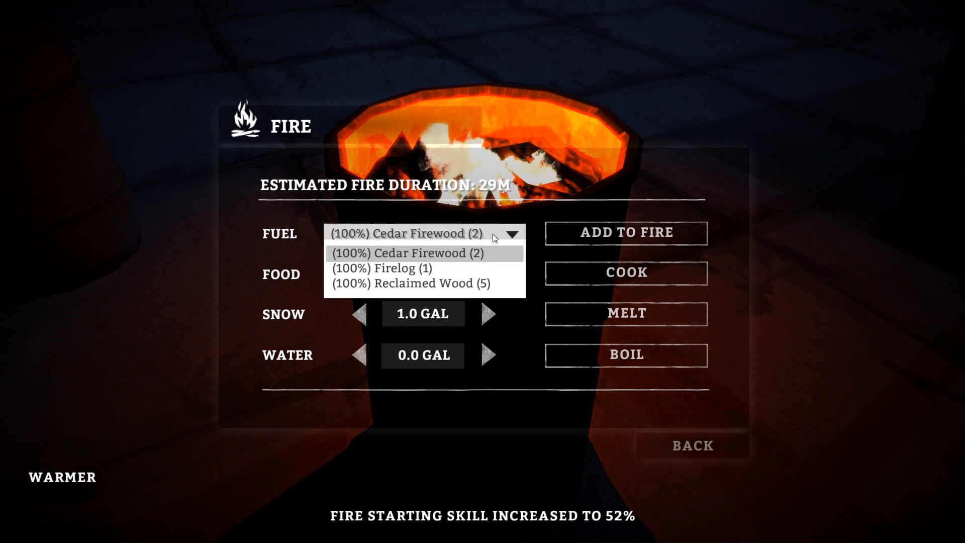
Add reclaimed wood as fuel and boil 1.2 gallons of water.
click(384, 268)
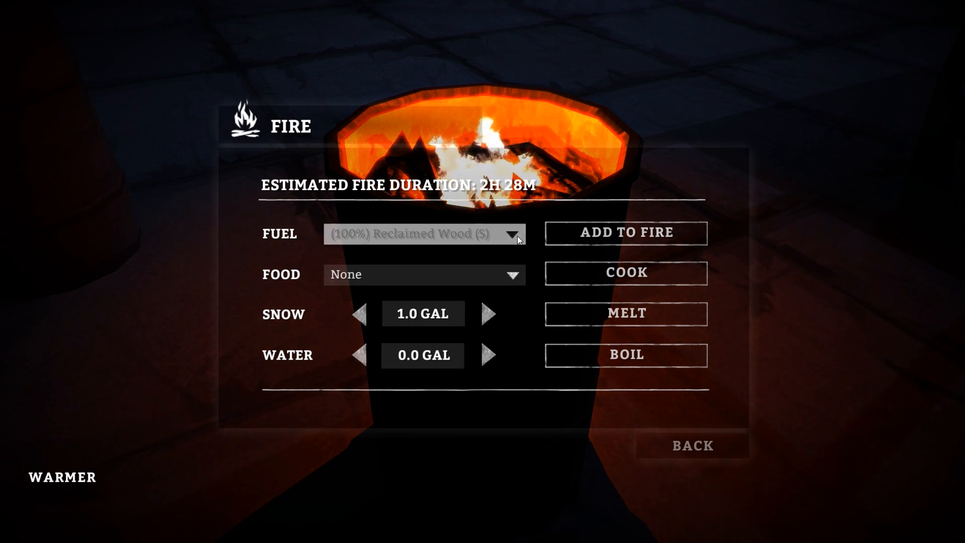
click(625, 313)
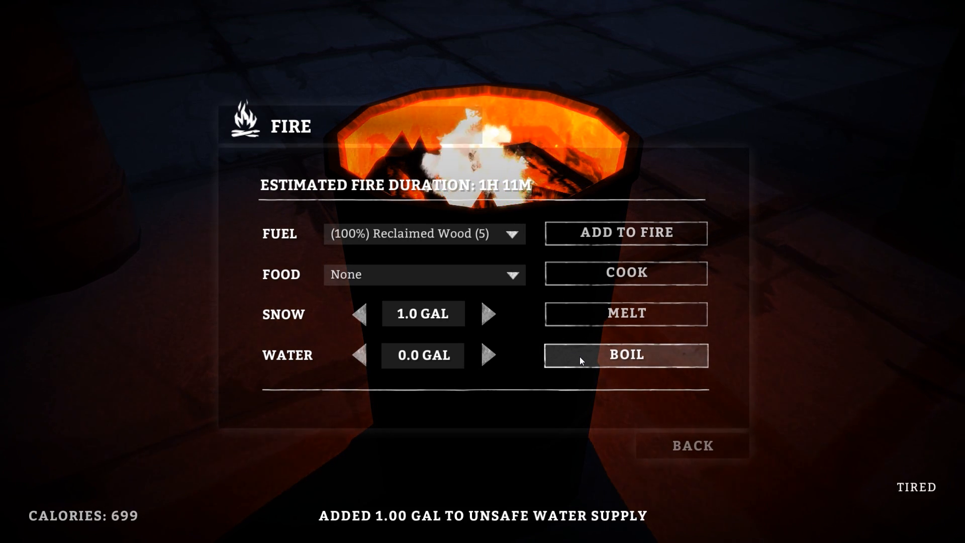
click(489, 355)
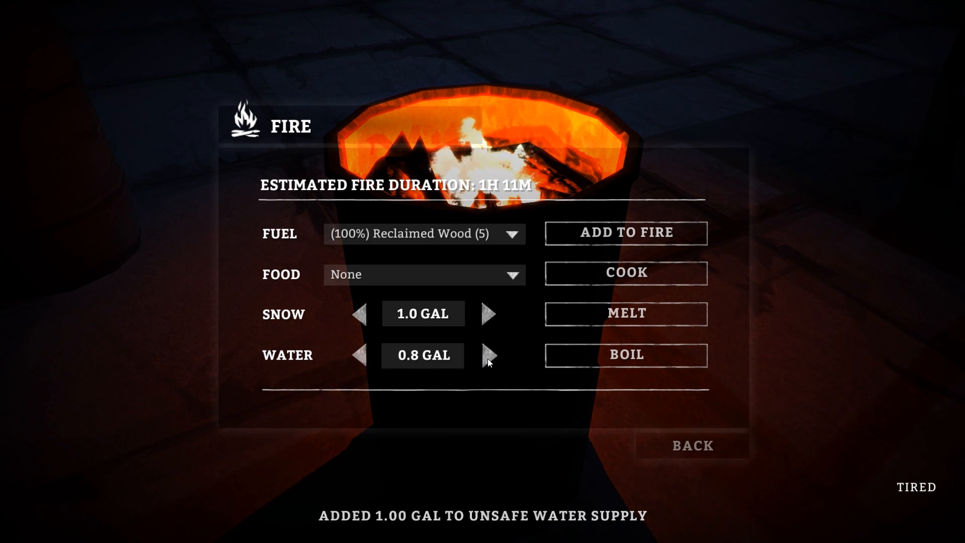
click(488, 356)
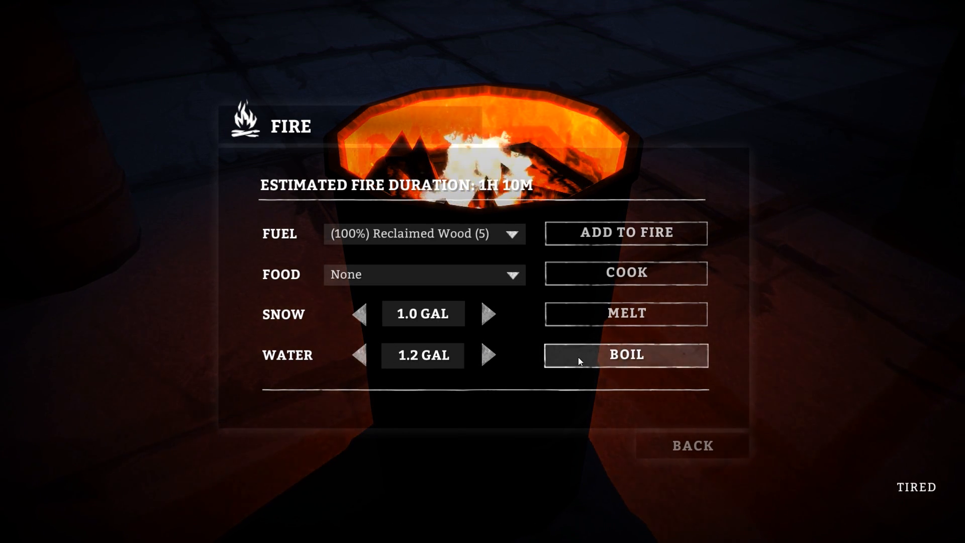
click(625, 354)
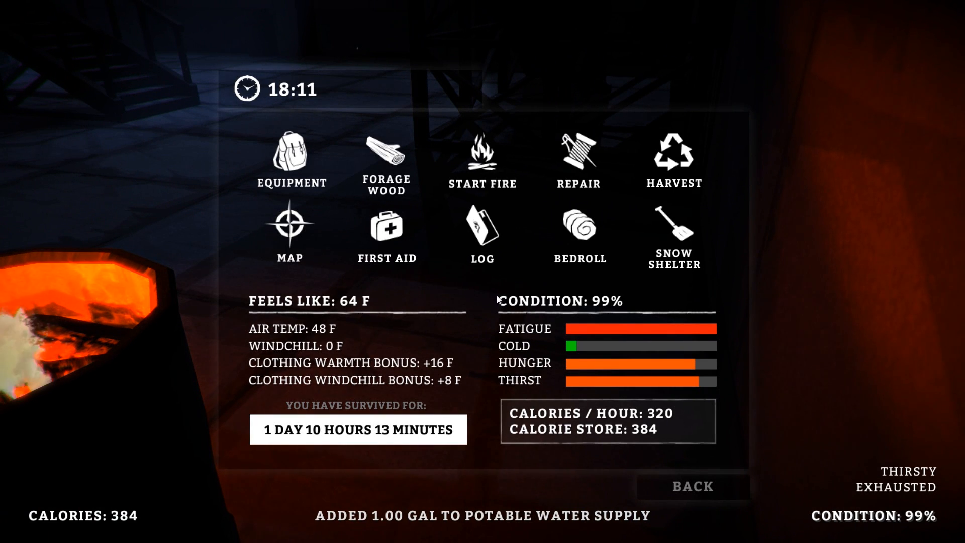
Filter the inventory to Food And Drink and eat two granola bars.
click(290, 155)
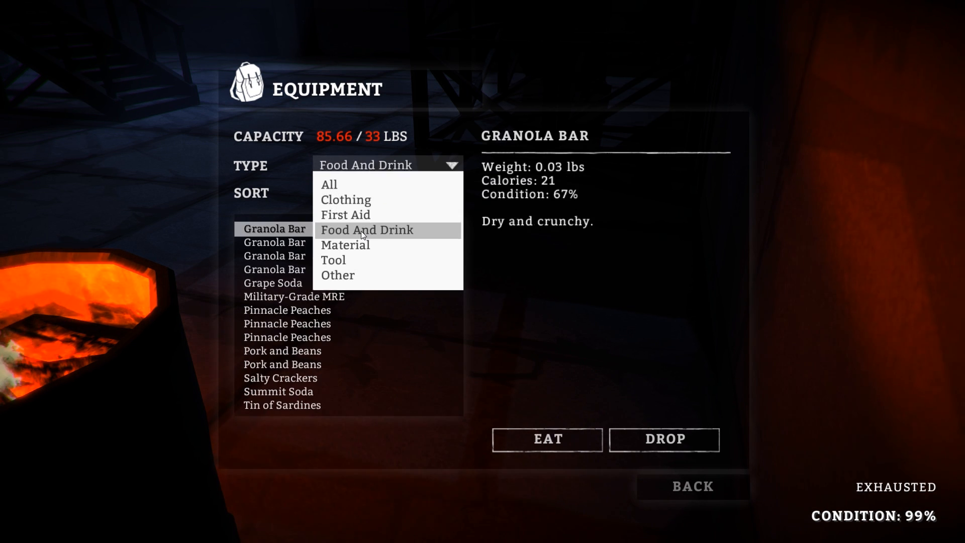
click(547, 439)
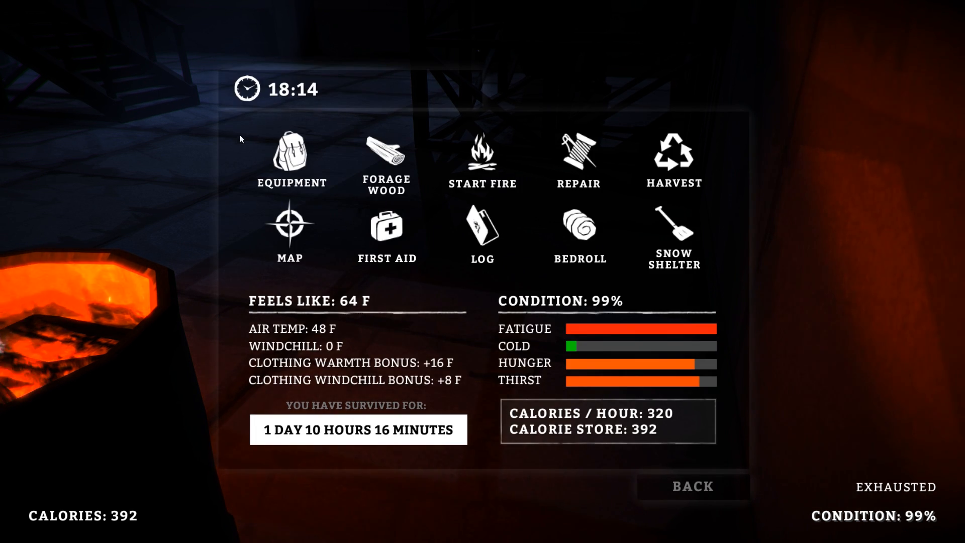
click(290, 157)
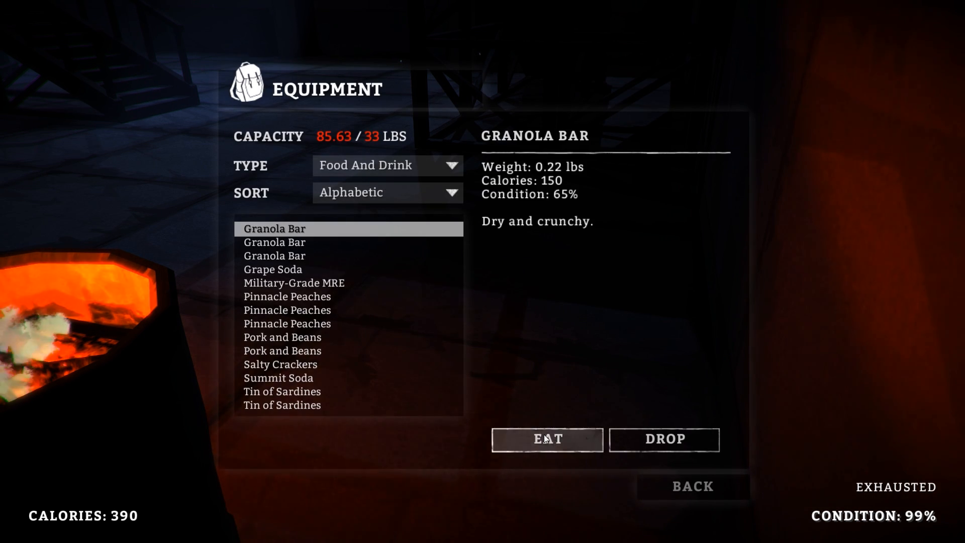
click(546, 439)
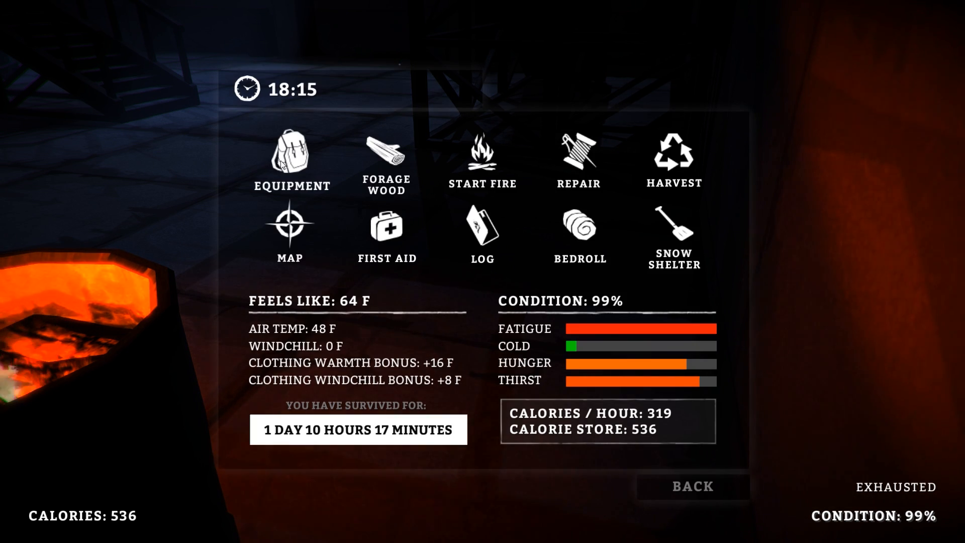
click(290, 153)
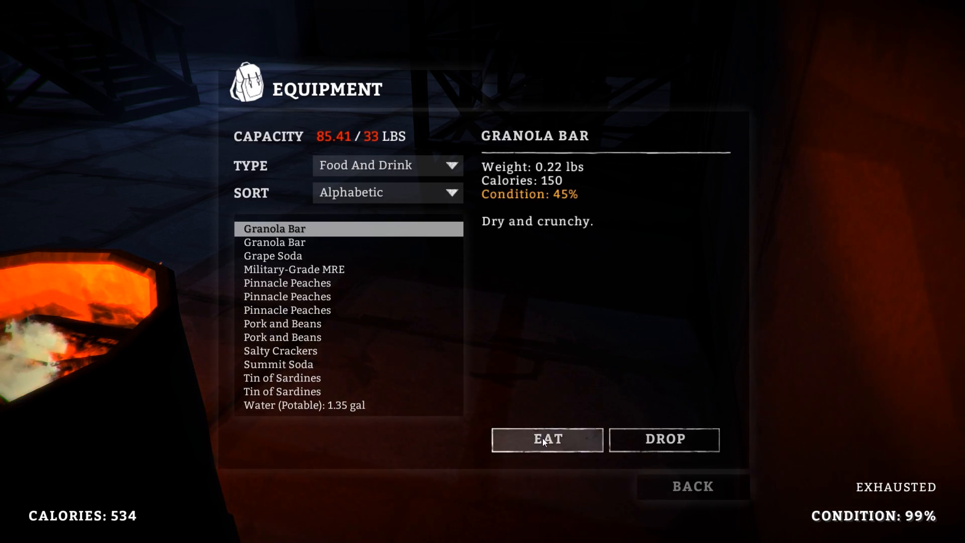
click(546, 439)
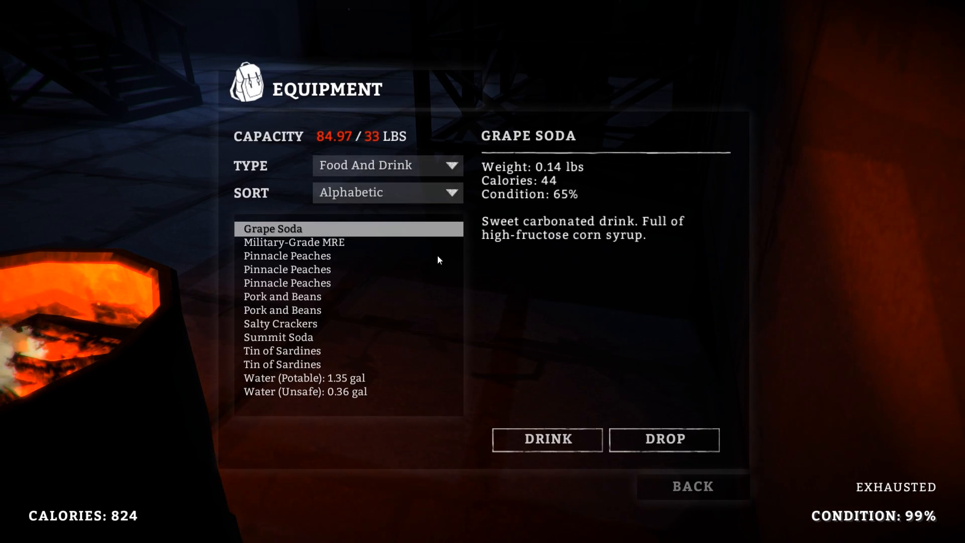
Eat pork and beans and sardines, drink potable water, and open the bedroll rest options.
click(283, 310)
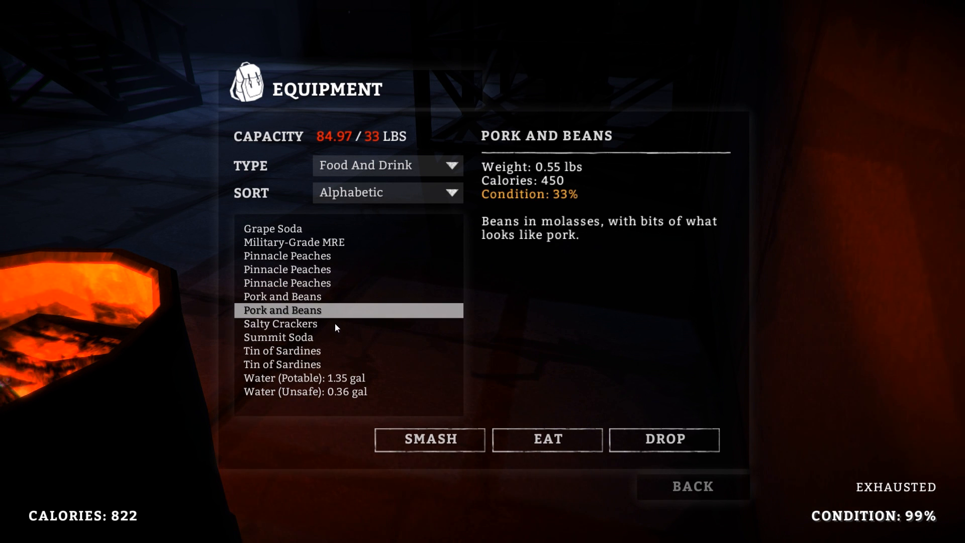
click(546, 439)
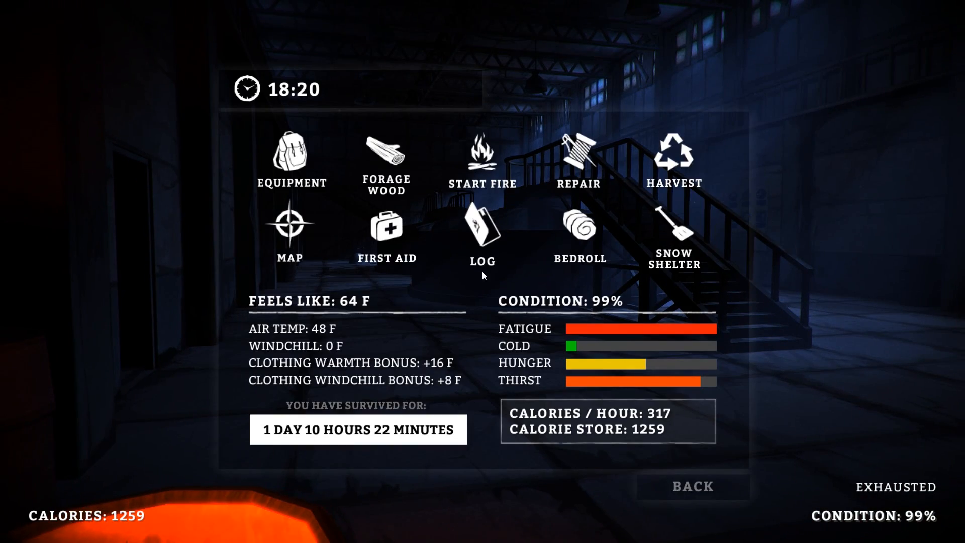
click(290, 157)
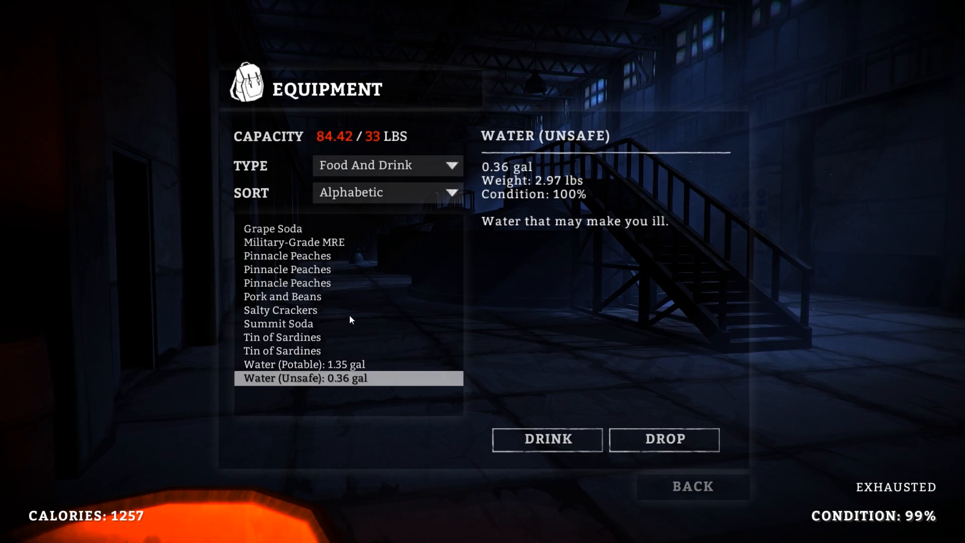
click(546, 438)
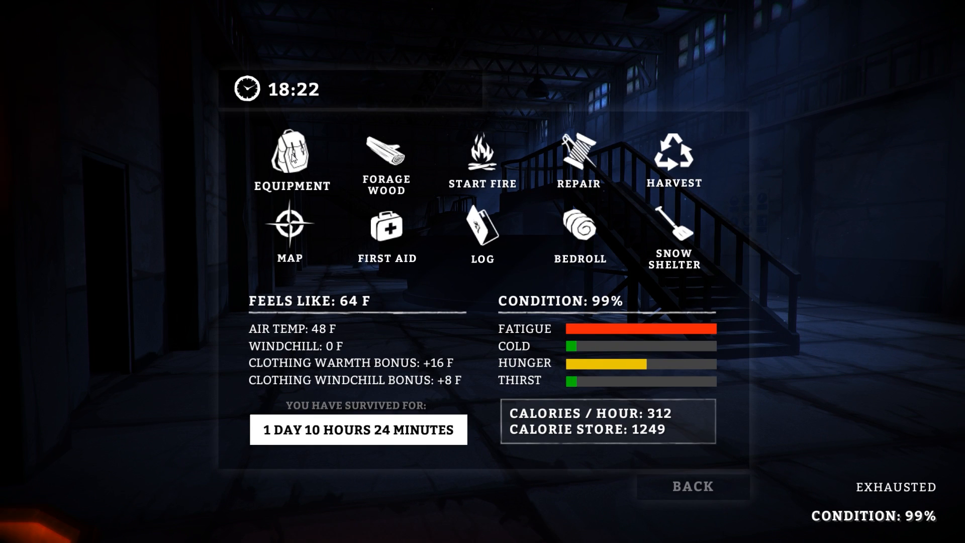
click(291, 153)
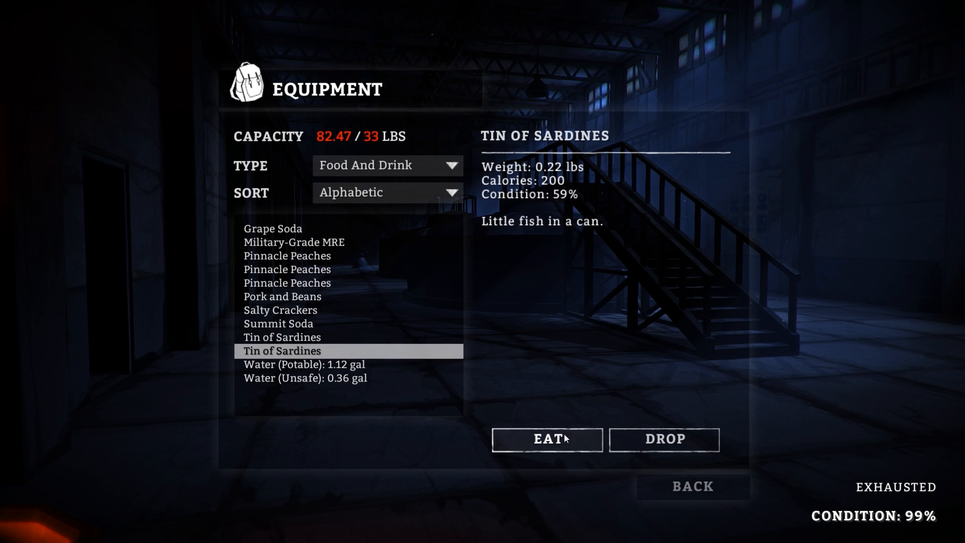
click(546, 439)
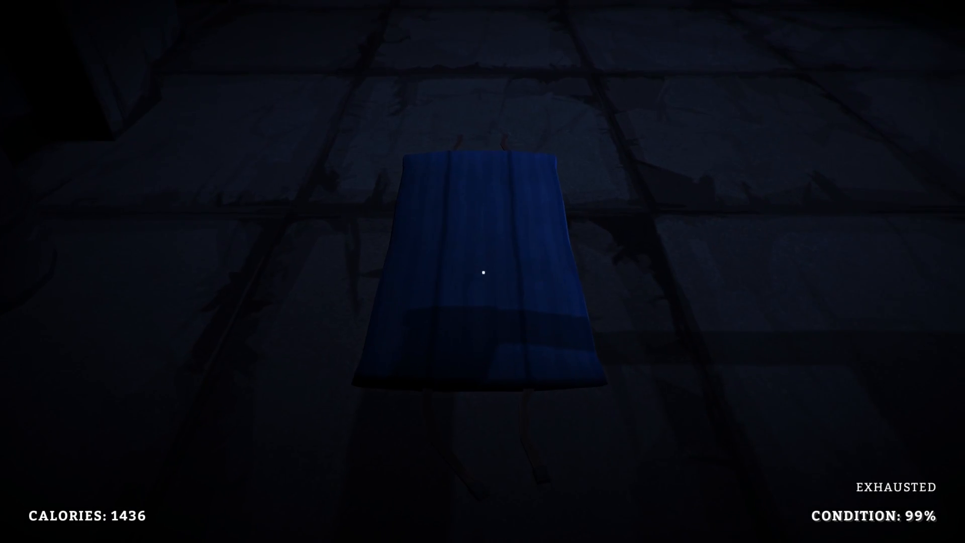
click(483, 271)
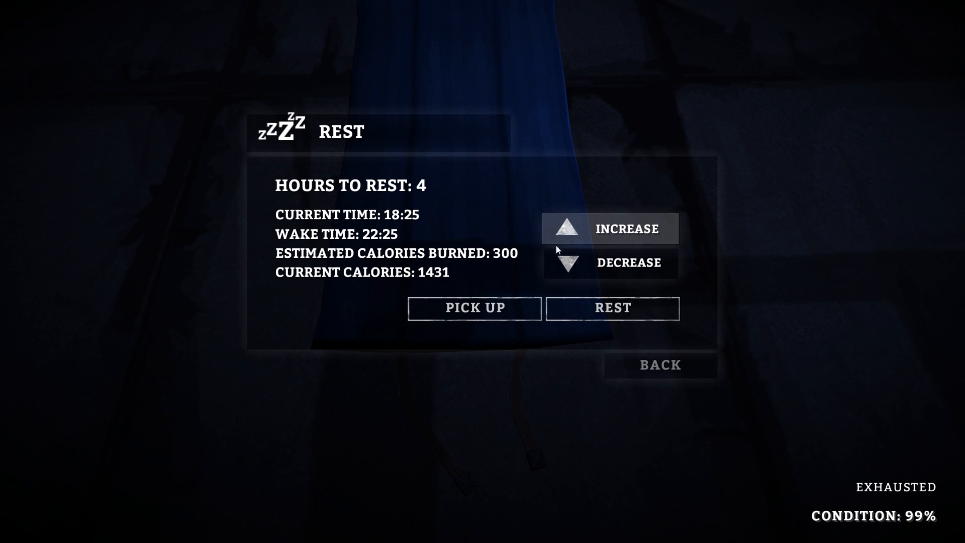
mouse_move(612, 308)
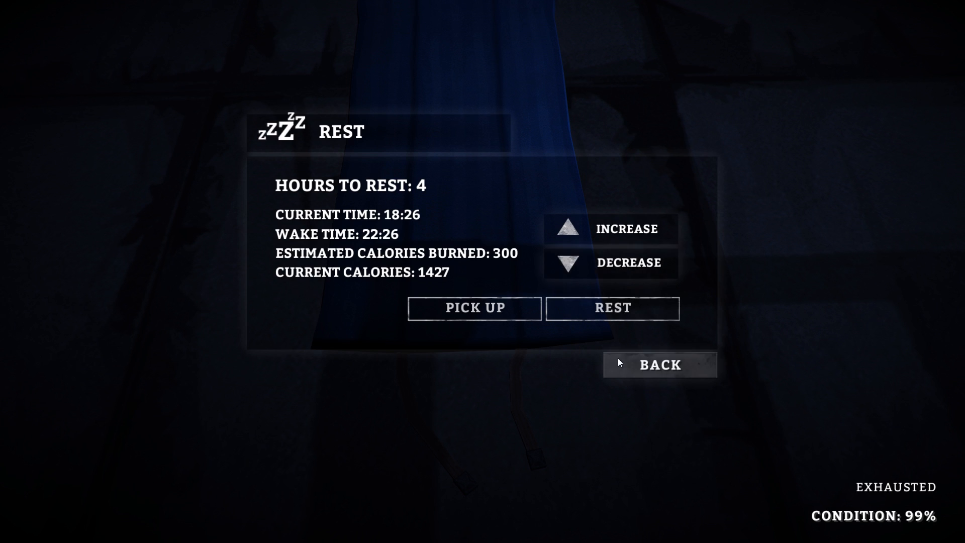
Skip resting, eat the remaining tin of sardines, and view the food poisoning affliction.
click(658, 365)
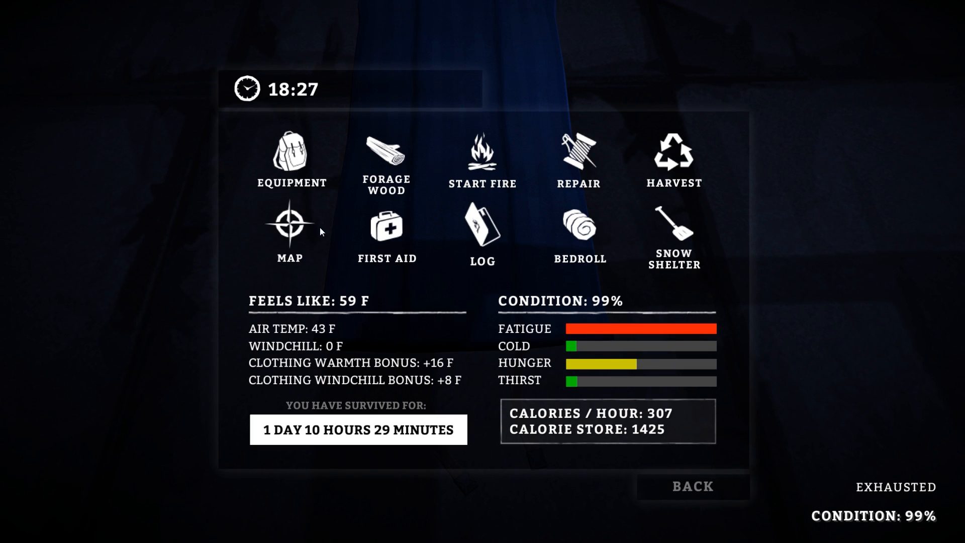
click(289, 150)
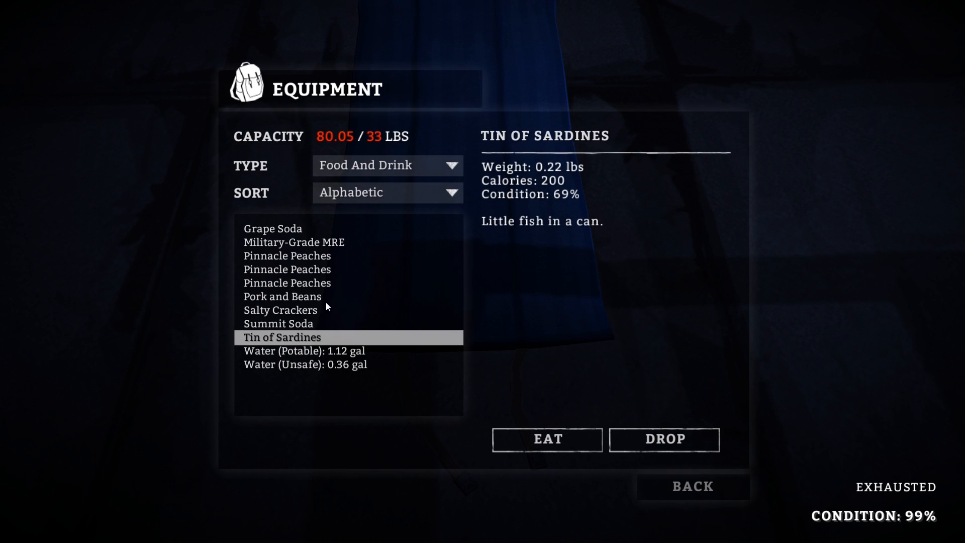
click(546, 438)
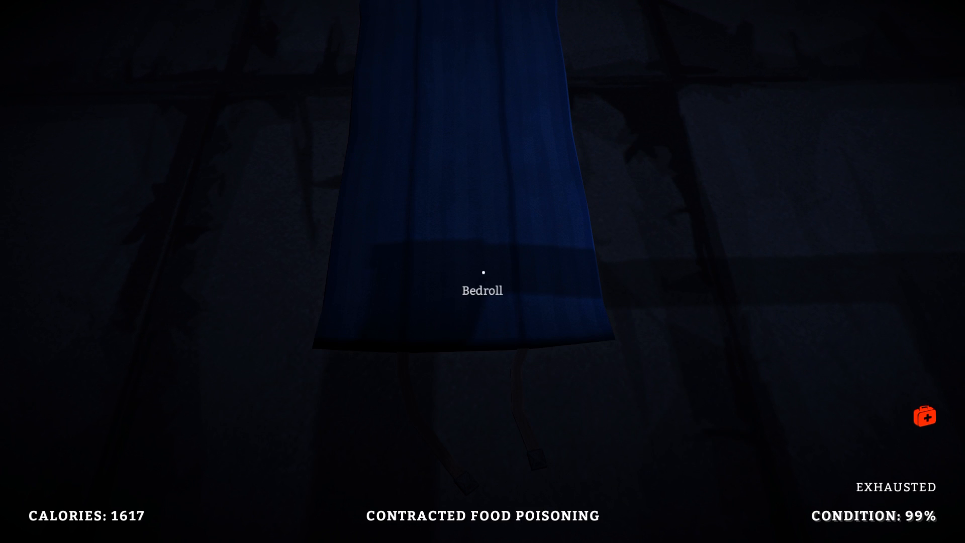
click(923, 416)
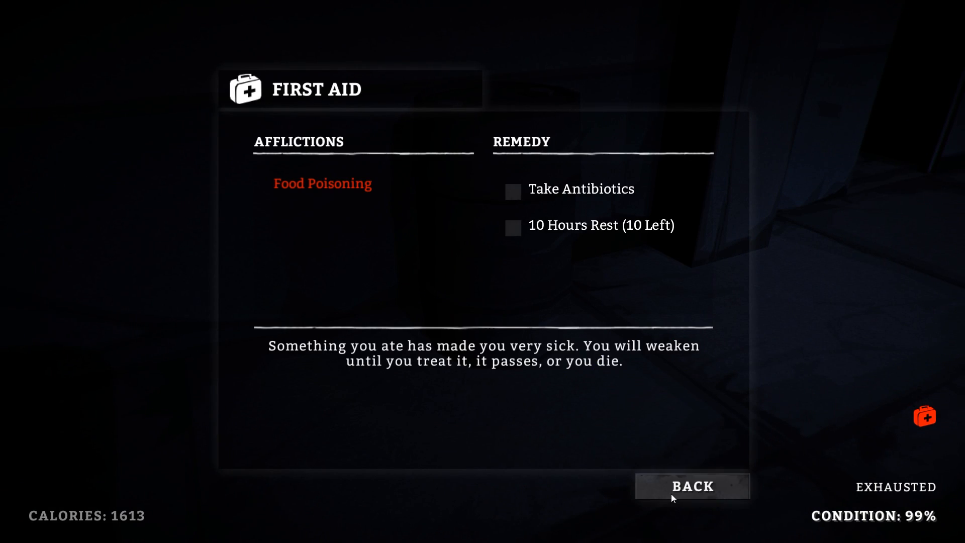
Review first aid items, then rest at the bedroll for 10 hours until 04:32.
click(690, 485)
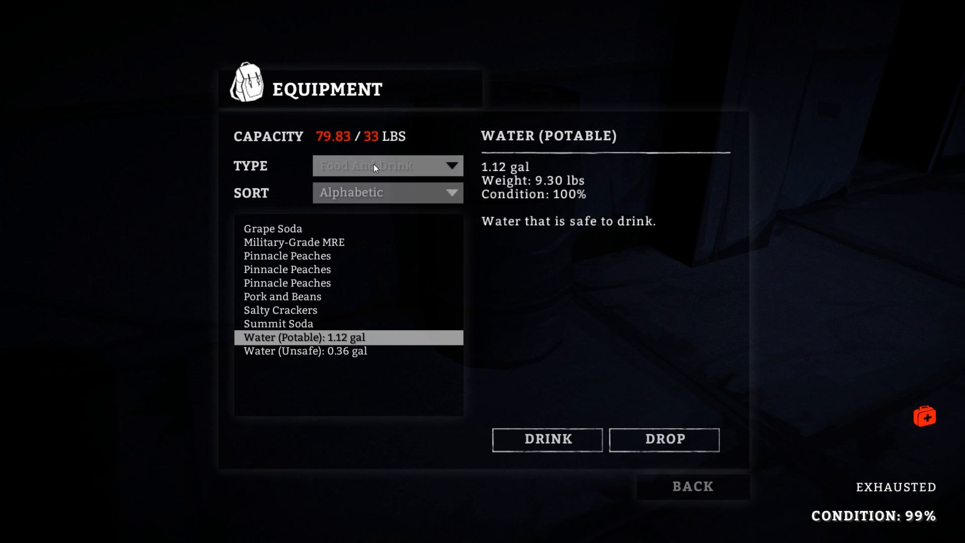
click(386, 165)
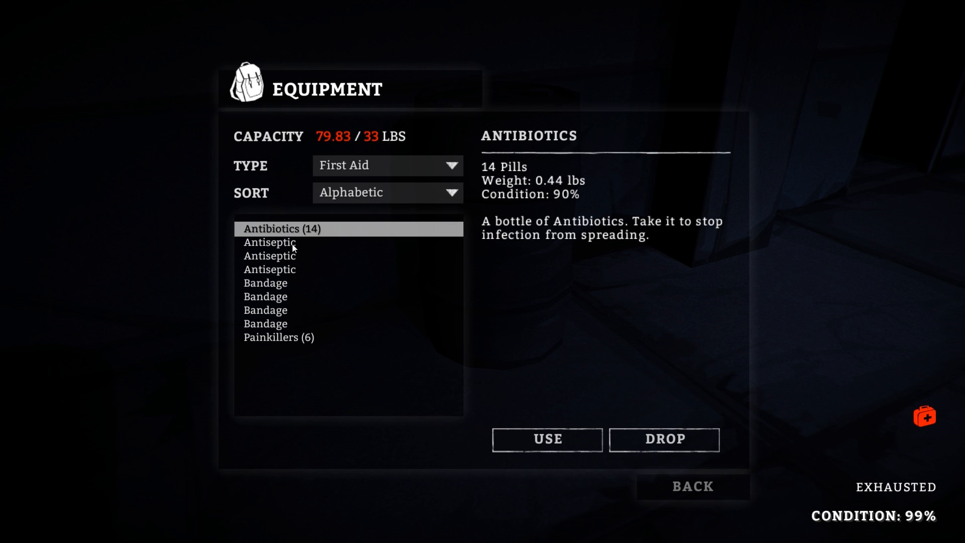
click(546, 439)
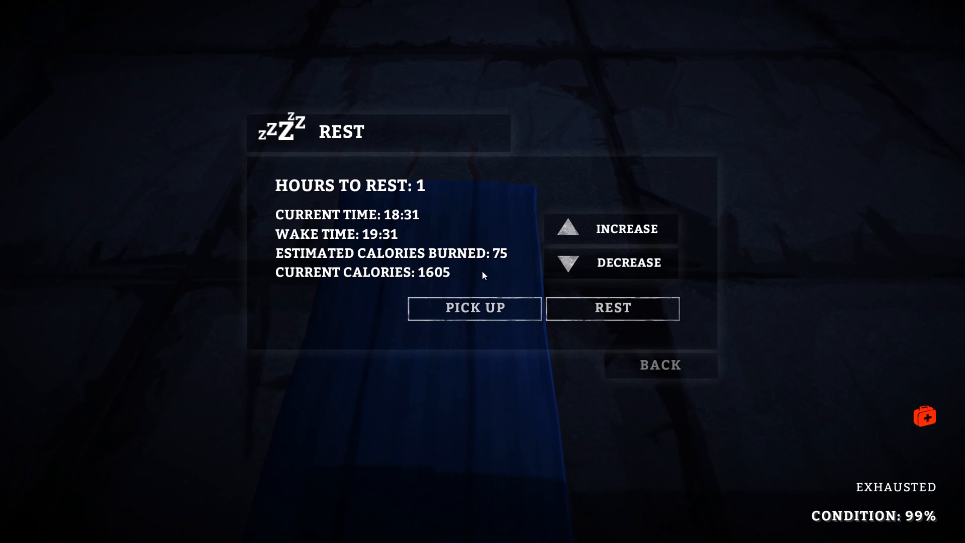
click(609, 228)
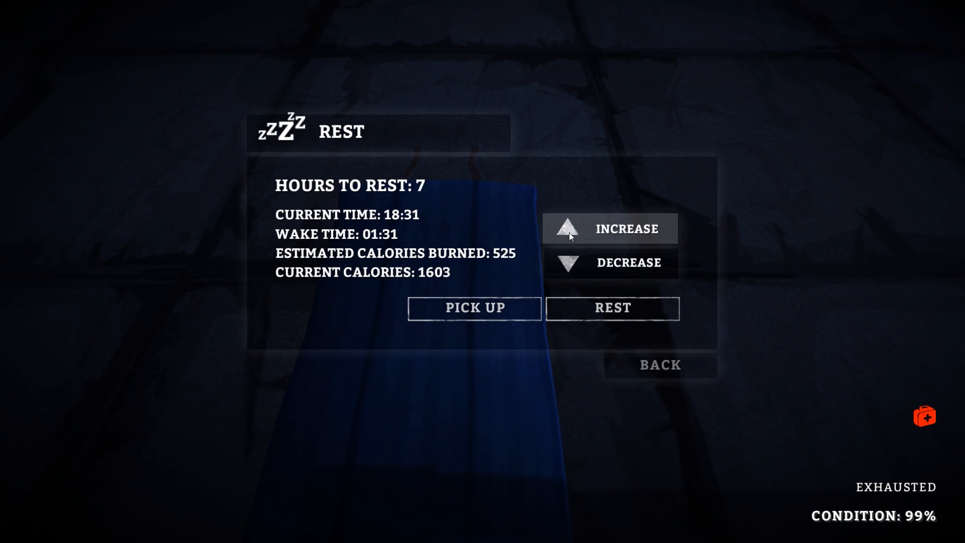
click(566, 228)
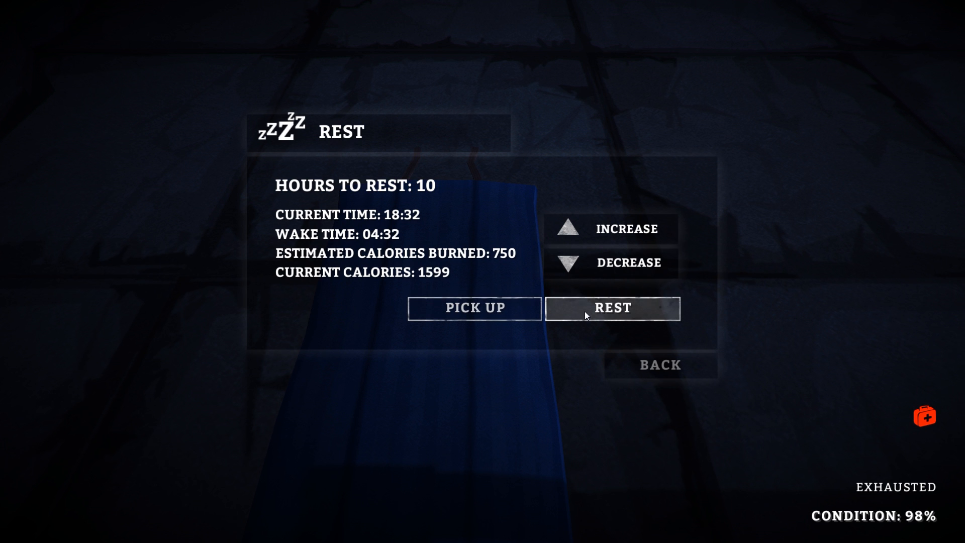
click(612, 308)
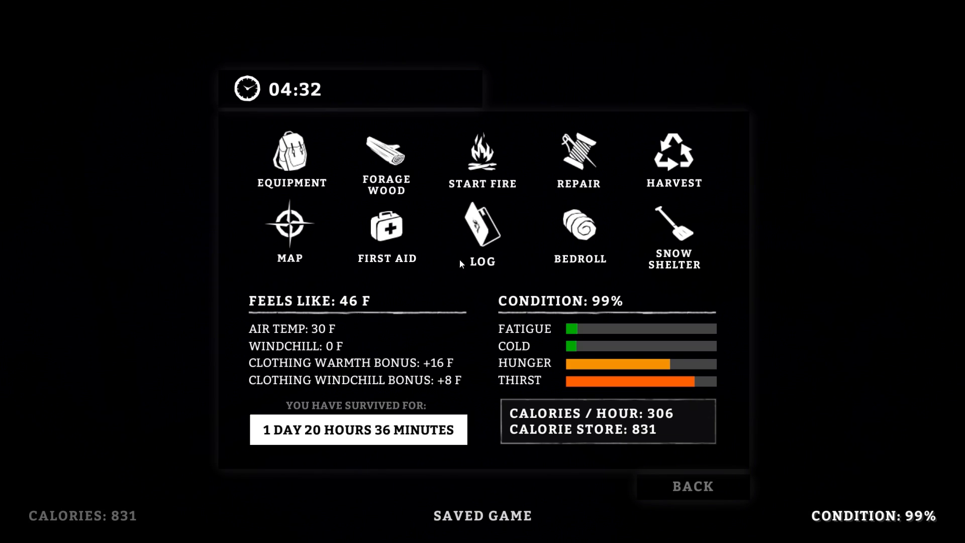
Filter the inventory to tools and select the Storm Lantern (63% fuel).
click(290, 153)
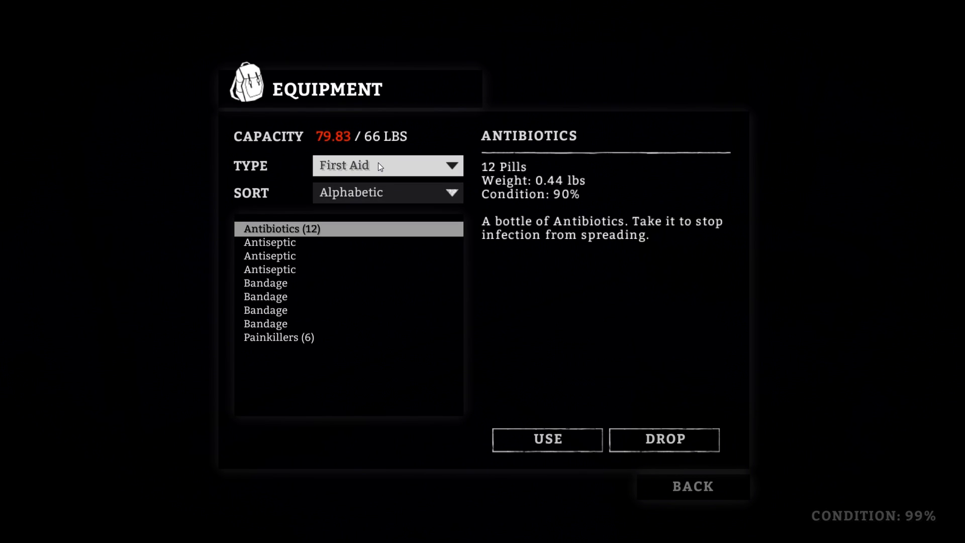
click(388, 165)
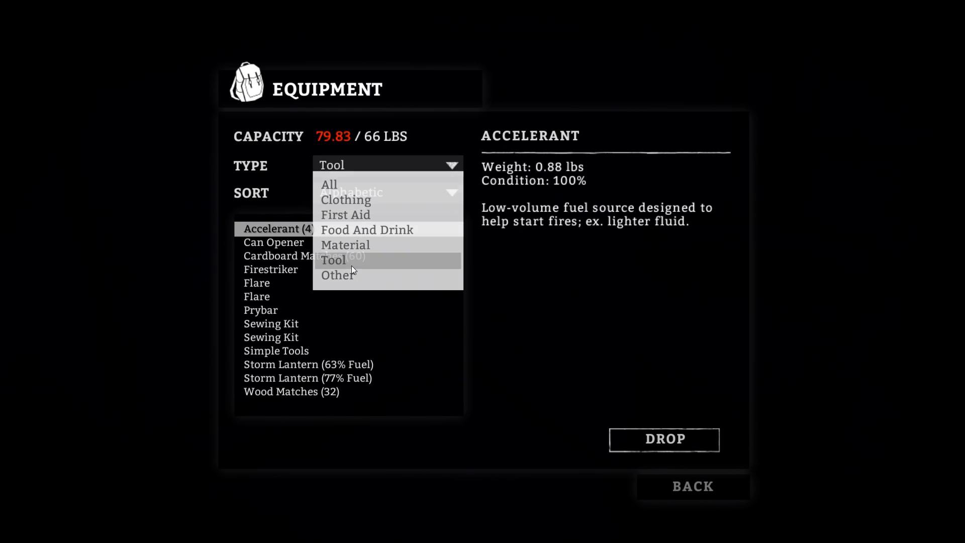
click(276, 350)
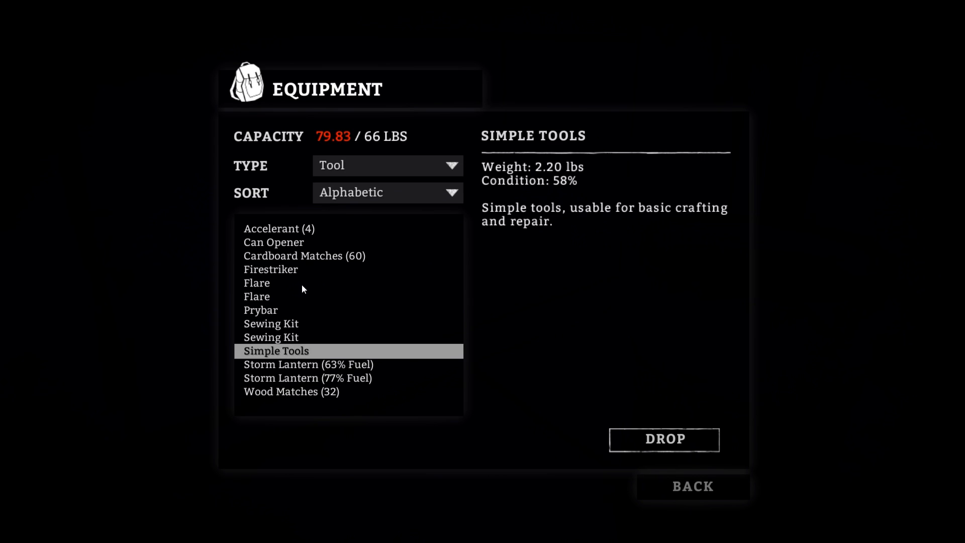
click(307, 364)
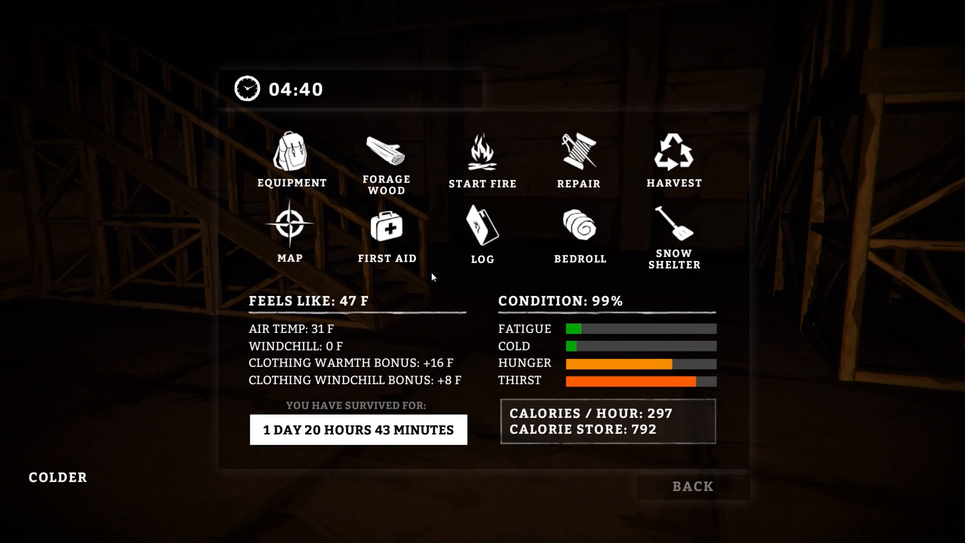
Drink potable water, leaving 0.89 gal, then drink the Grape Soda.
click(290, 155)
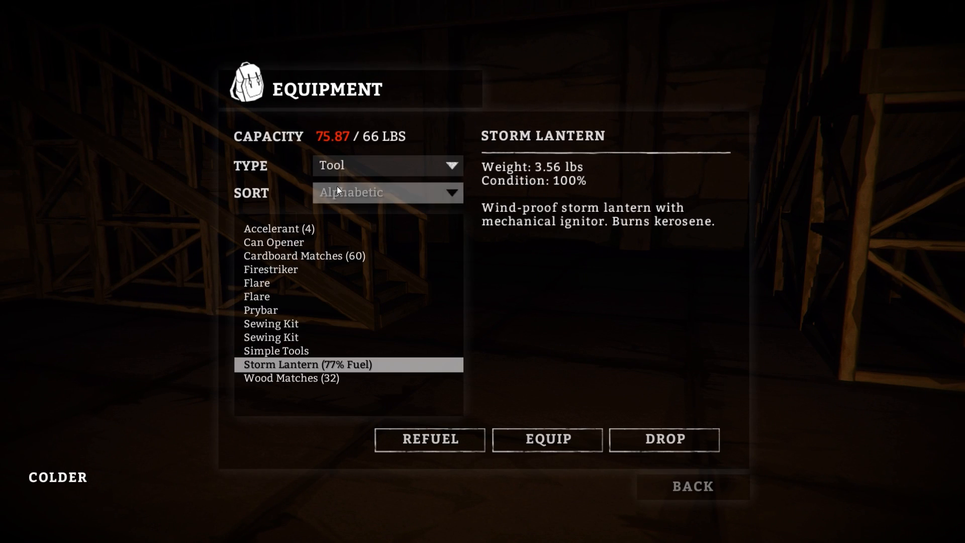
click(387, 165)
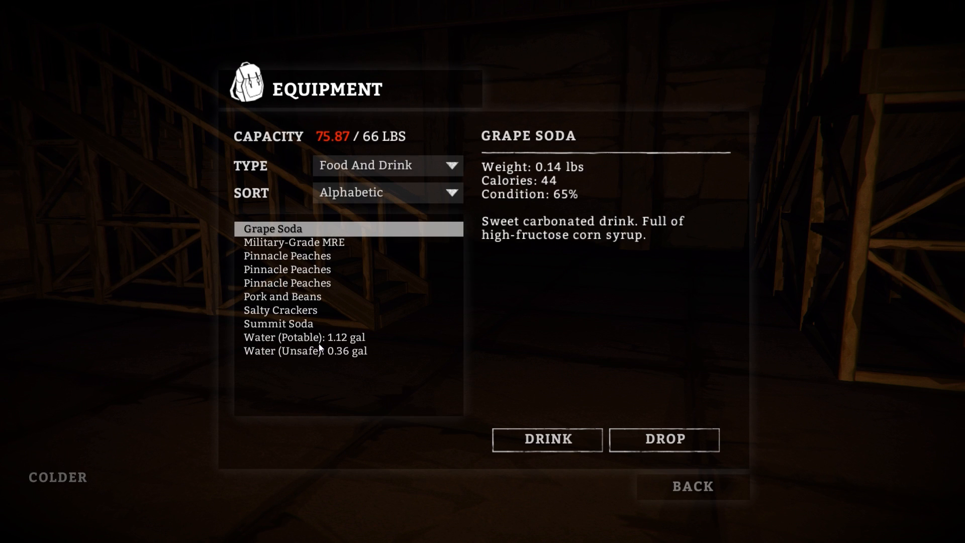
click(546, 439)
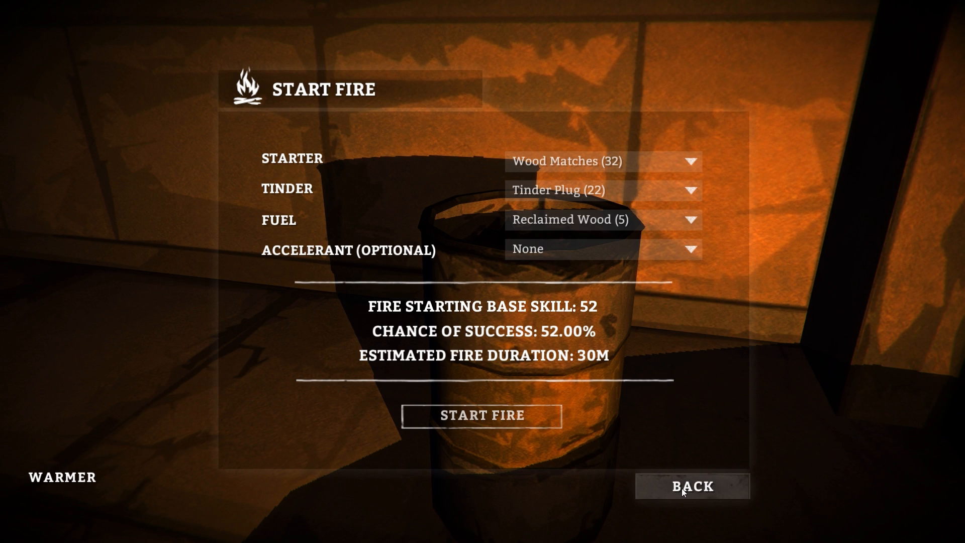
click(690, 486)
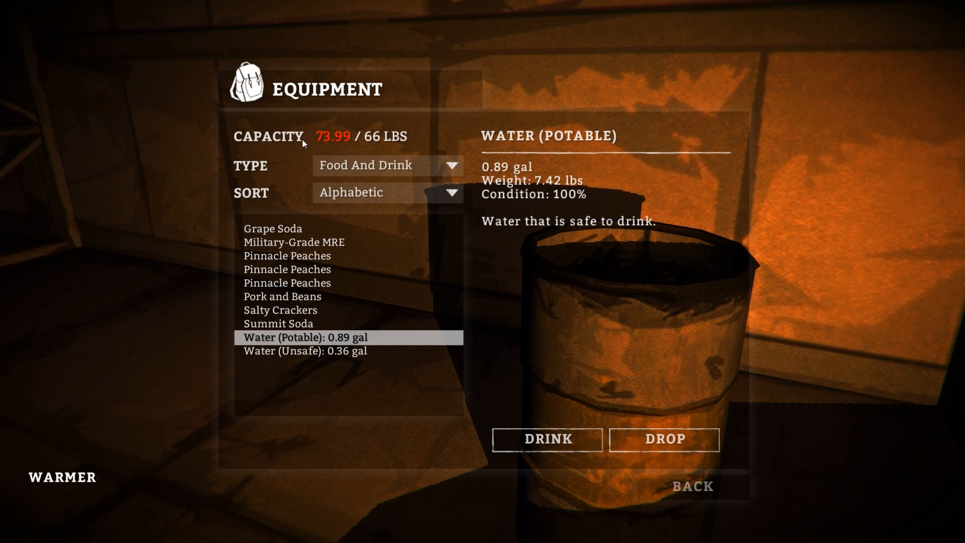
click(271, 229)
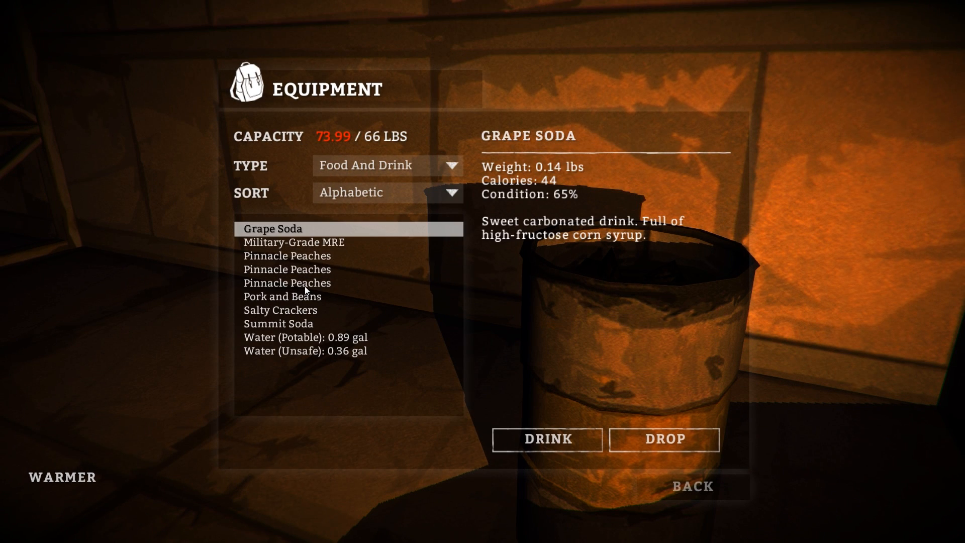
click(691, 486)
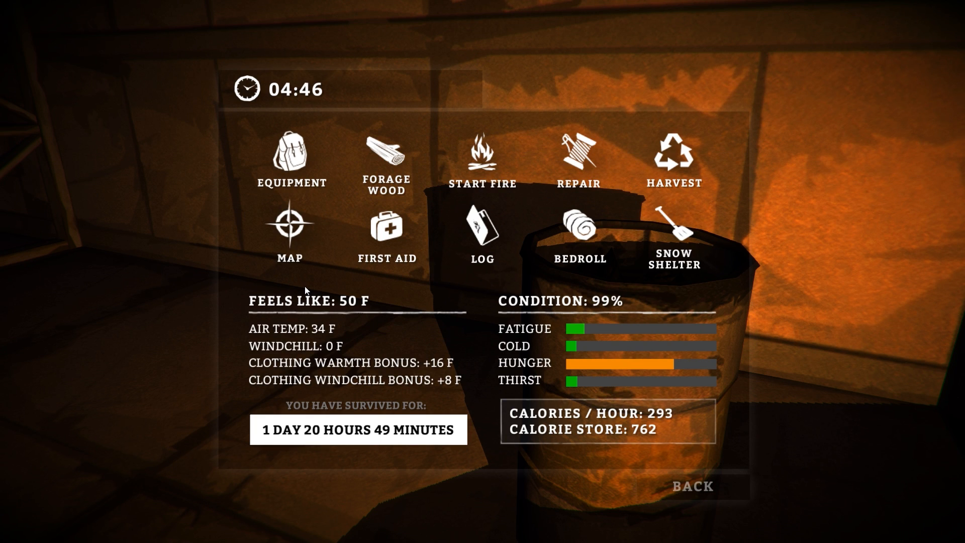
click(290, 152)
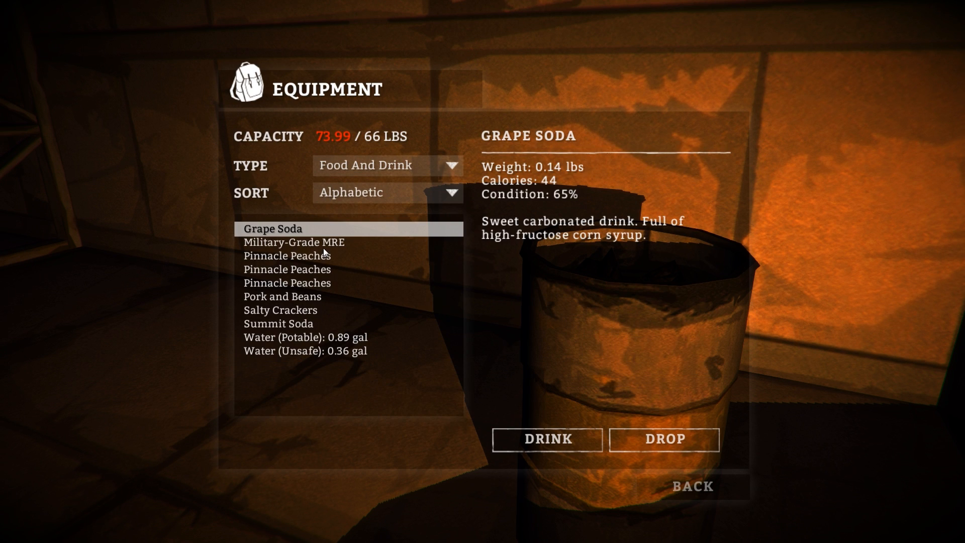
click(546, 439)
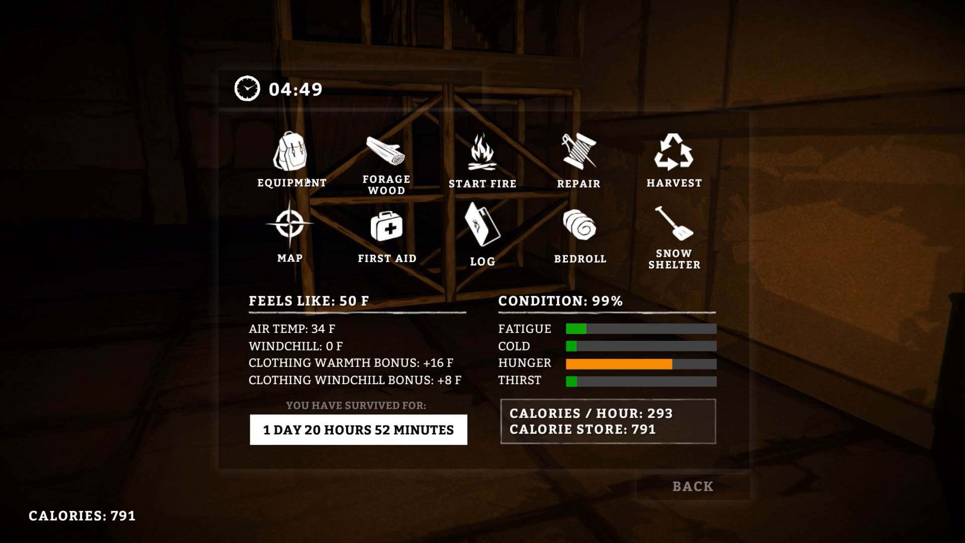
Eat the Military-Grade MRE, raising calories to 2477.
click(290, 151)
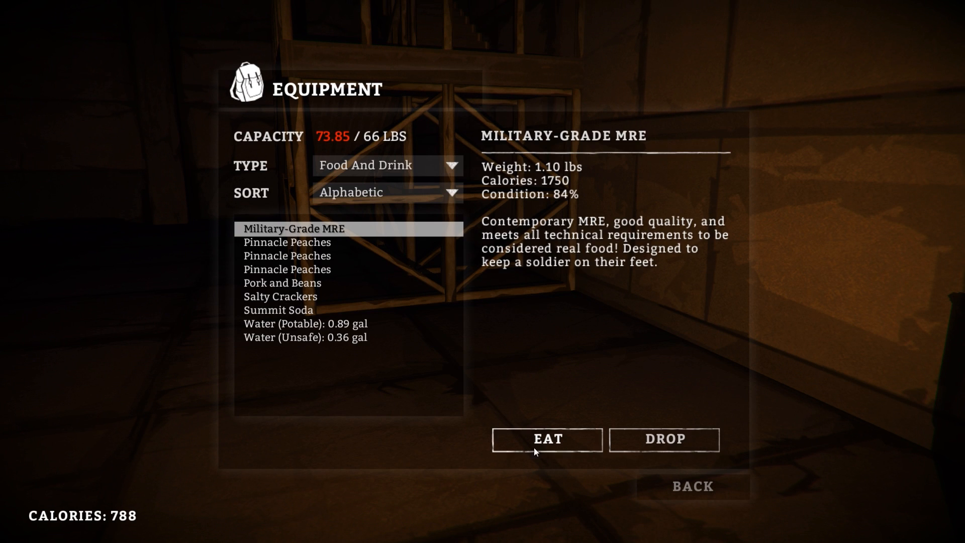
click(546, 439)
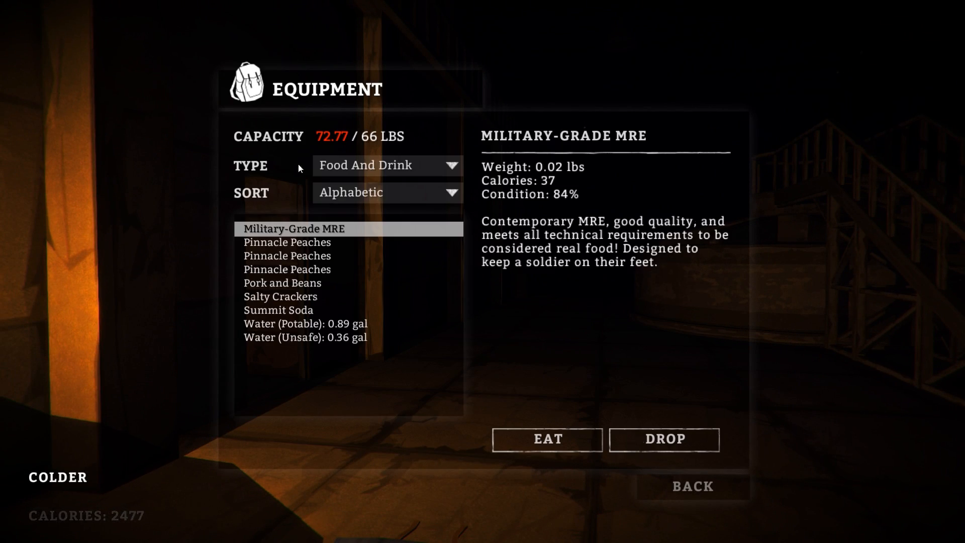
click(387, 165)
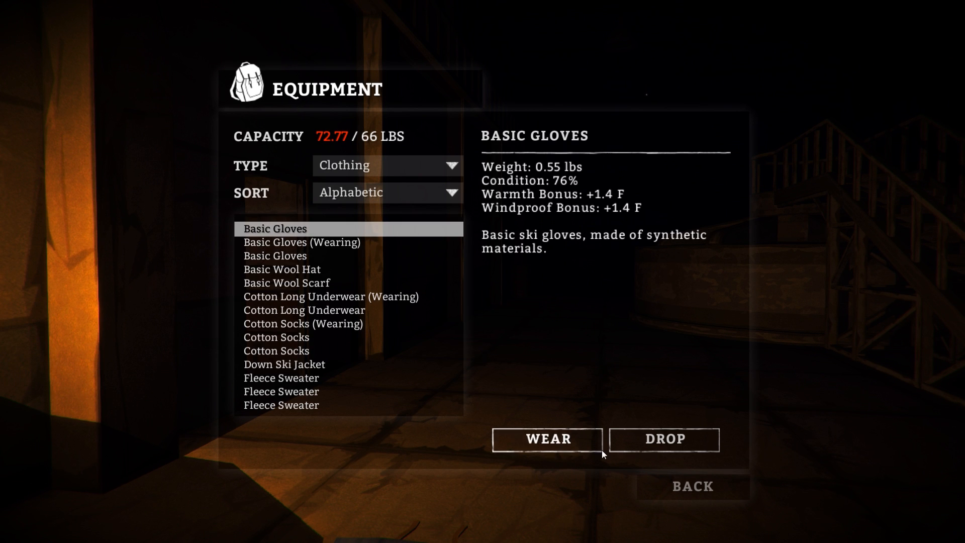
Wear the better basic gloves; drop spare gloves, the wool hat and worn cotton socks.
click(546, 439)
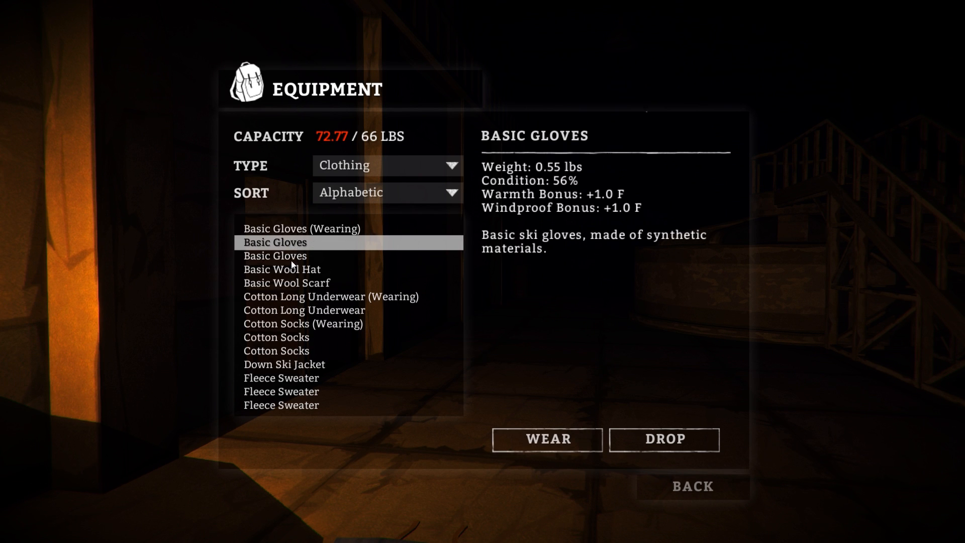
click(283, 255)
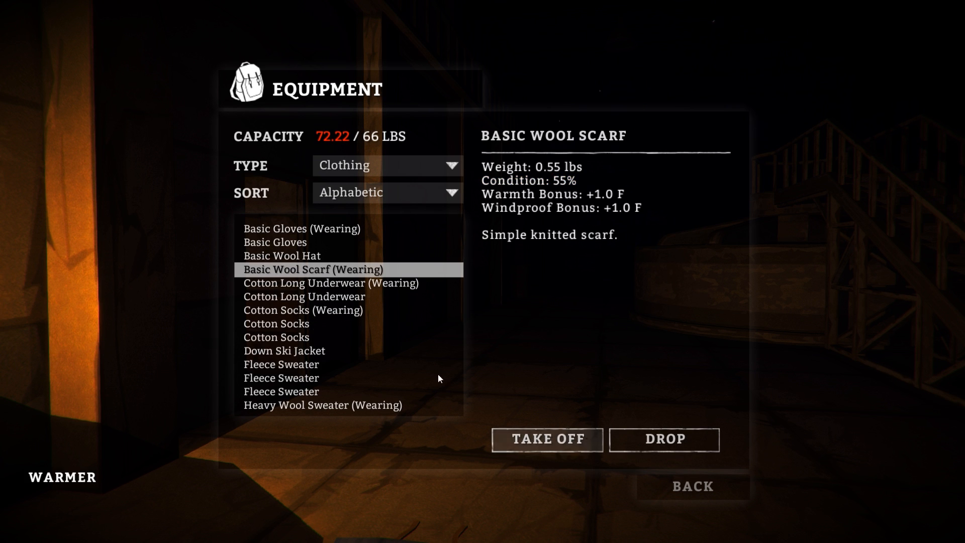
click(282, 255)
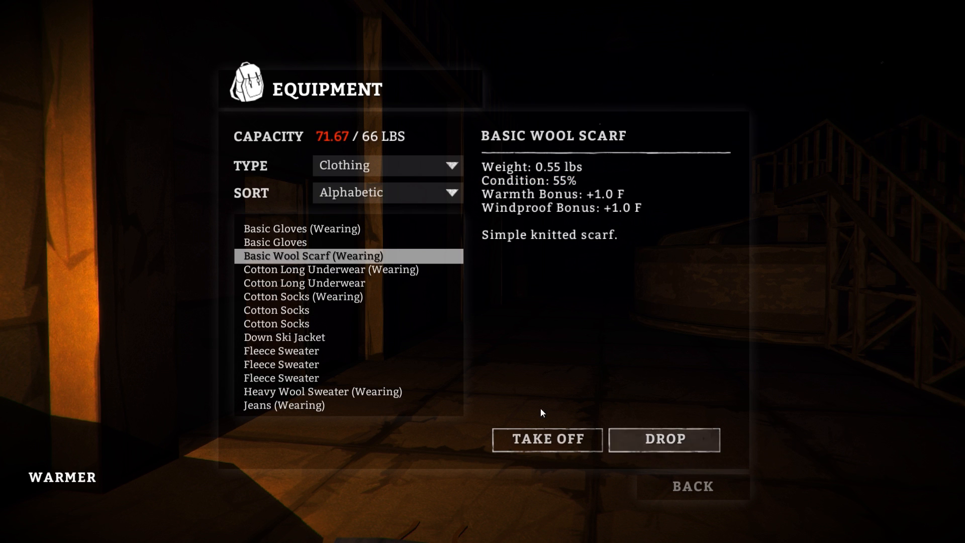
click(275, 242)
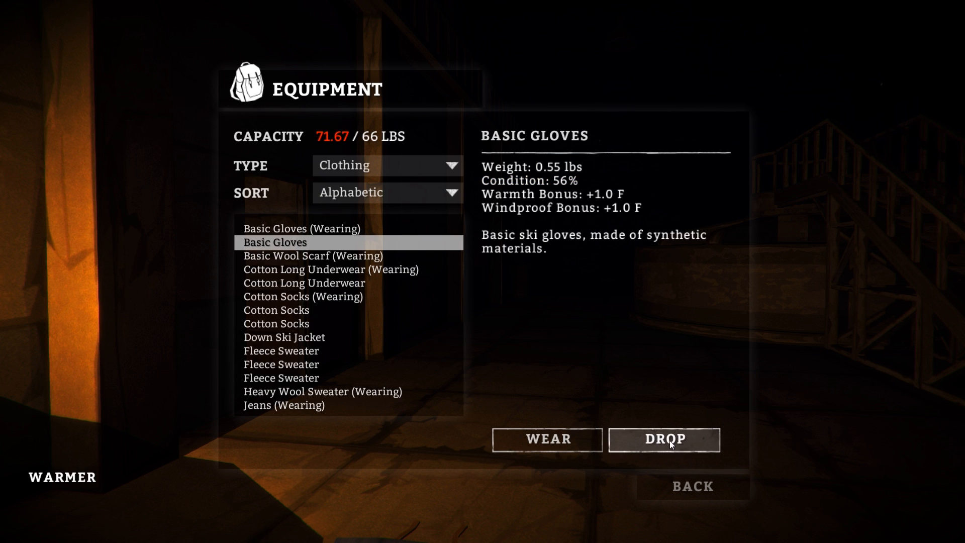
click(664, 439)
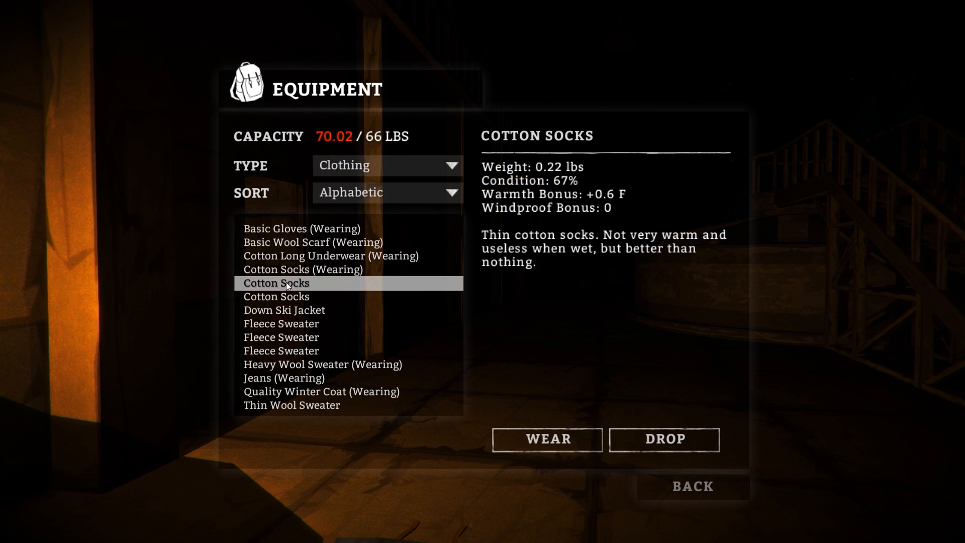
click(276, 296)
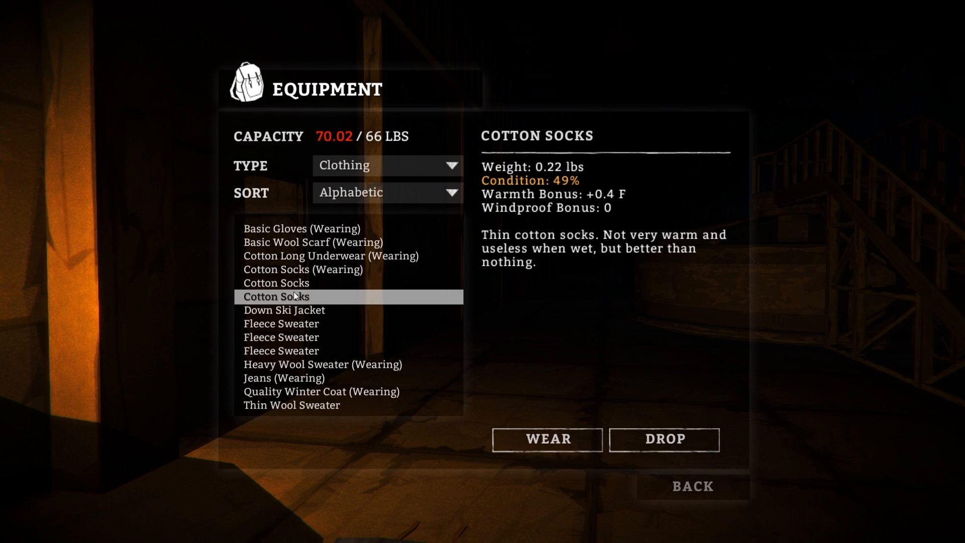
click(283, 297)
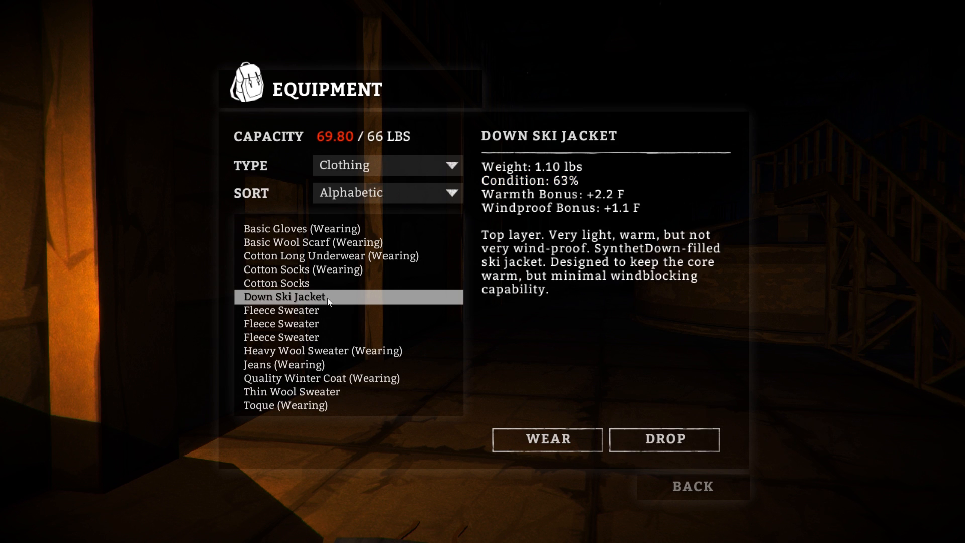
click(276, 283)
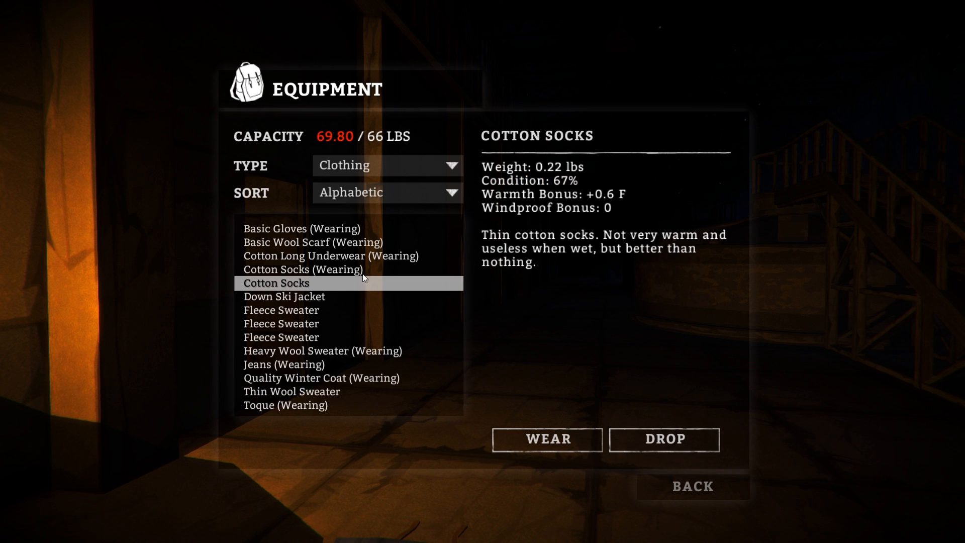
mouse_move(294, 285)
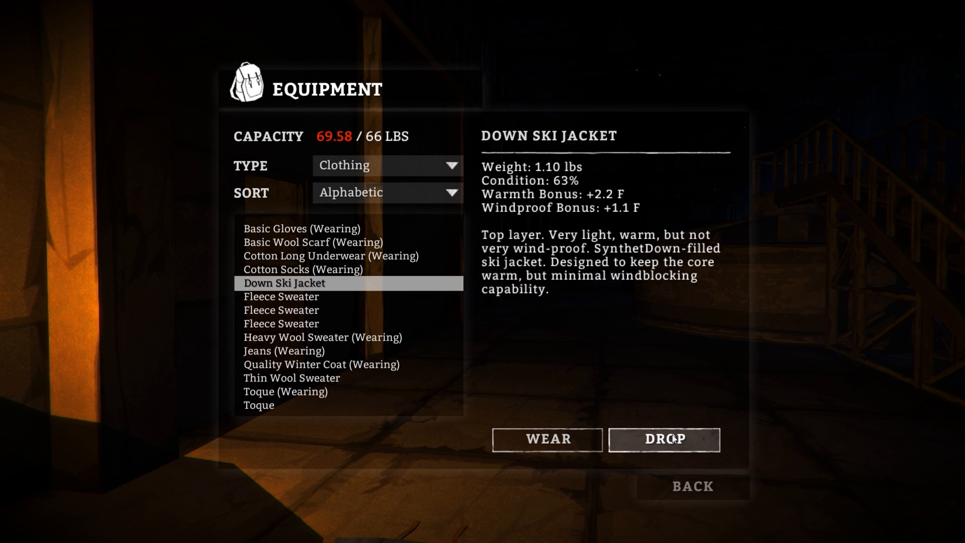
Compare sweaters, then drop the spare fleece sweaters and thin wool sweater.
click(281, 296)
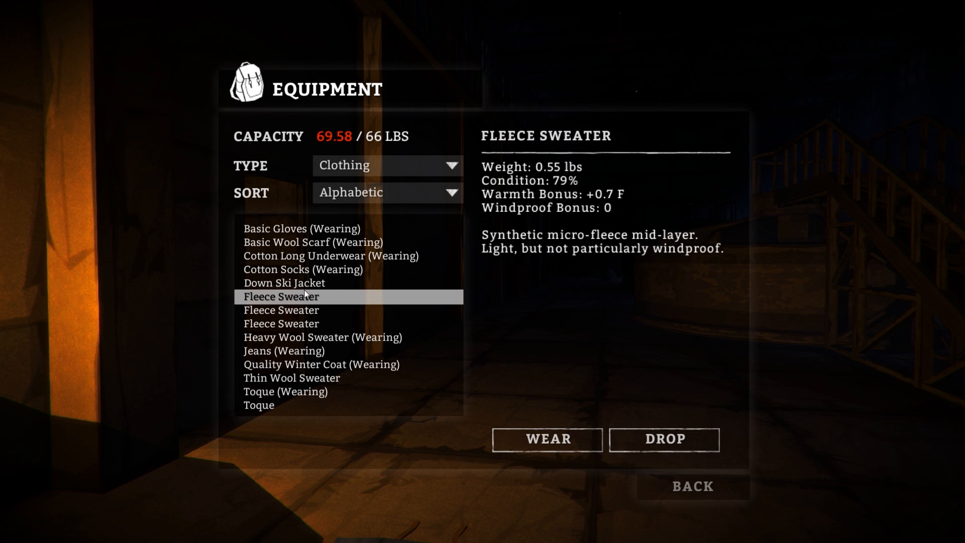
click(283, 283)
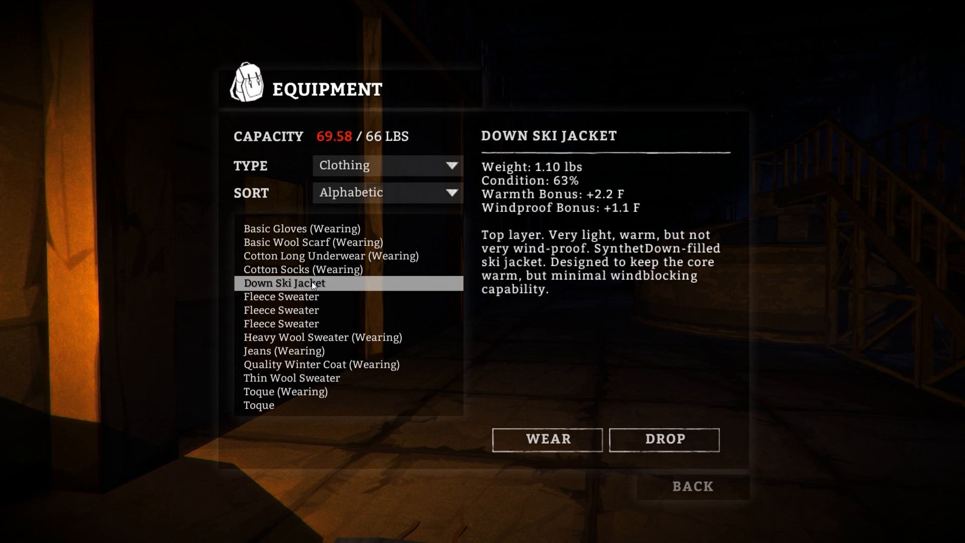
click(280, 296)
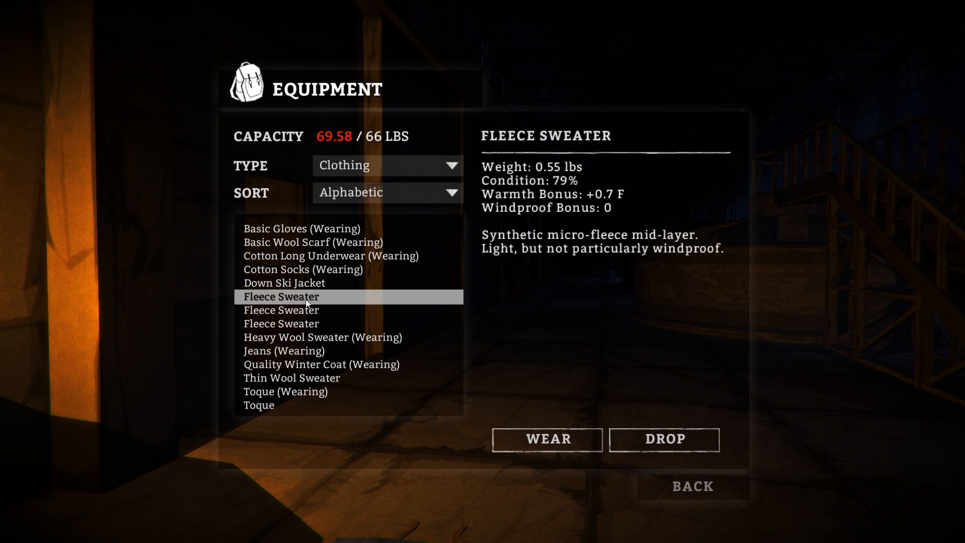
click(322, 337)
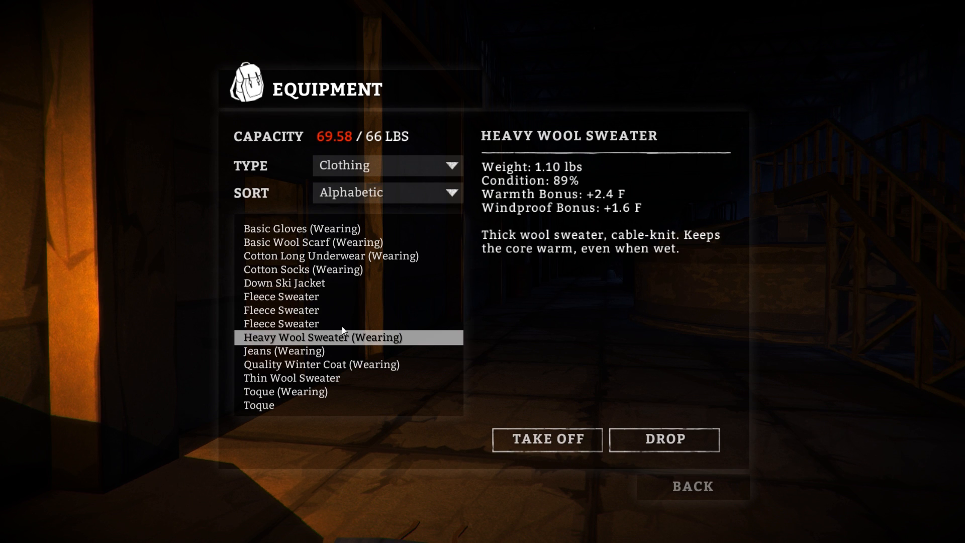
click(280, 295)
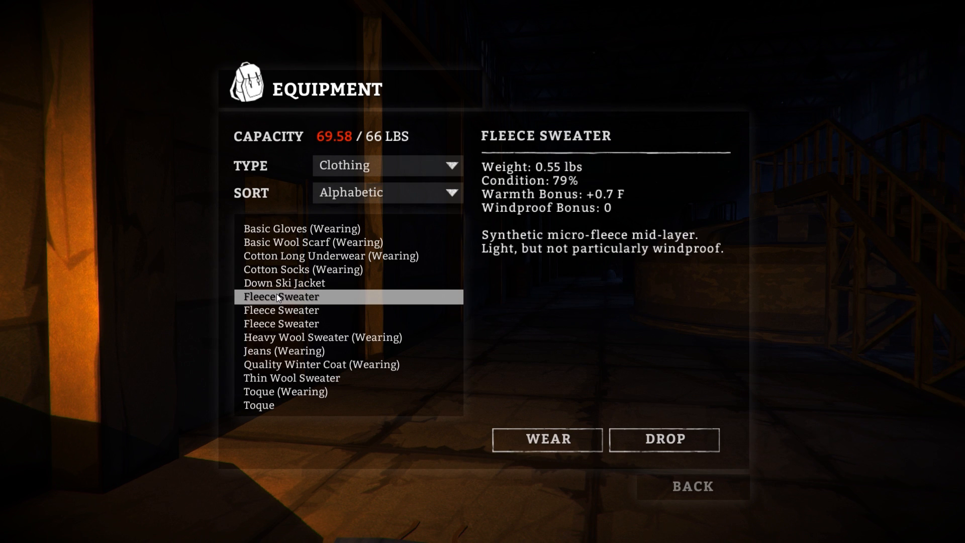
click(546, 439)
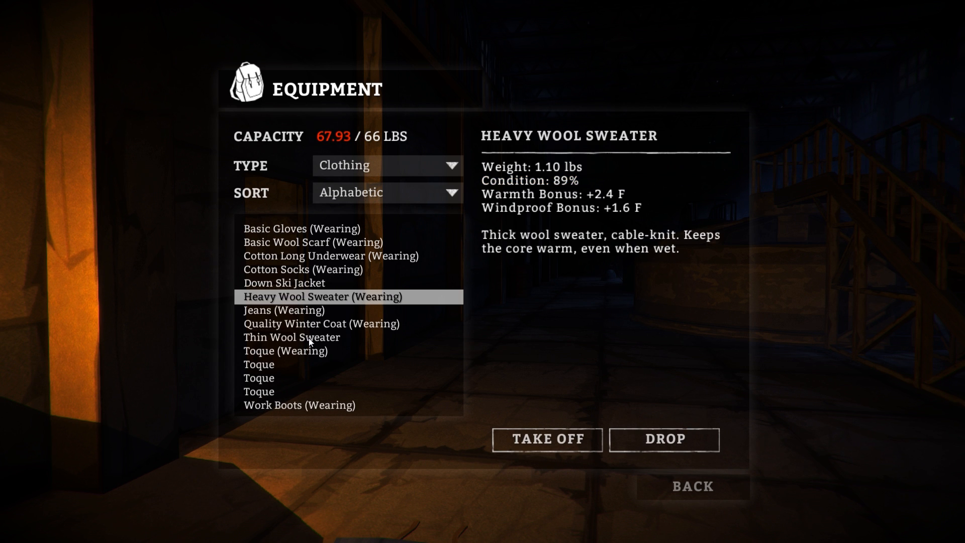
click(320, 323)
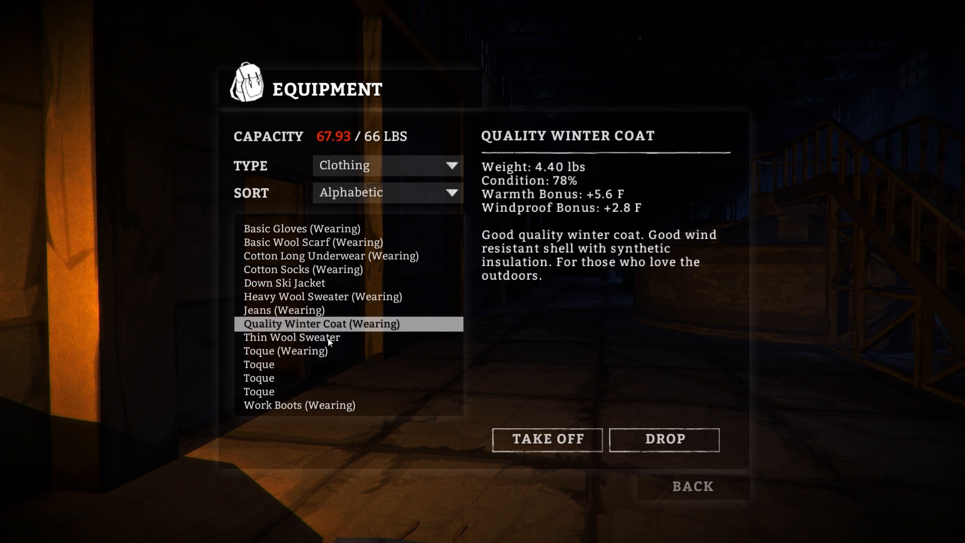
click(285, 337)
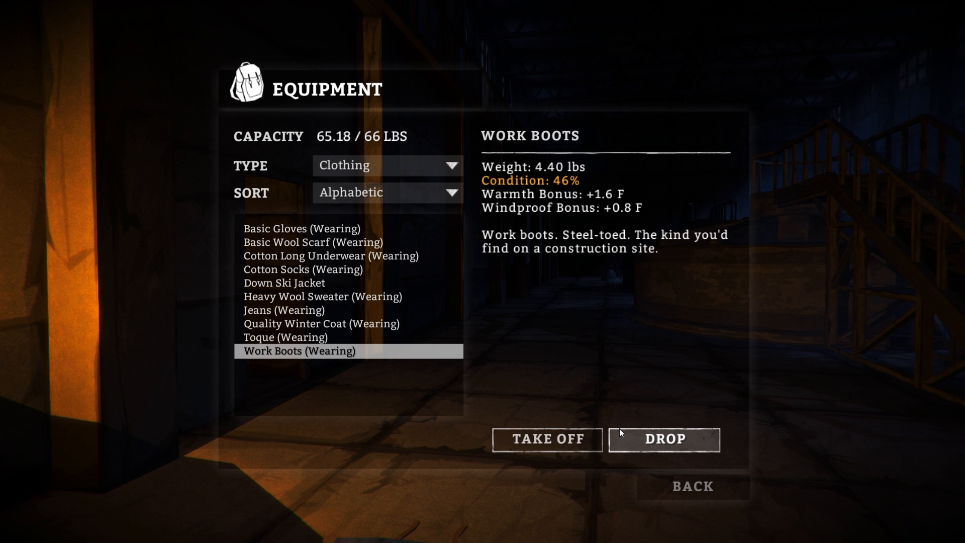
mouse_move(362, 157)
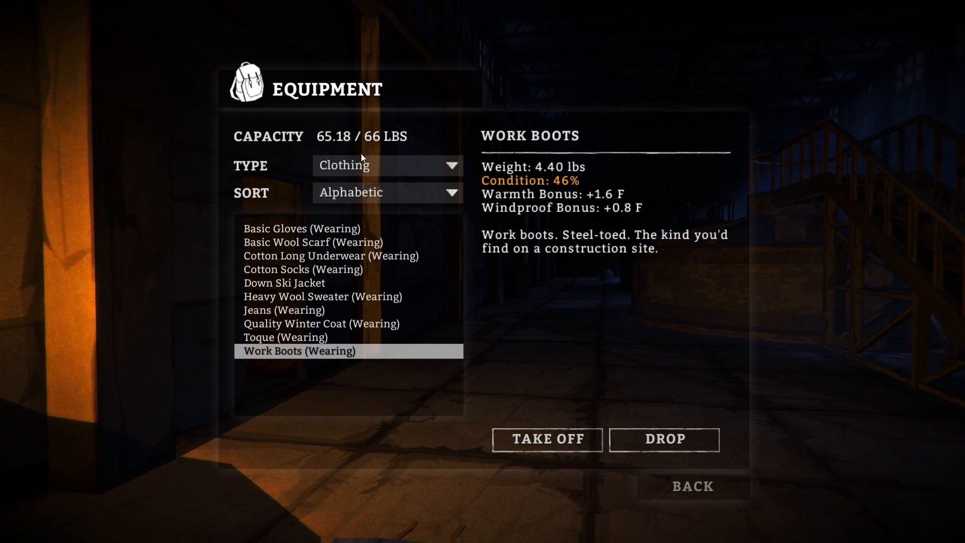
Filter to materials and check tinder plug, newsprint and cedar firewood weights.
click(387, 165)
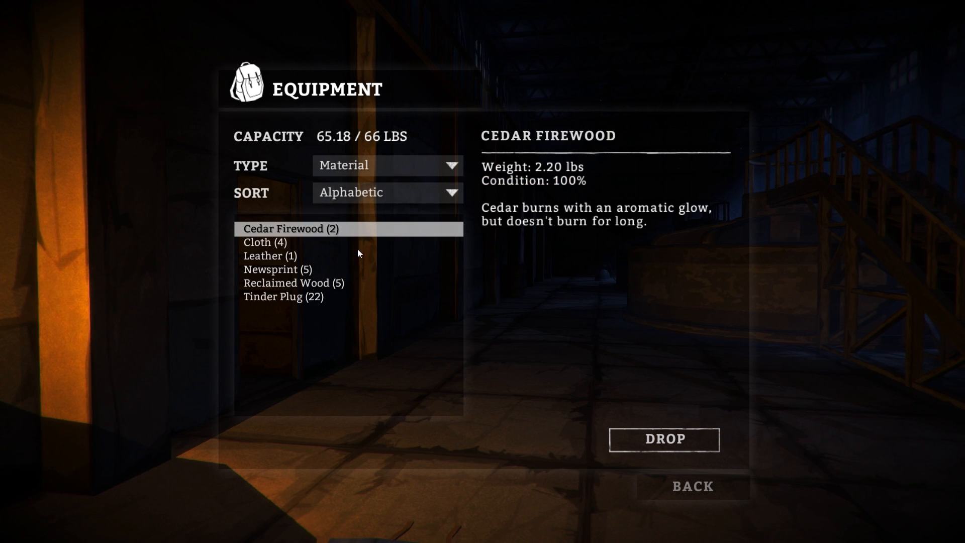
click(283, 296)
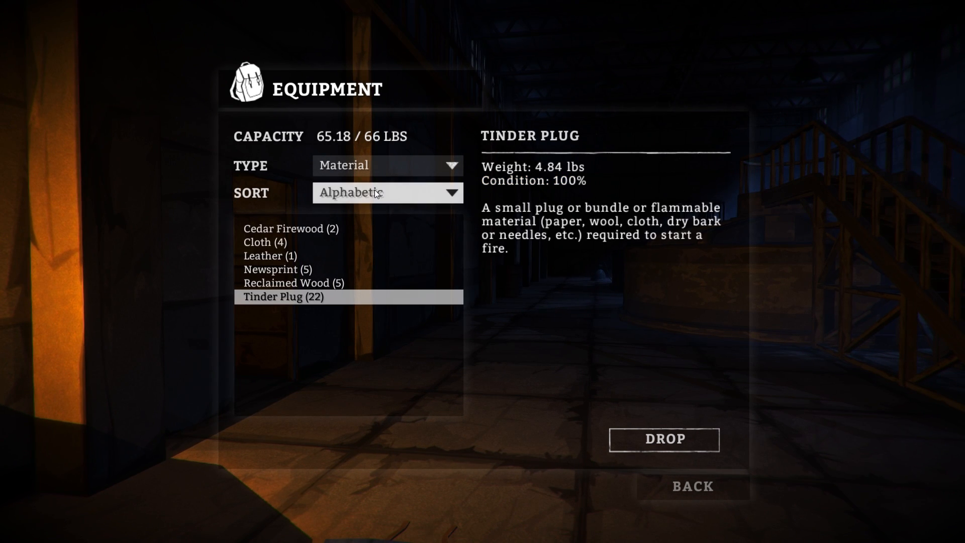
click(663, 439)
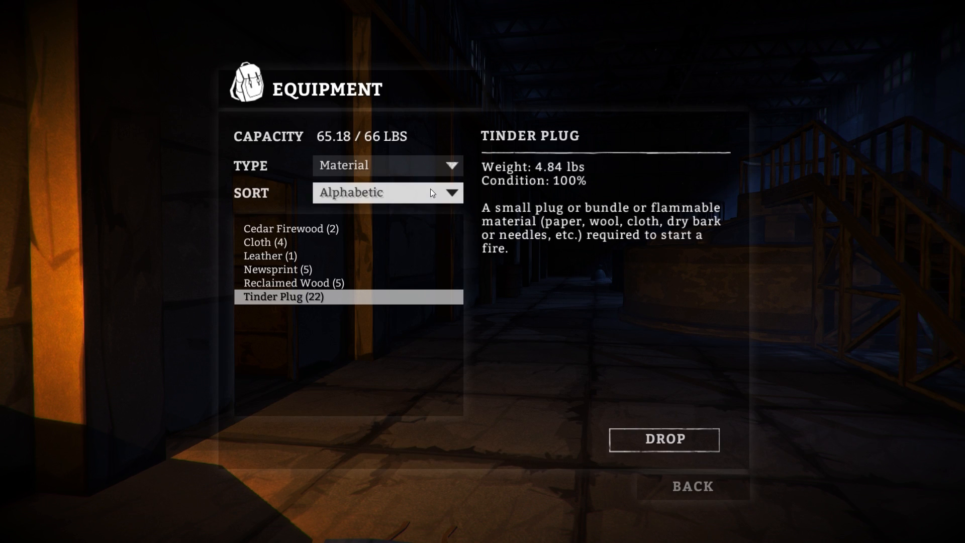
click(277, 269)
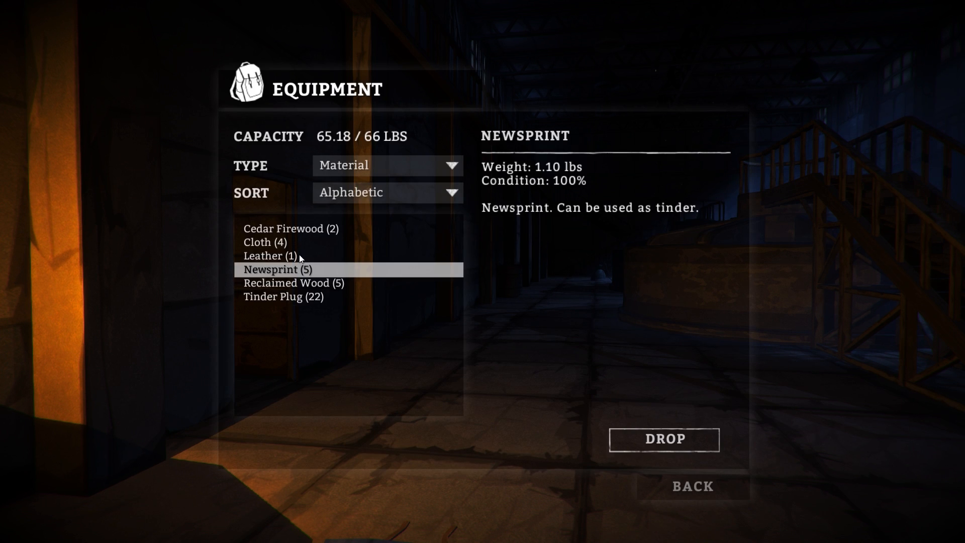
click(290, 228)
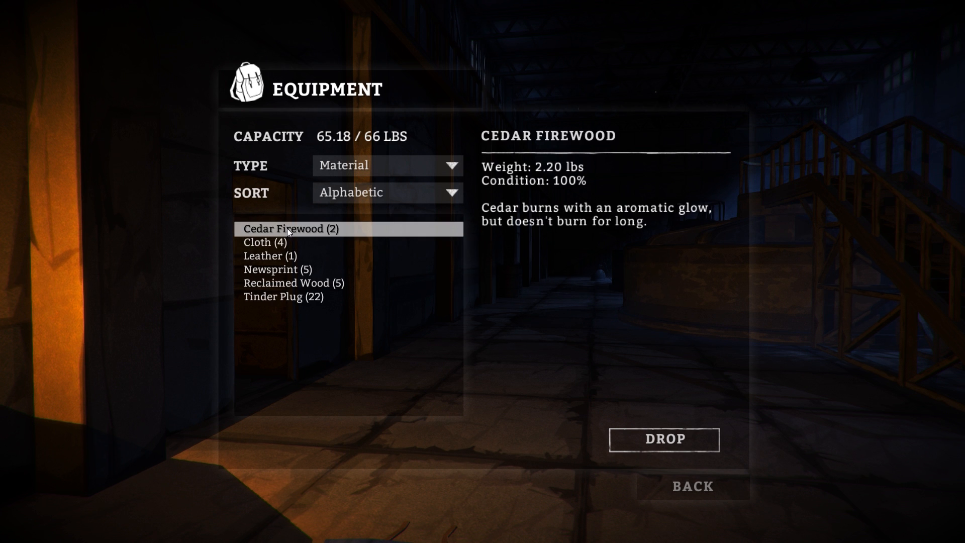
click(386, 165)
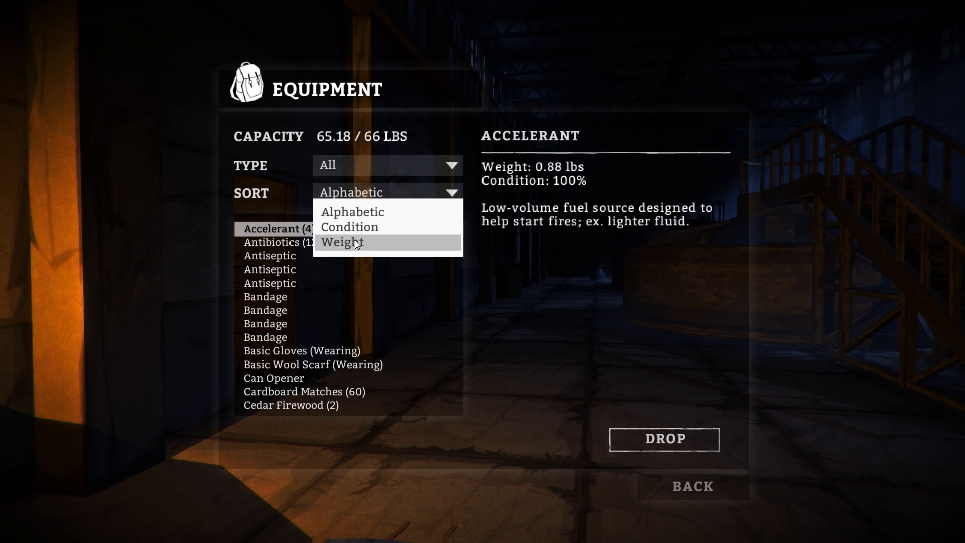
Sort all gear by weight and inspect the Tinder Plug, Storm Lantern, Reclaimed Wood, jerry can and Simple Tools.
click(342, 242)
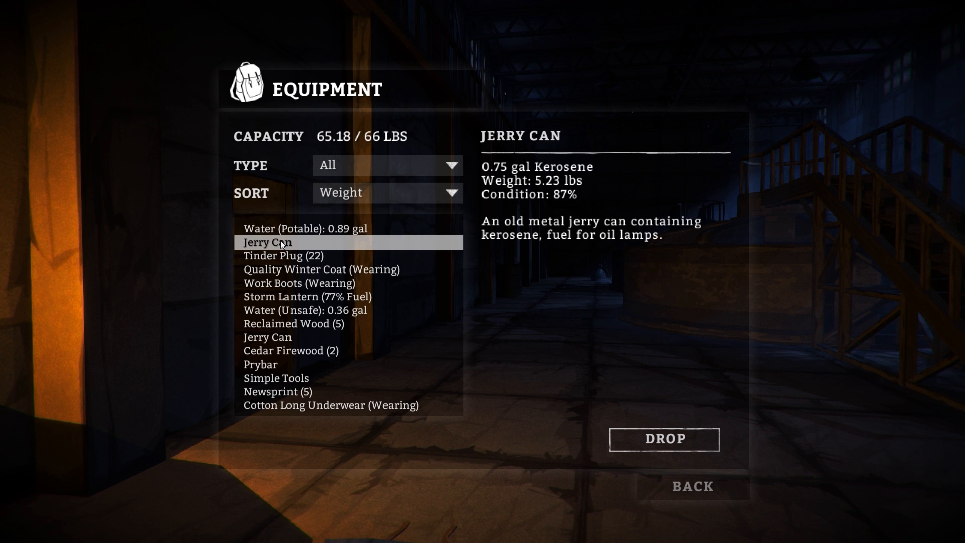
click(285, 255)
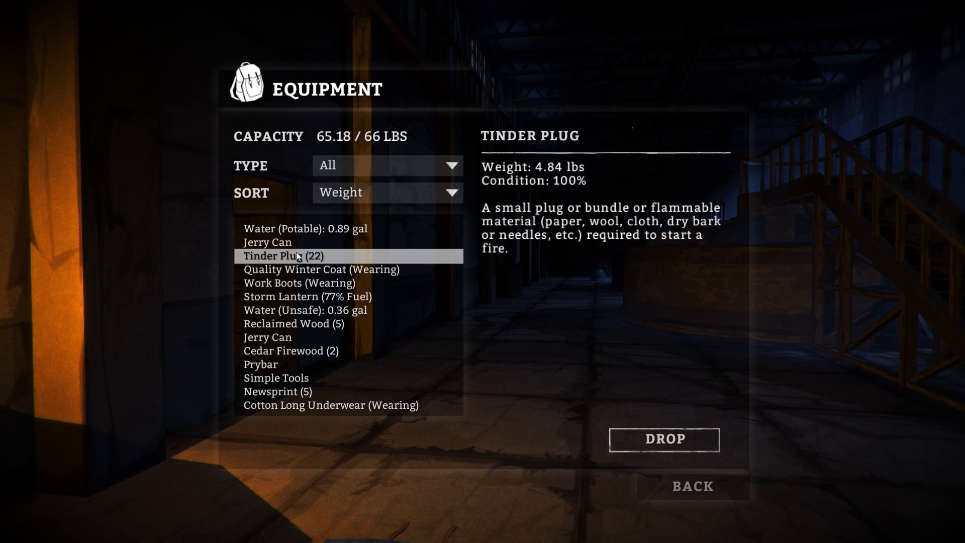
click(300, 296)
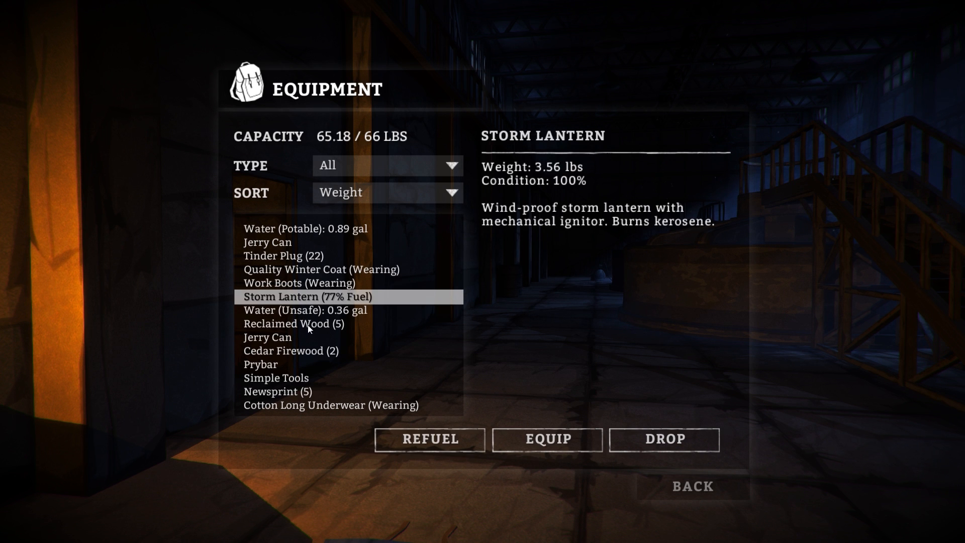
click(295, 323)
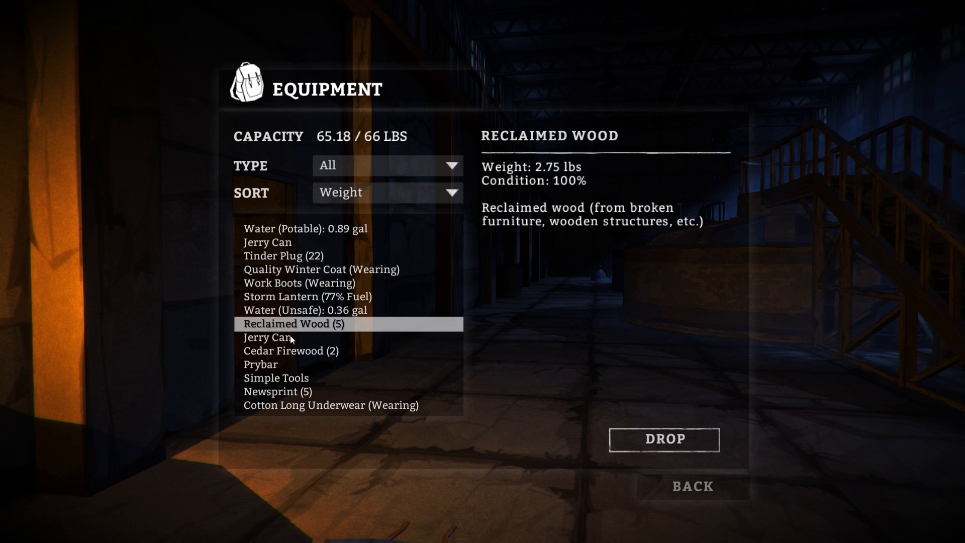
click(266, 337)
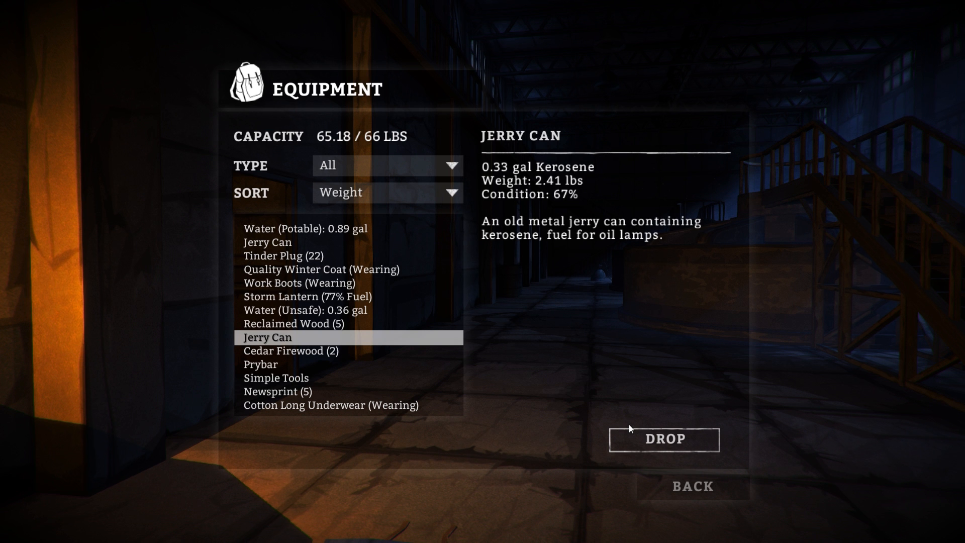
click(277, 378)
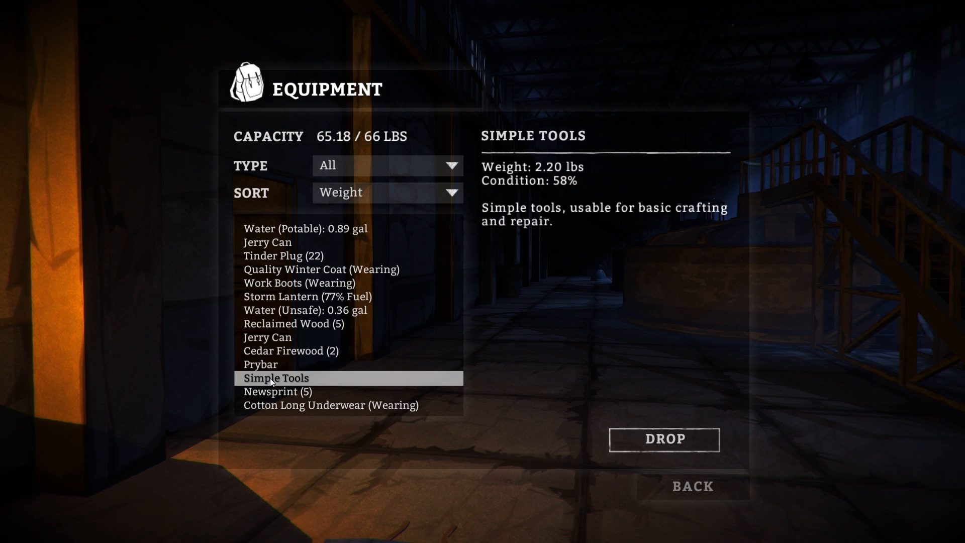
click(691, 486)
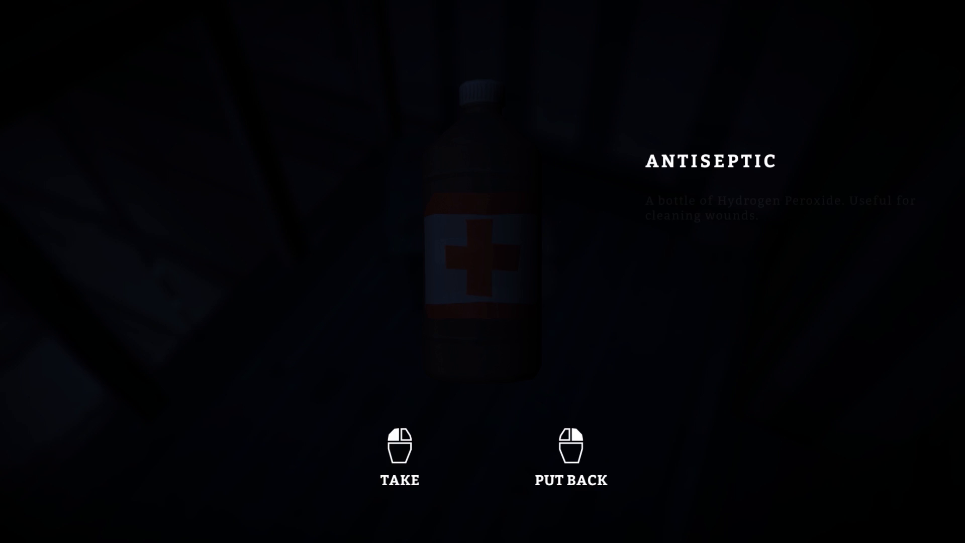
Take the bottle of antiseptic found in the dam container.
click(398, 442)
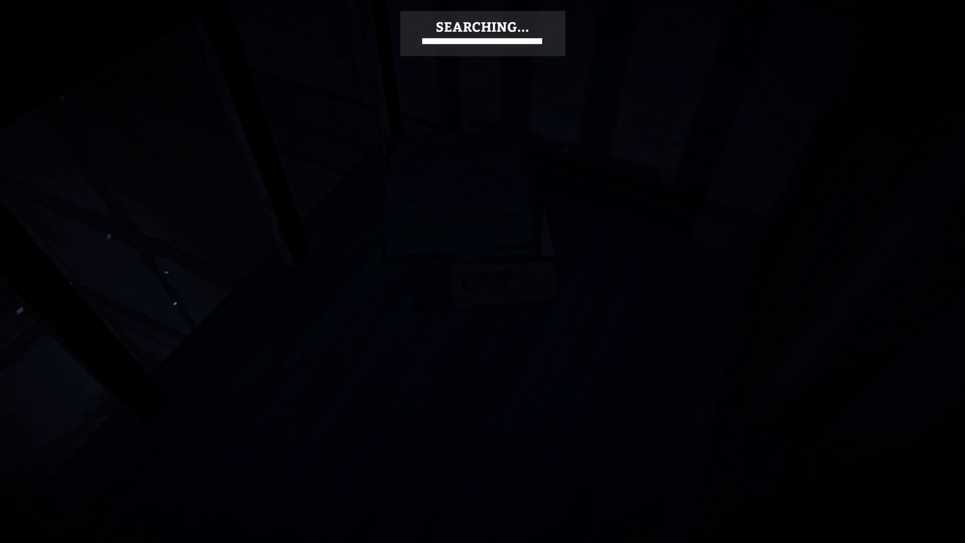